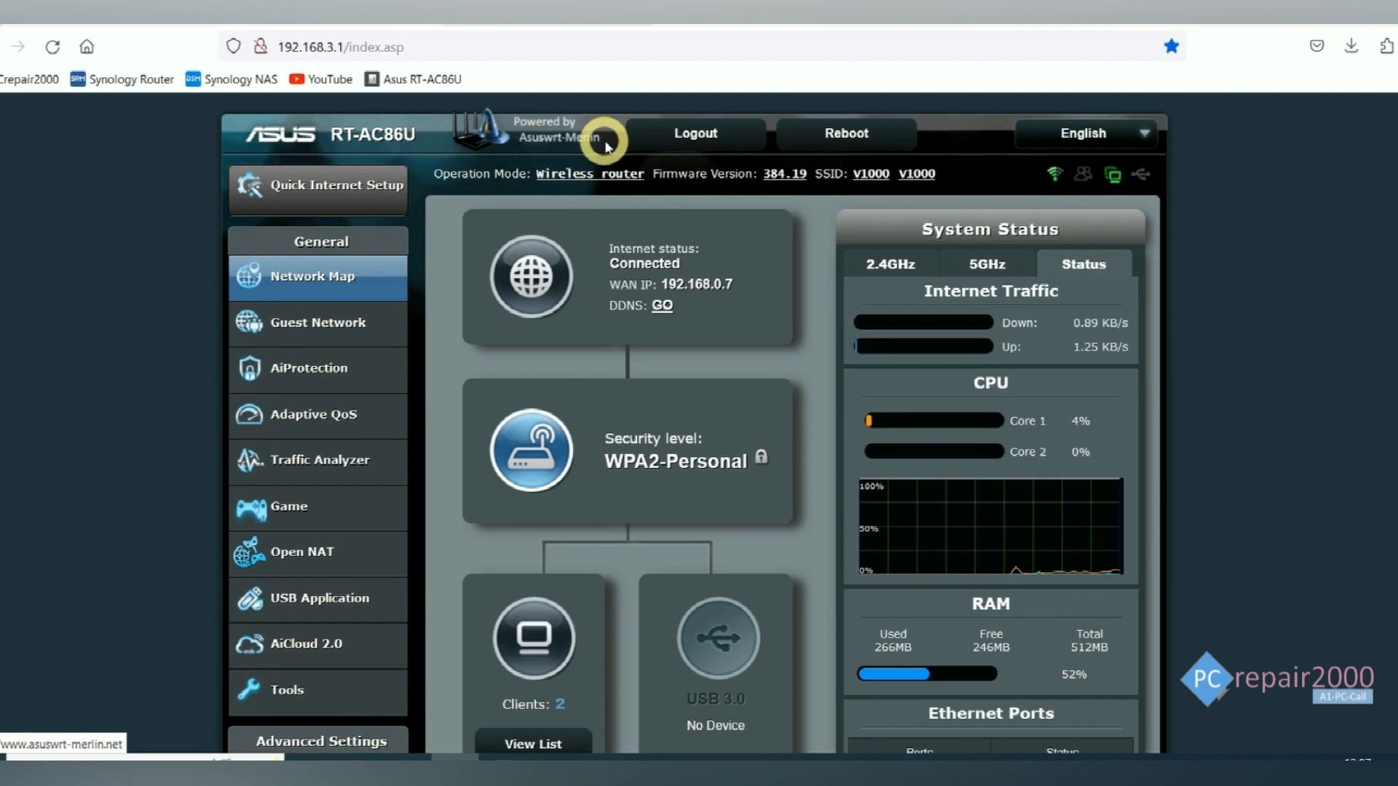
mouse_move(436, 143)
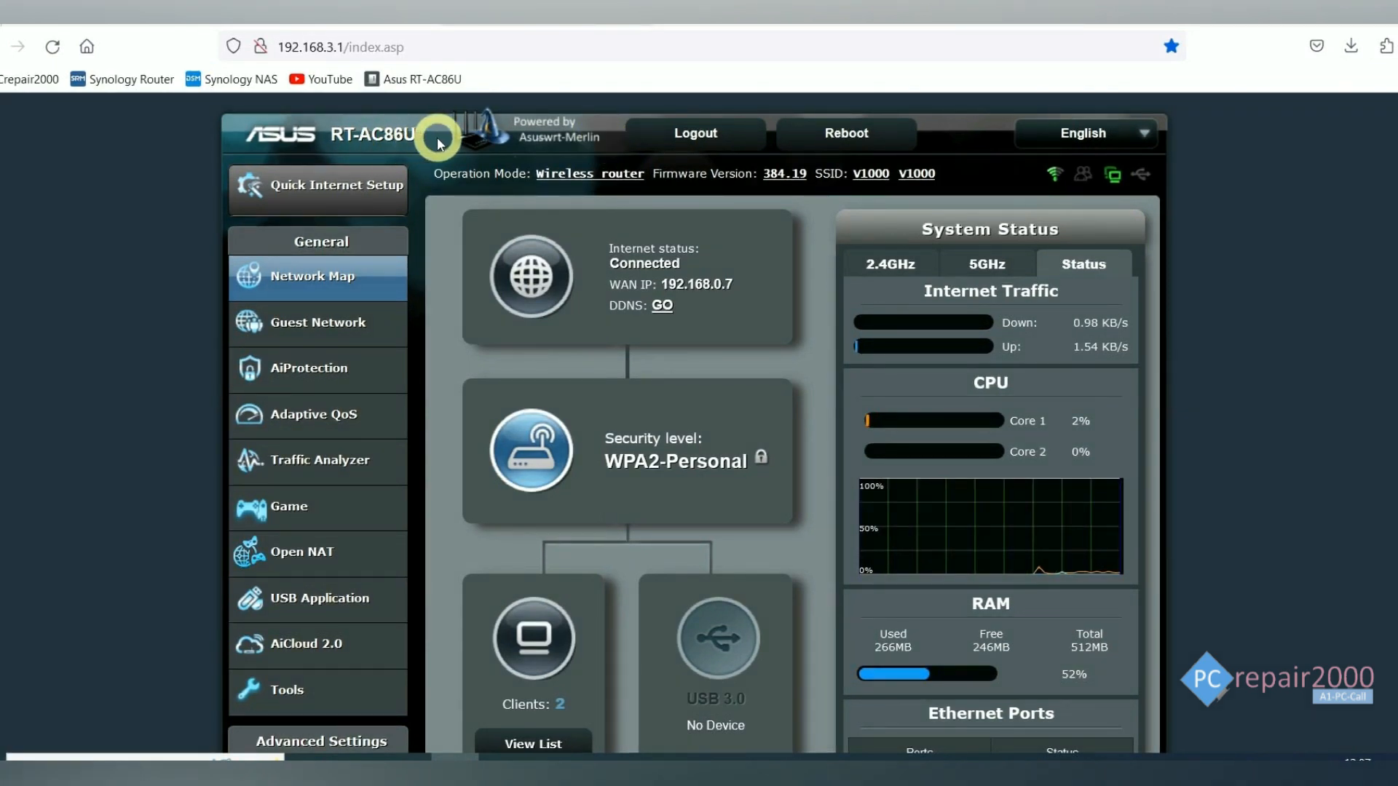
mouse_move(356, 159)
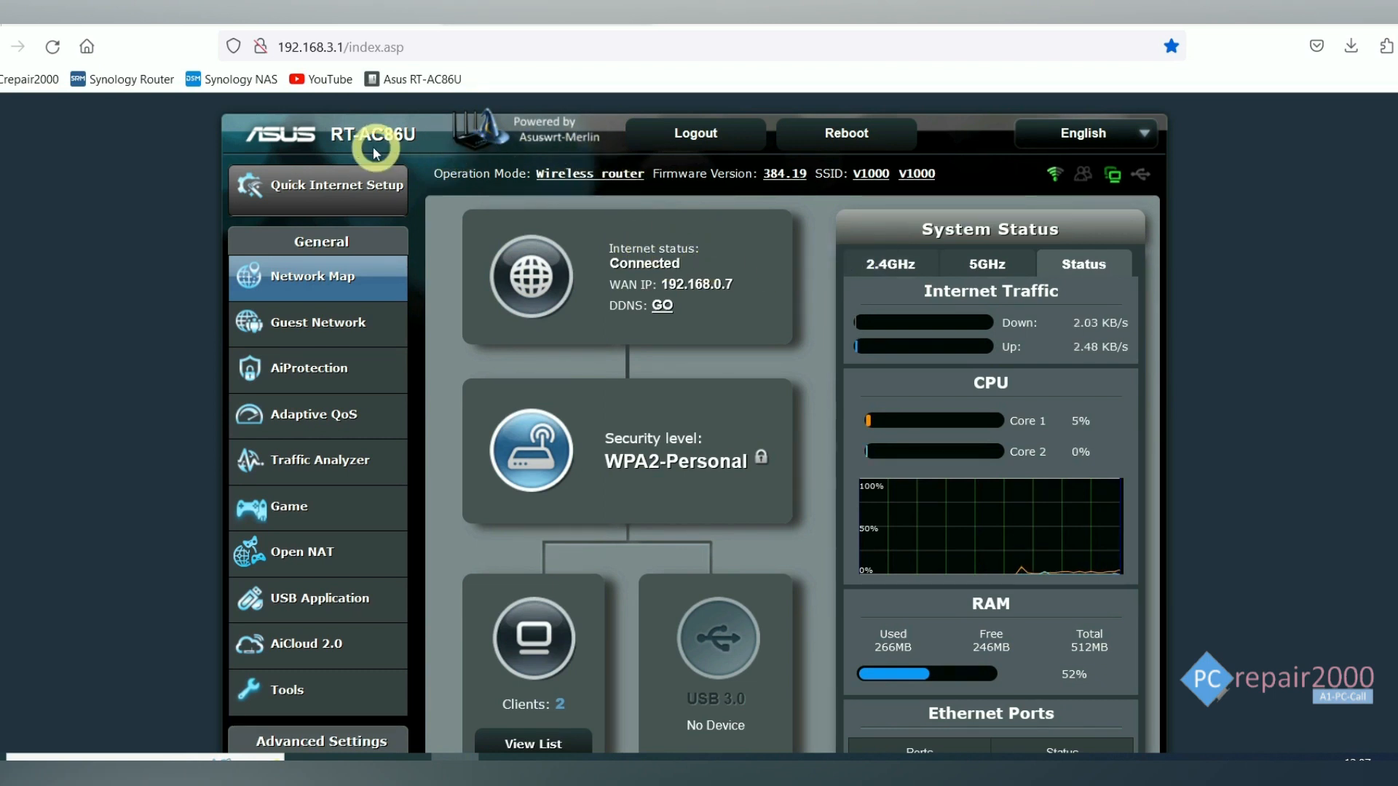
mouse_move(557, 142)
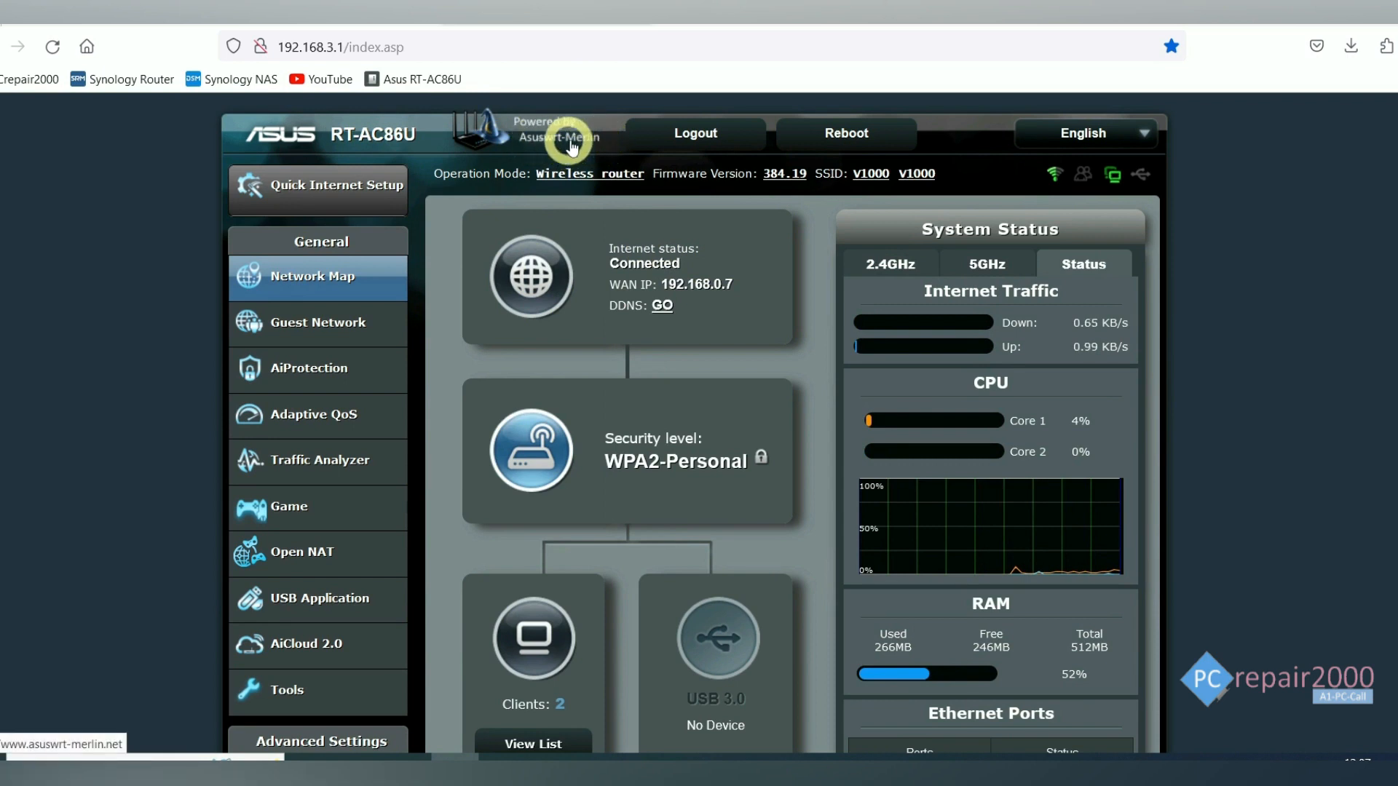
mouse_move(553, 150)
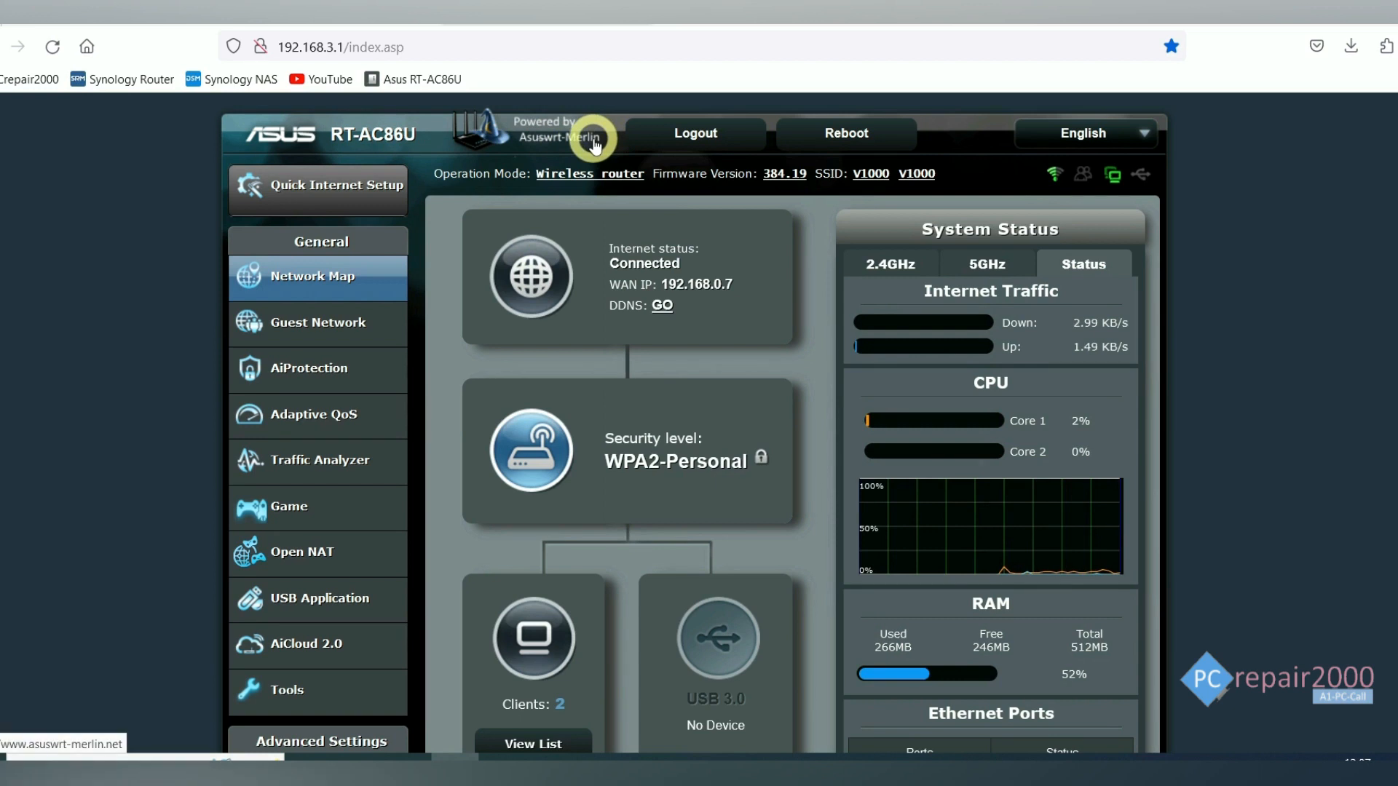
mouse_move(587, 152)
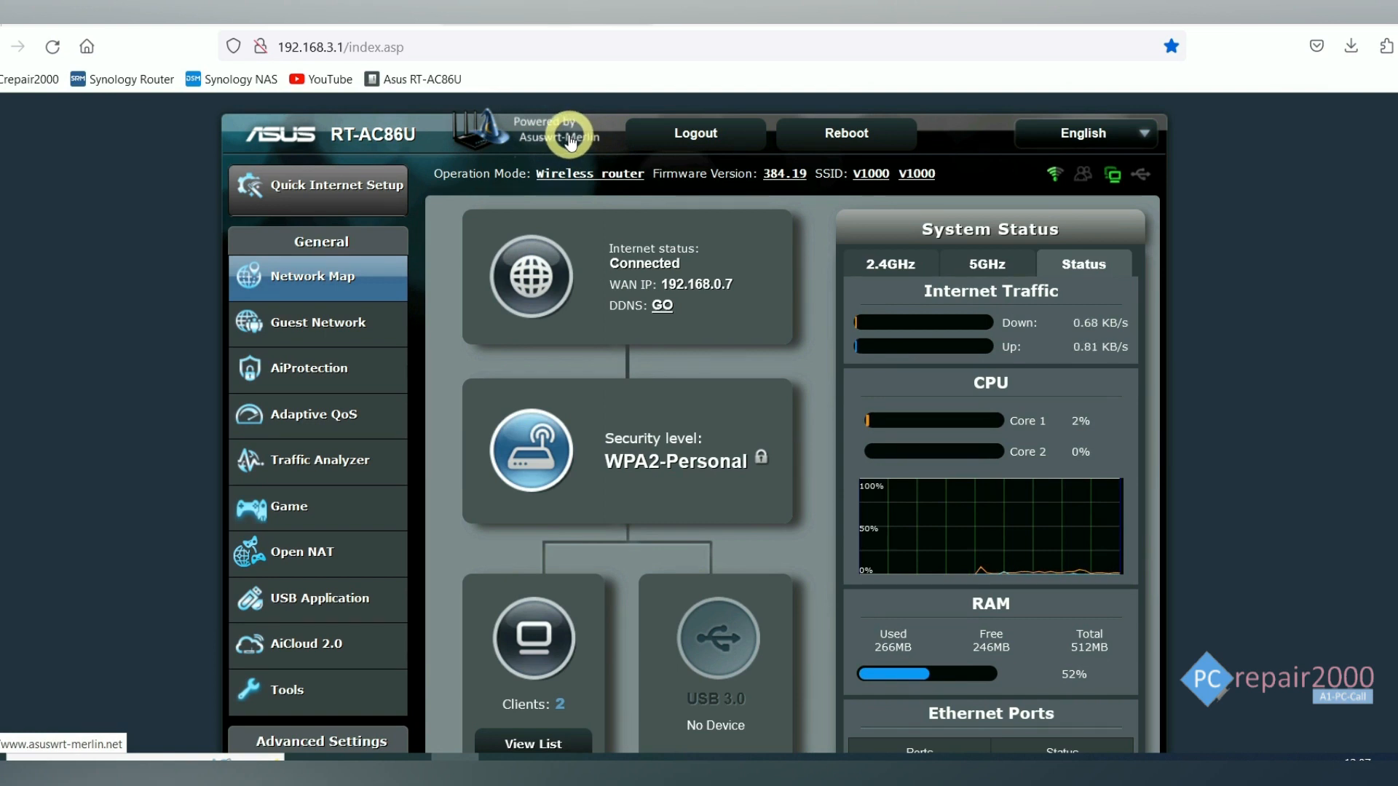
- Import ukl2-ovpn-tcp.ovpn into OpenVPN Client 1, filling TCP, server address and port 80
scroll(down, 3)
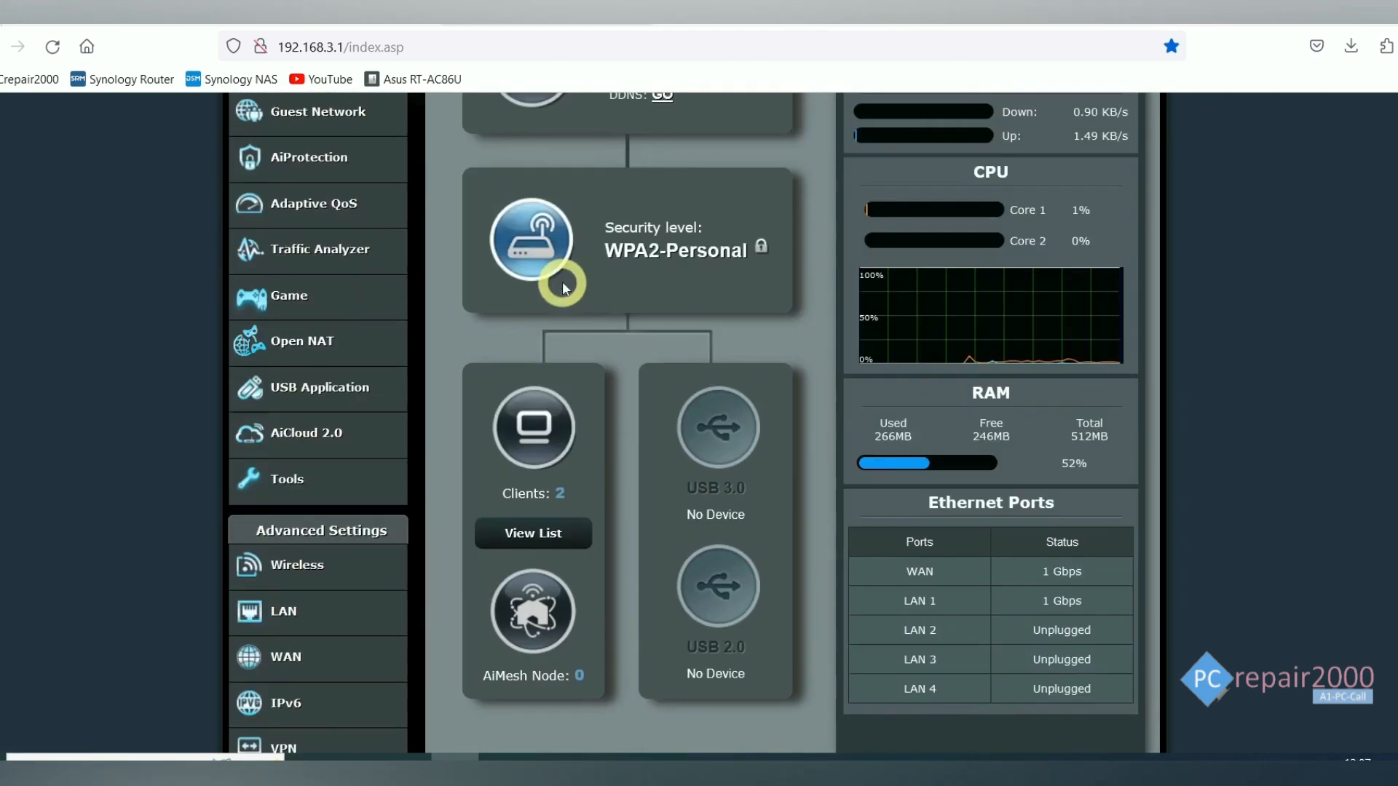
scroll(down, 3)
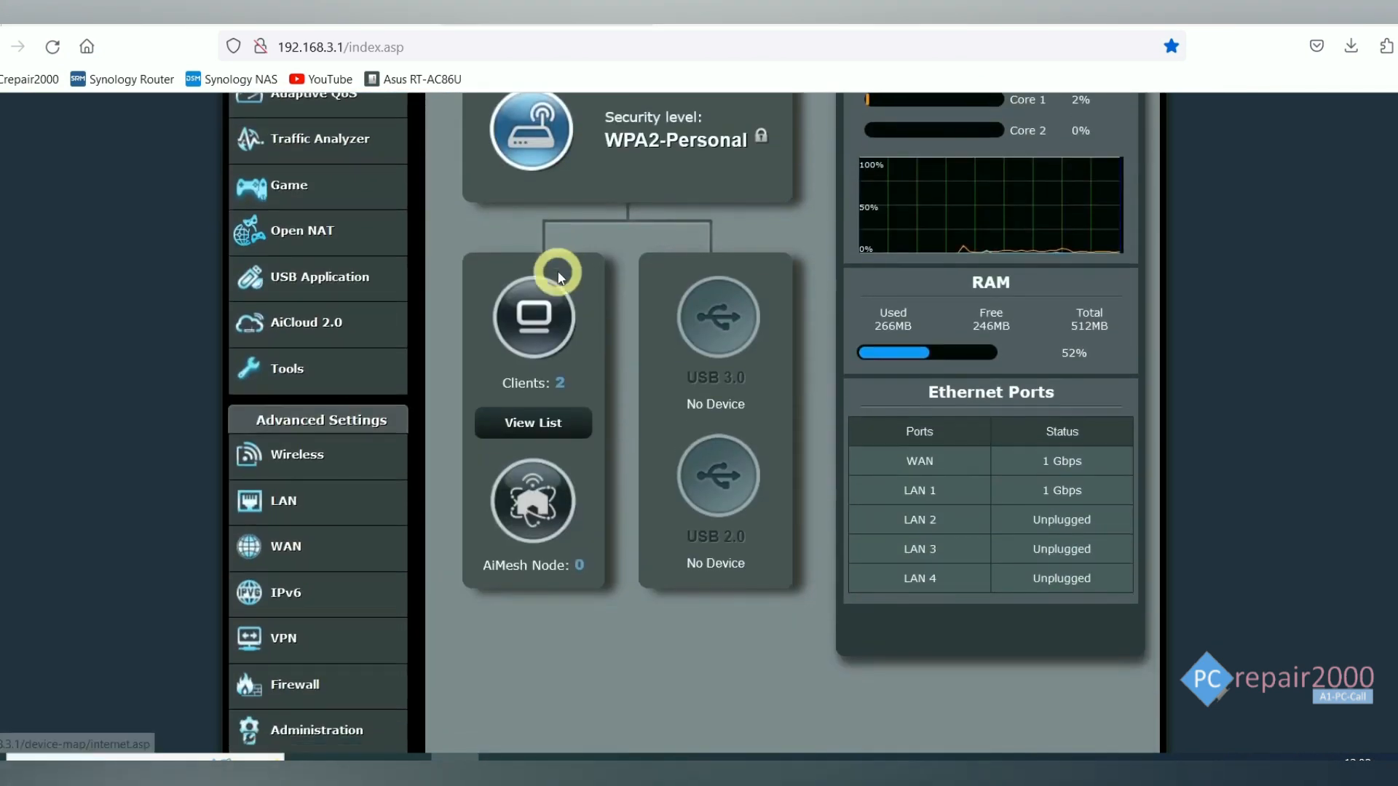
click(283, 638)
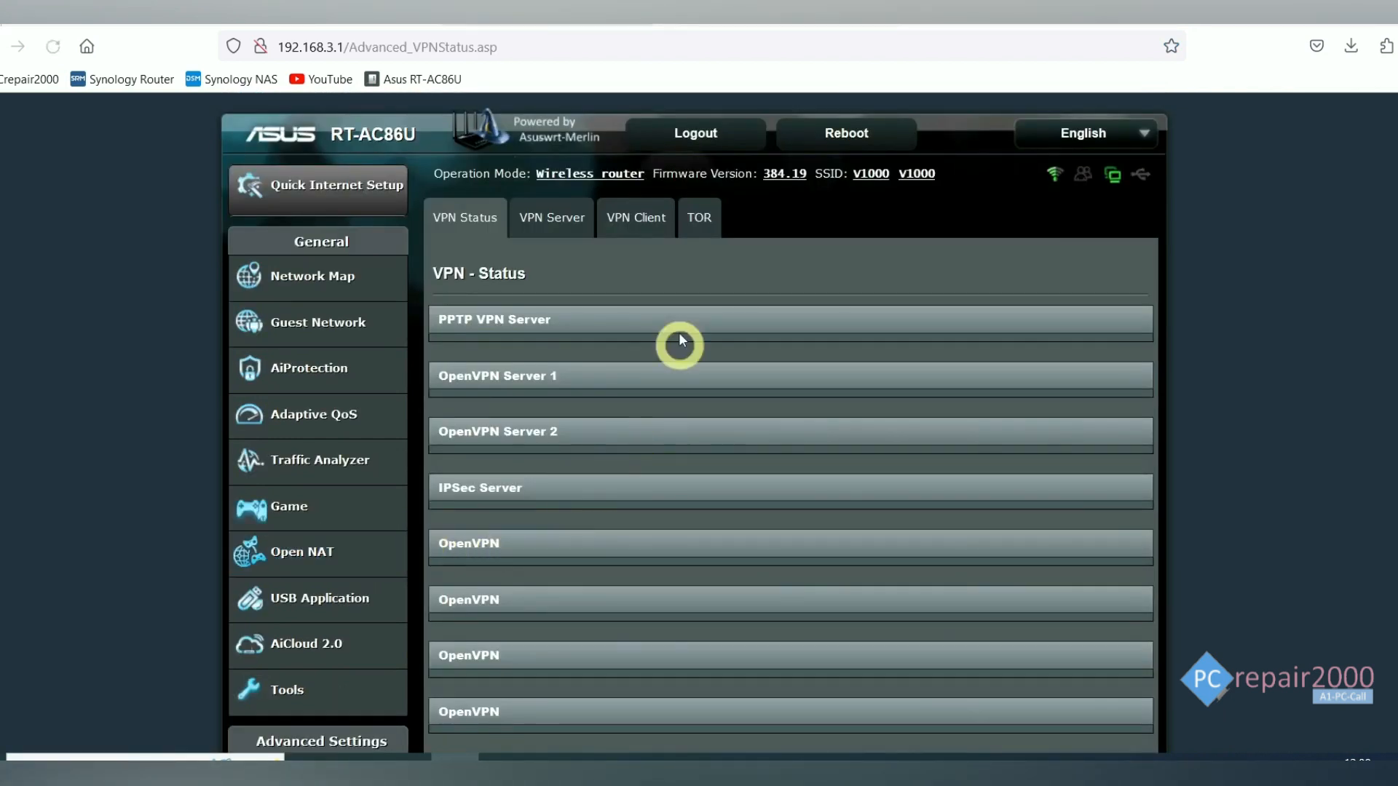
click(635, 217)
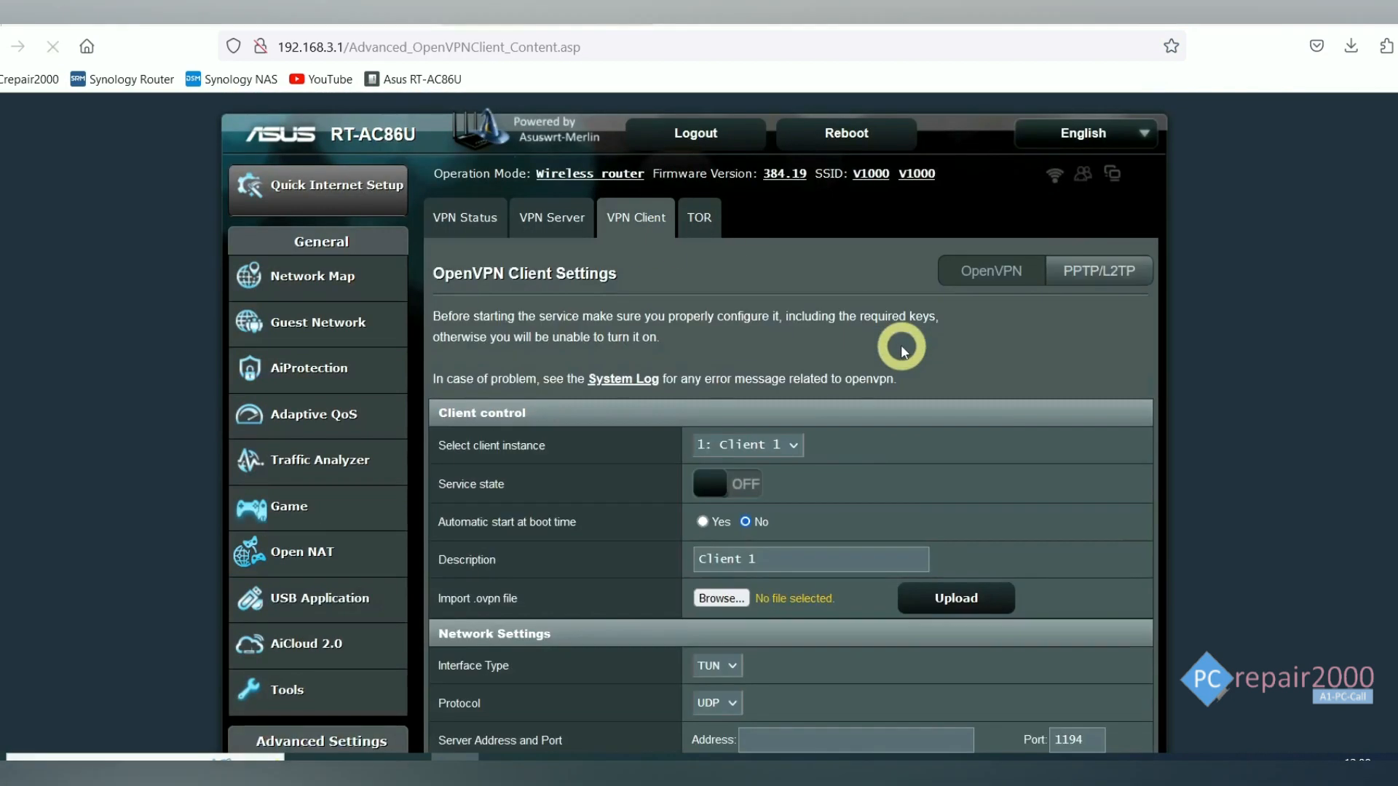
scroll(down, 3)
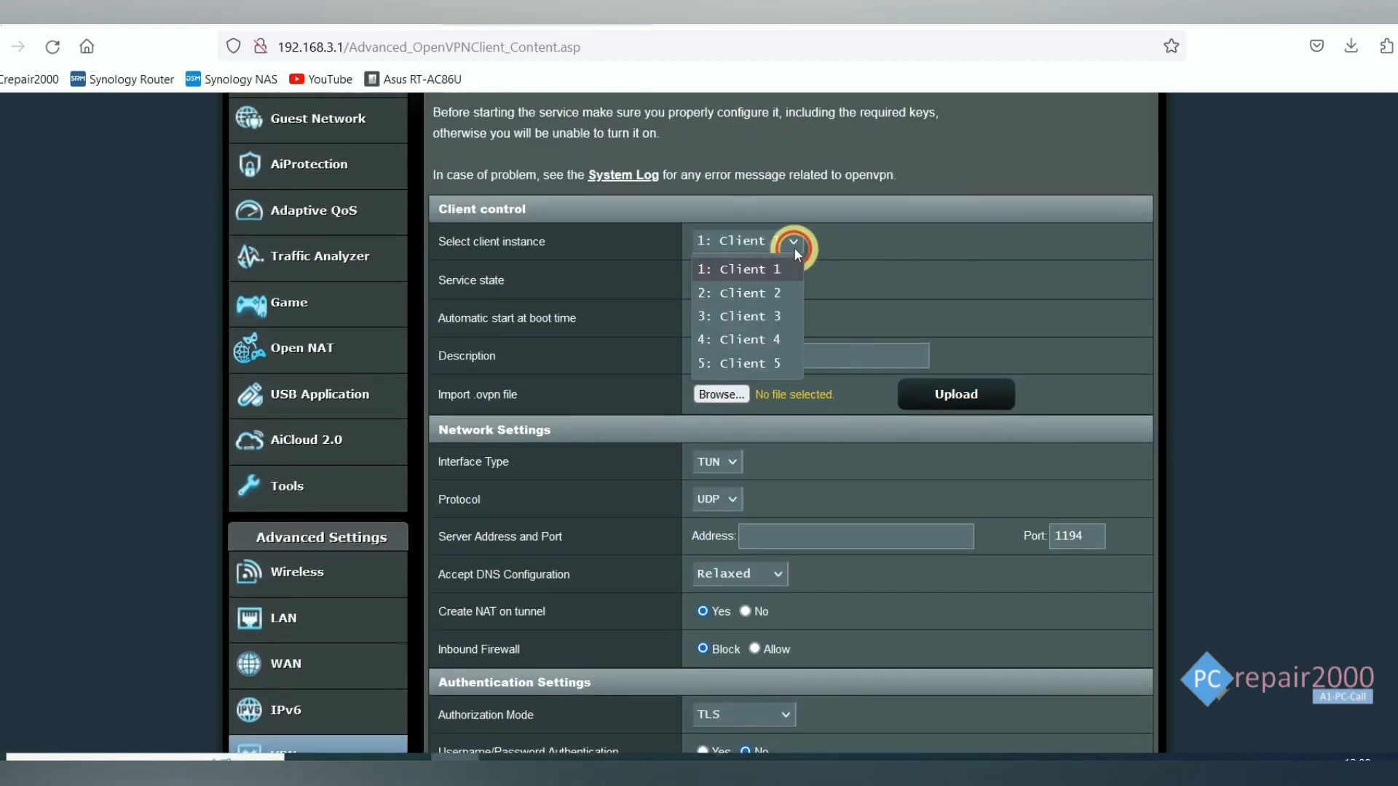
click(741, 269)
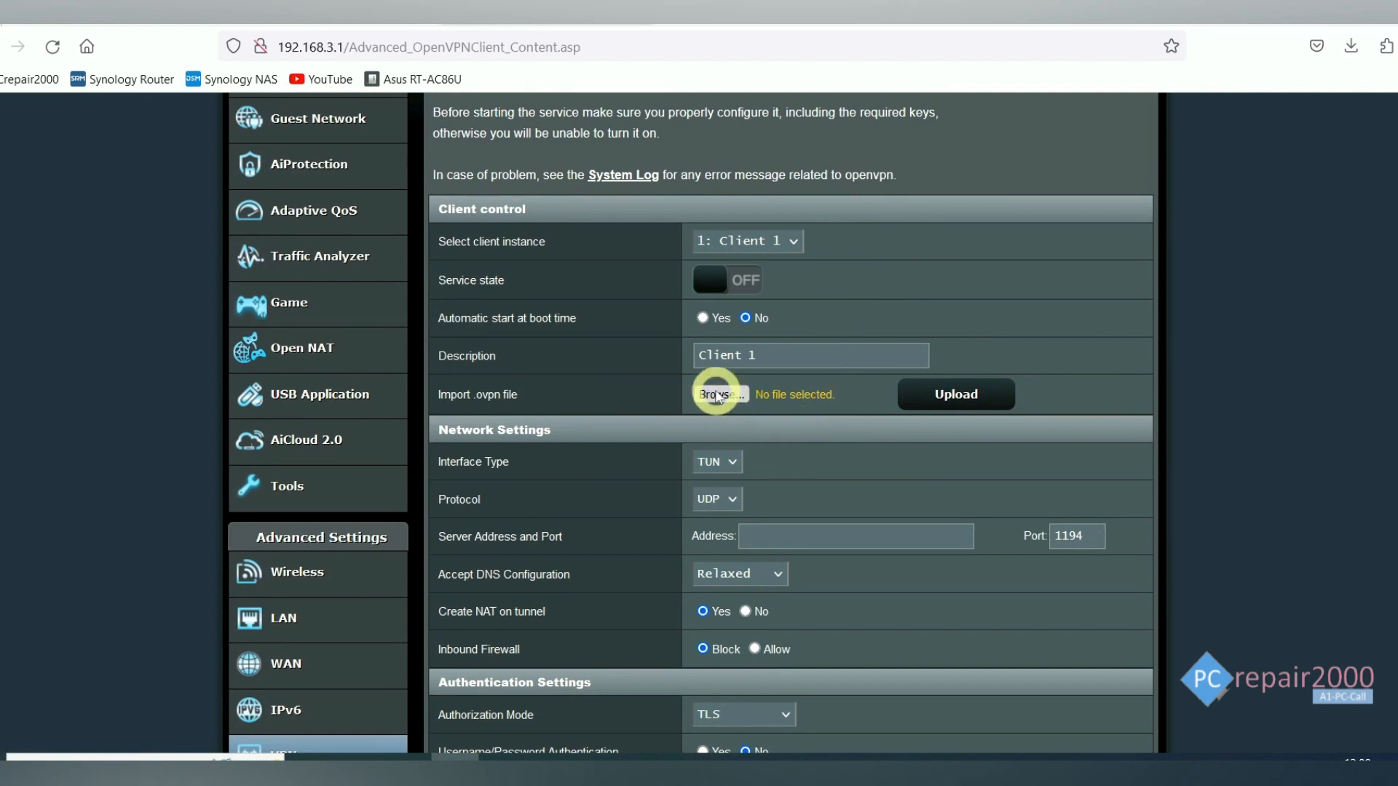
click(719, 394)
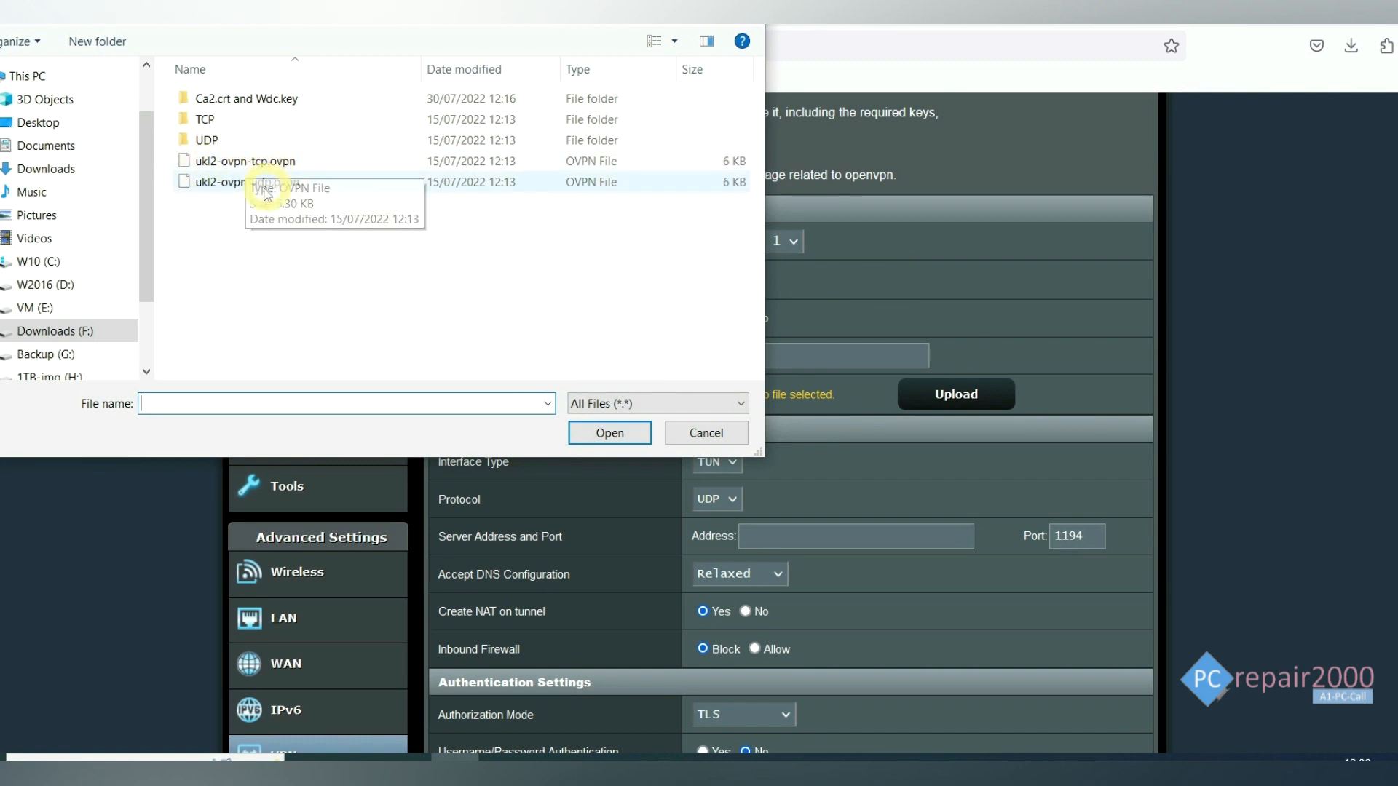
mouse_move(254, 166)
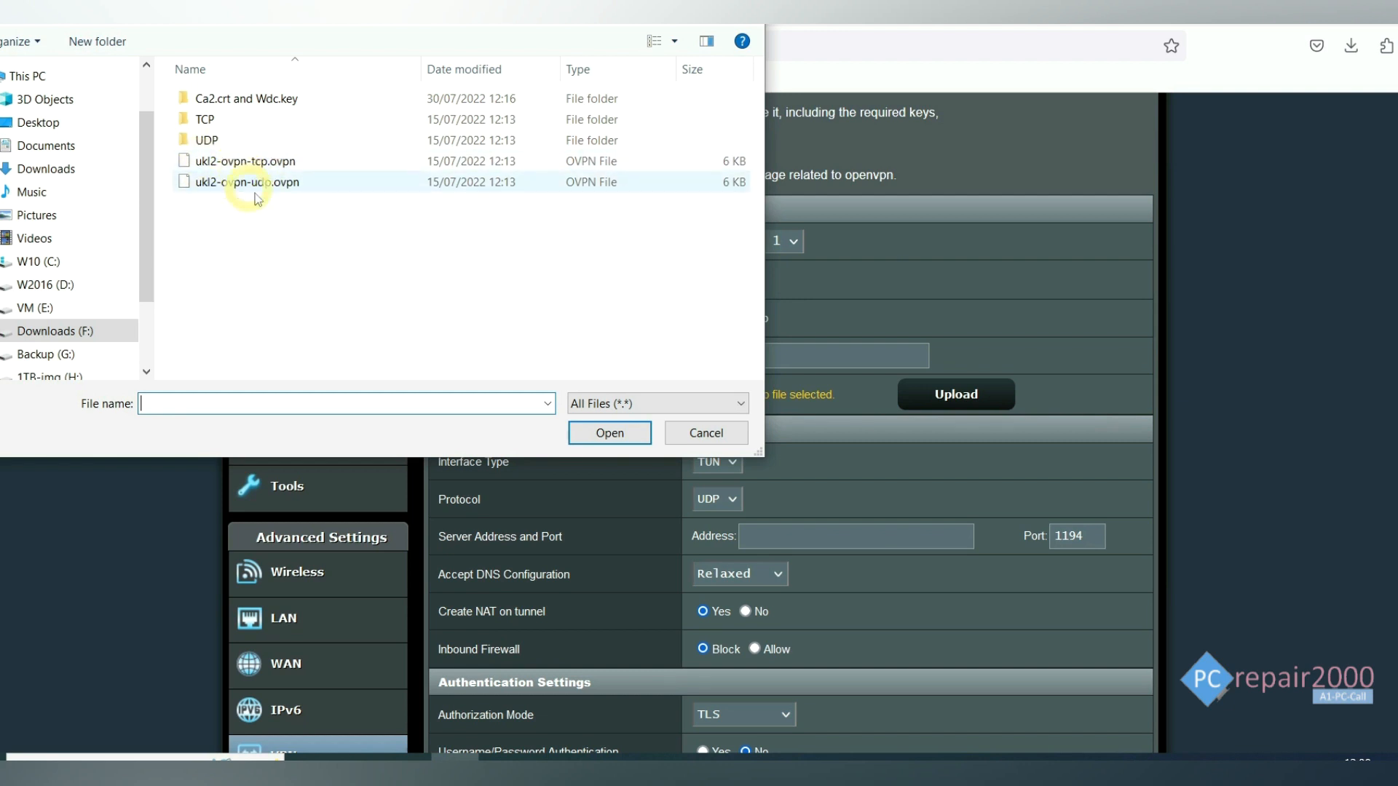
click(245, 161)
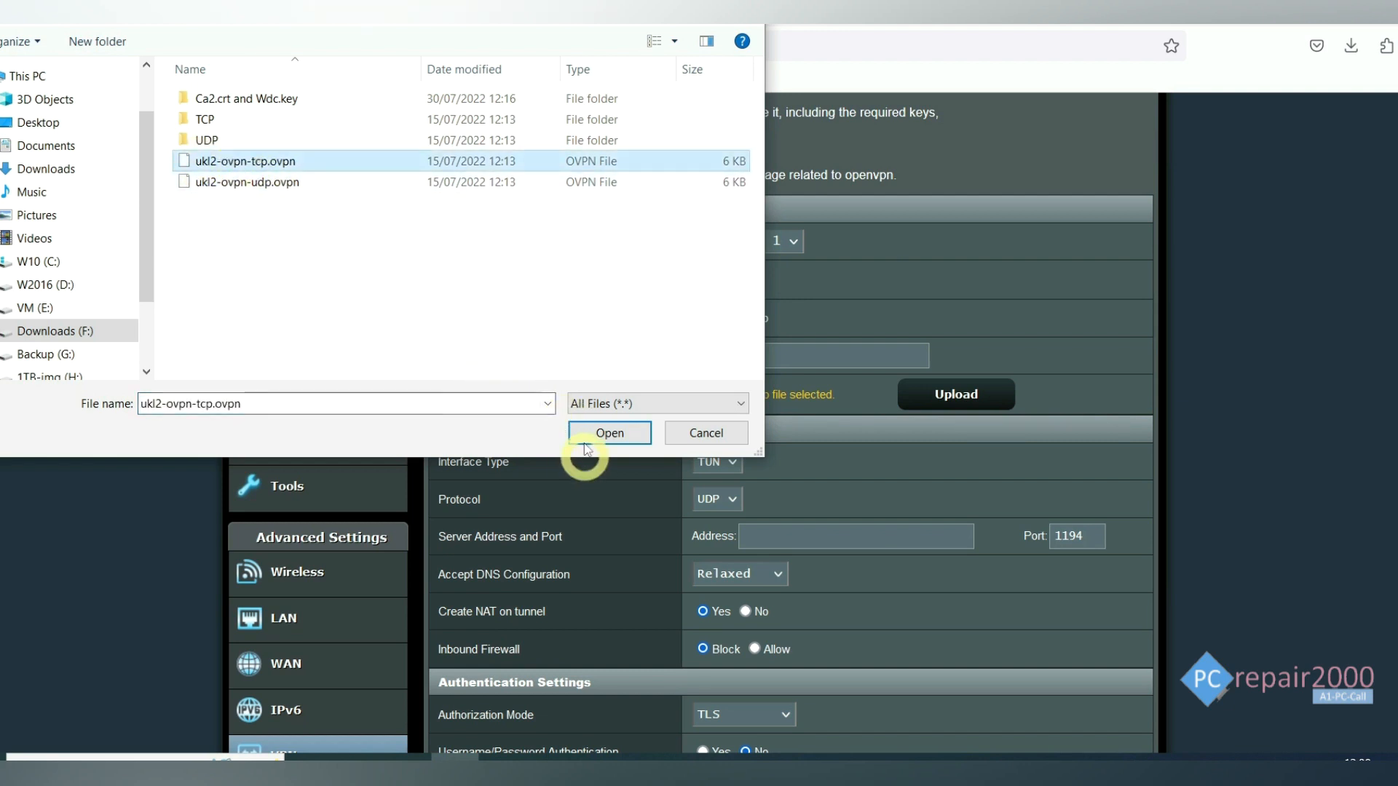
click(608, 433)
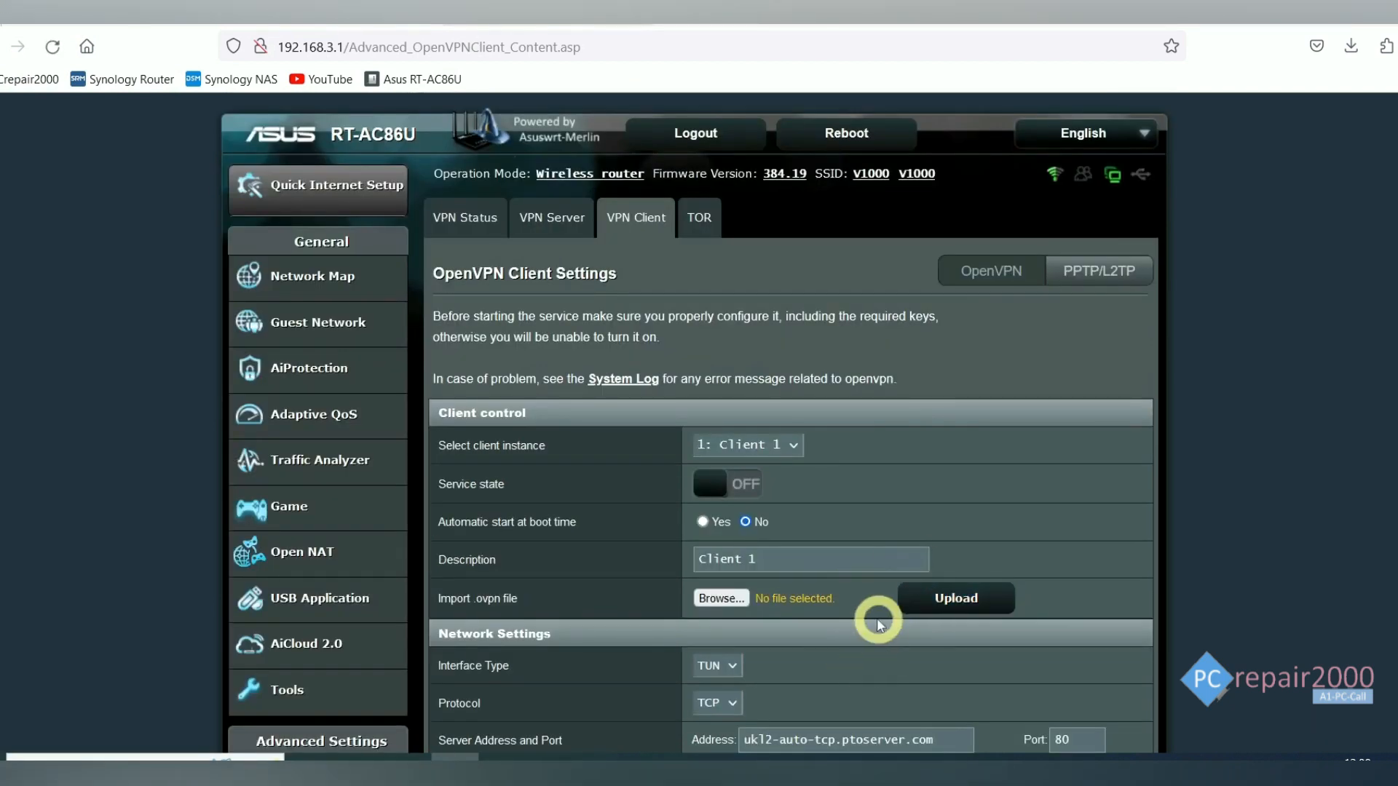
- Enter Description 'VPN TCP London' plus the VPN account username and password
scroll(down, 3)
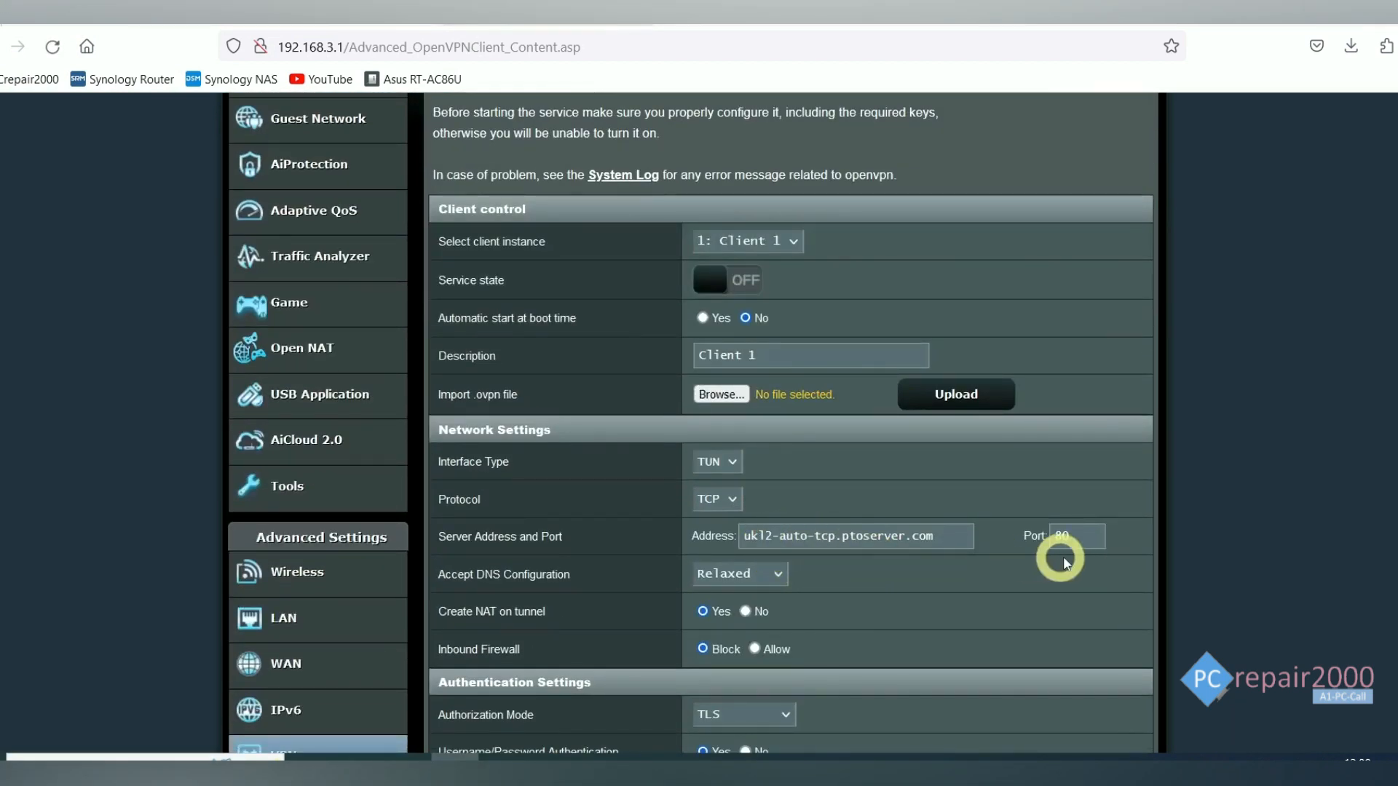
scroll(down, 3)
text(VPN TCP London)
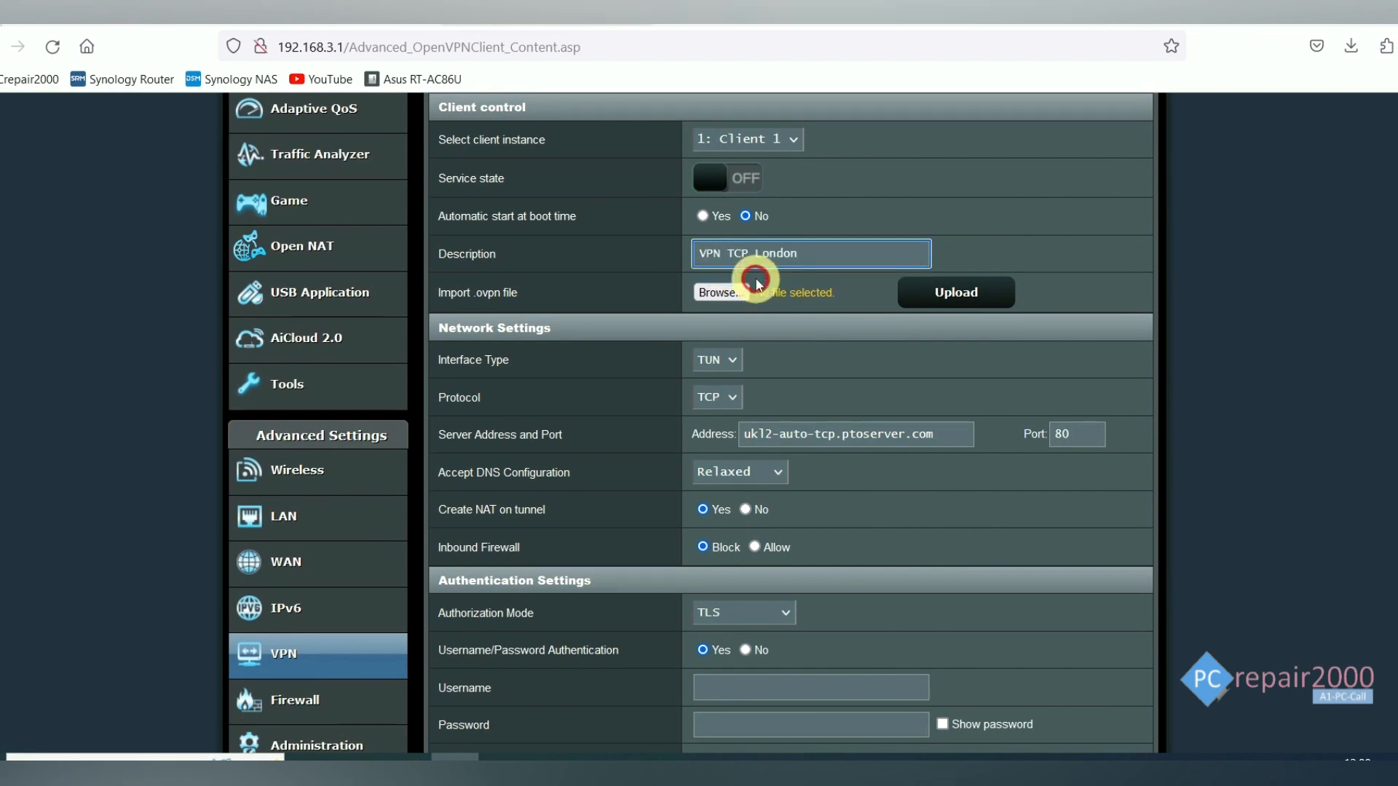
scroll(down, 3)
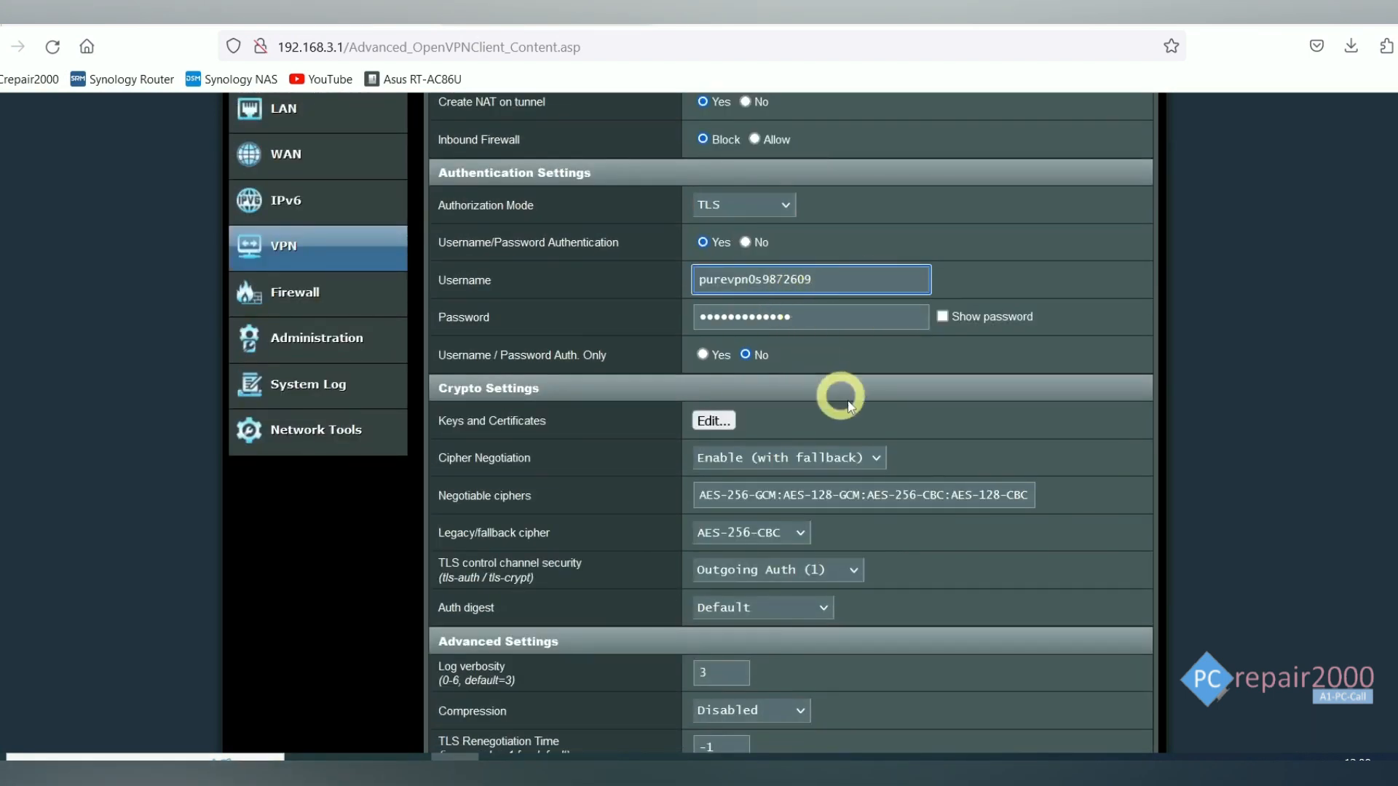
mouse_move(877, 364)
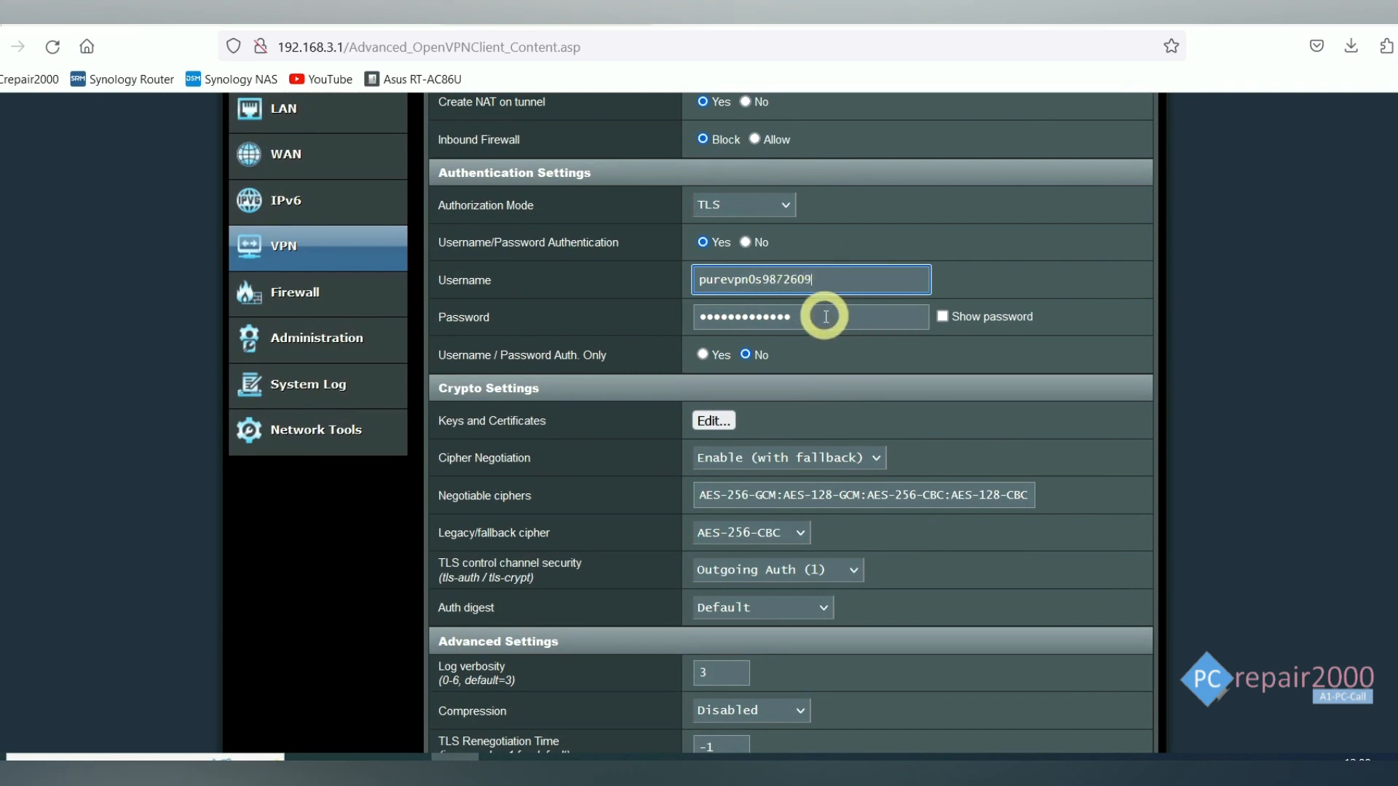
mouse_move(846, 338)
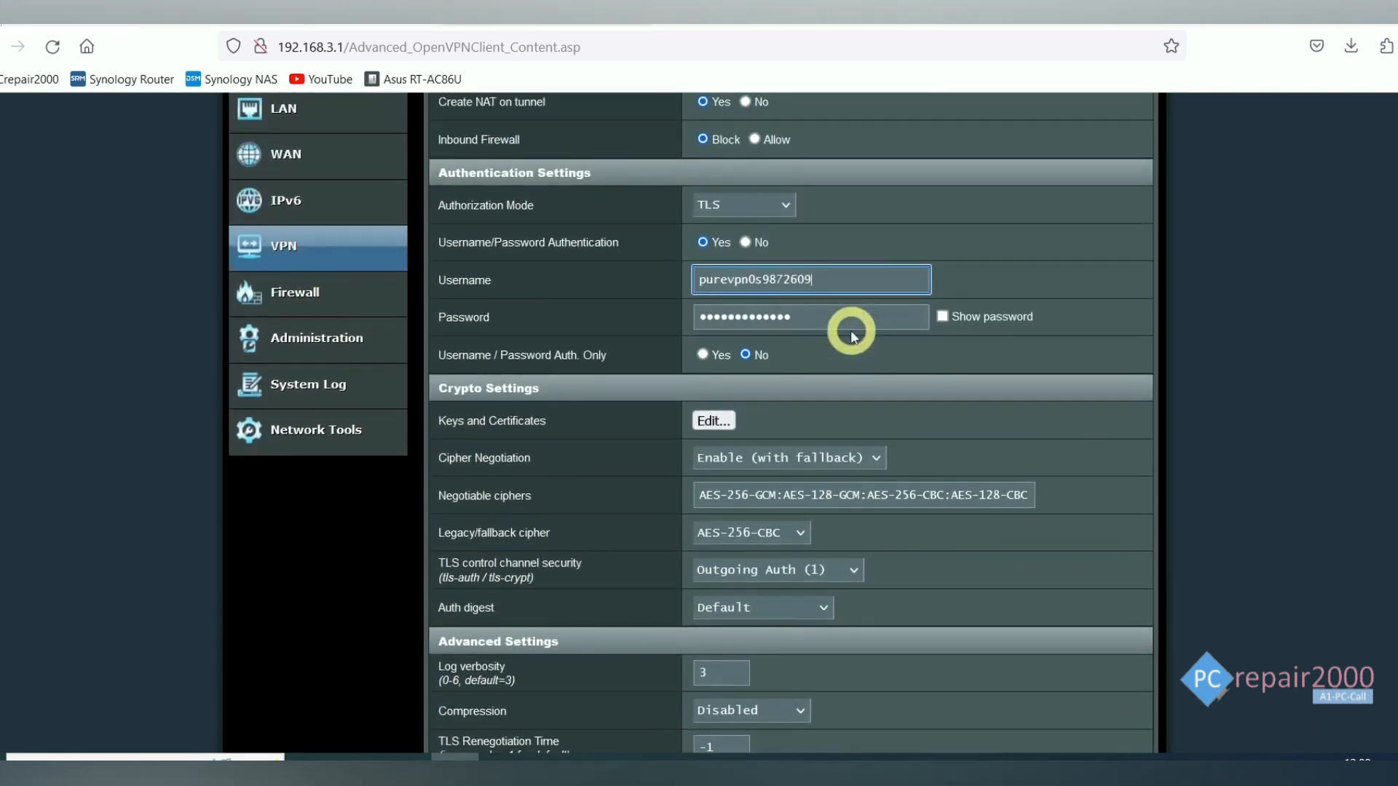
scroll(down, 3)
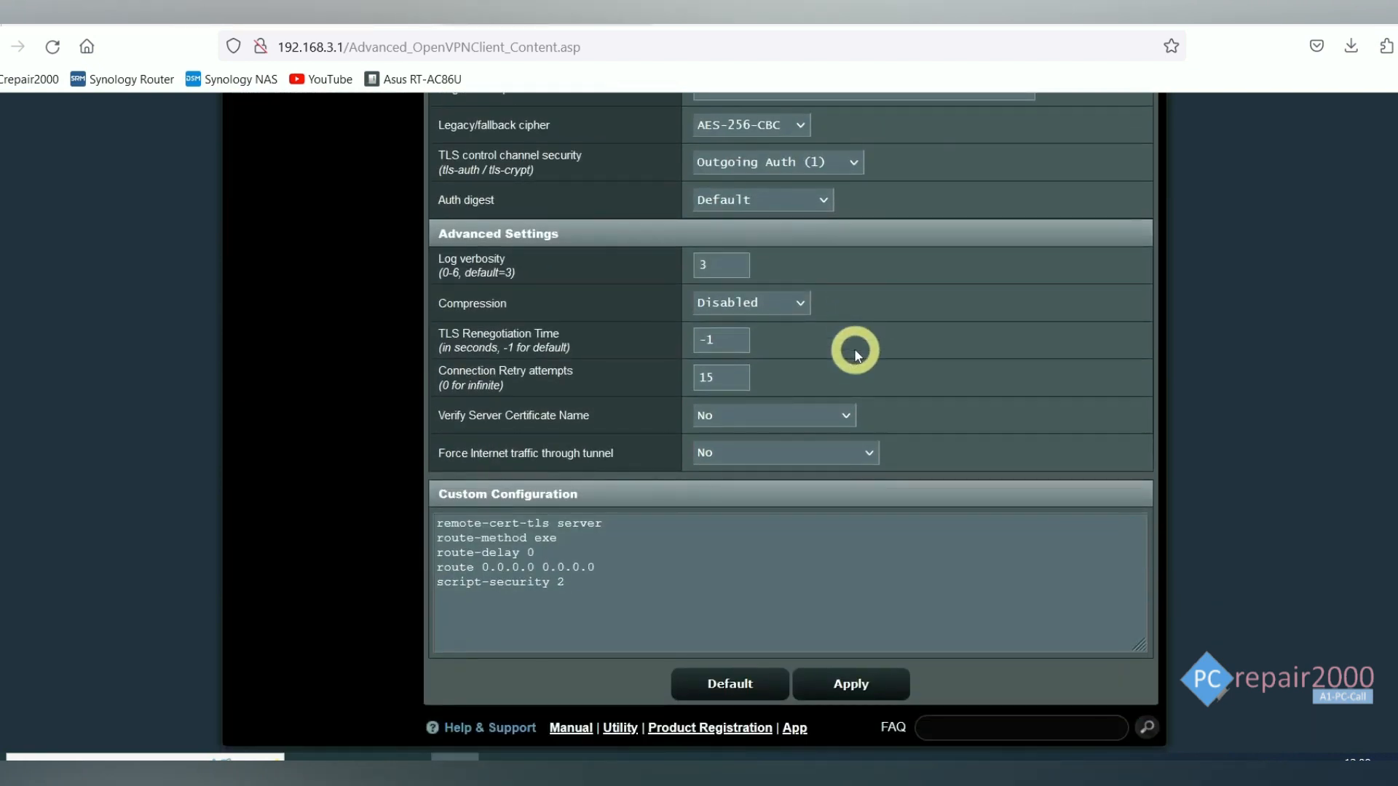
scroll(up, 3)
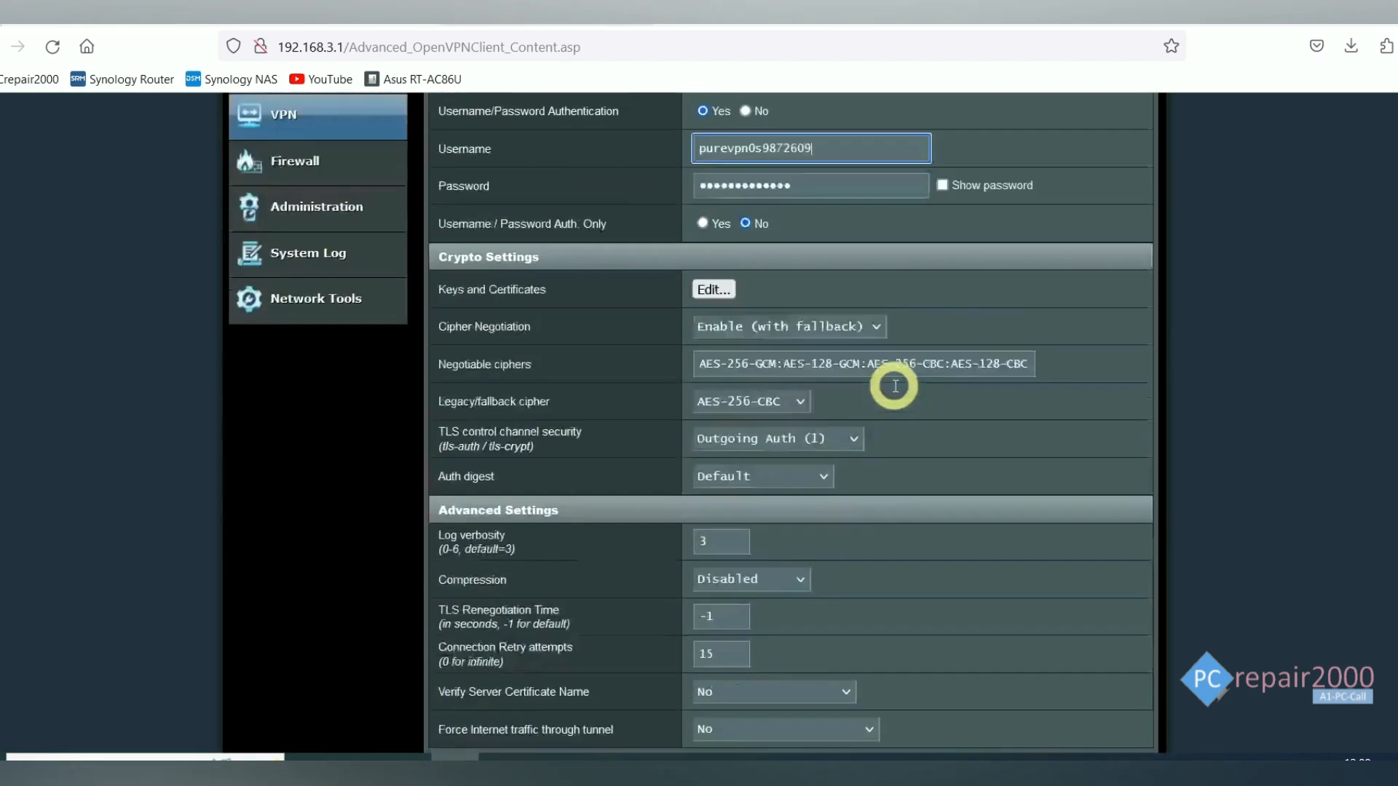
scroll(down, 3)
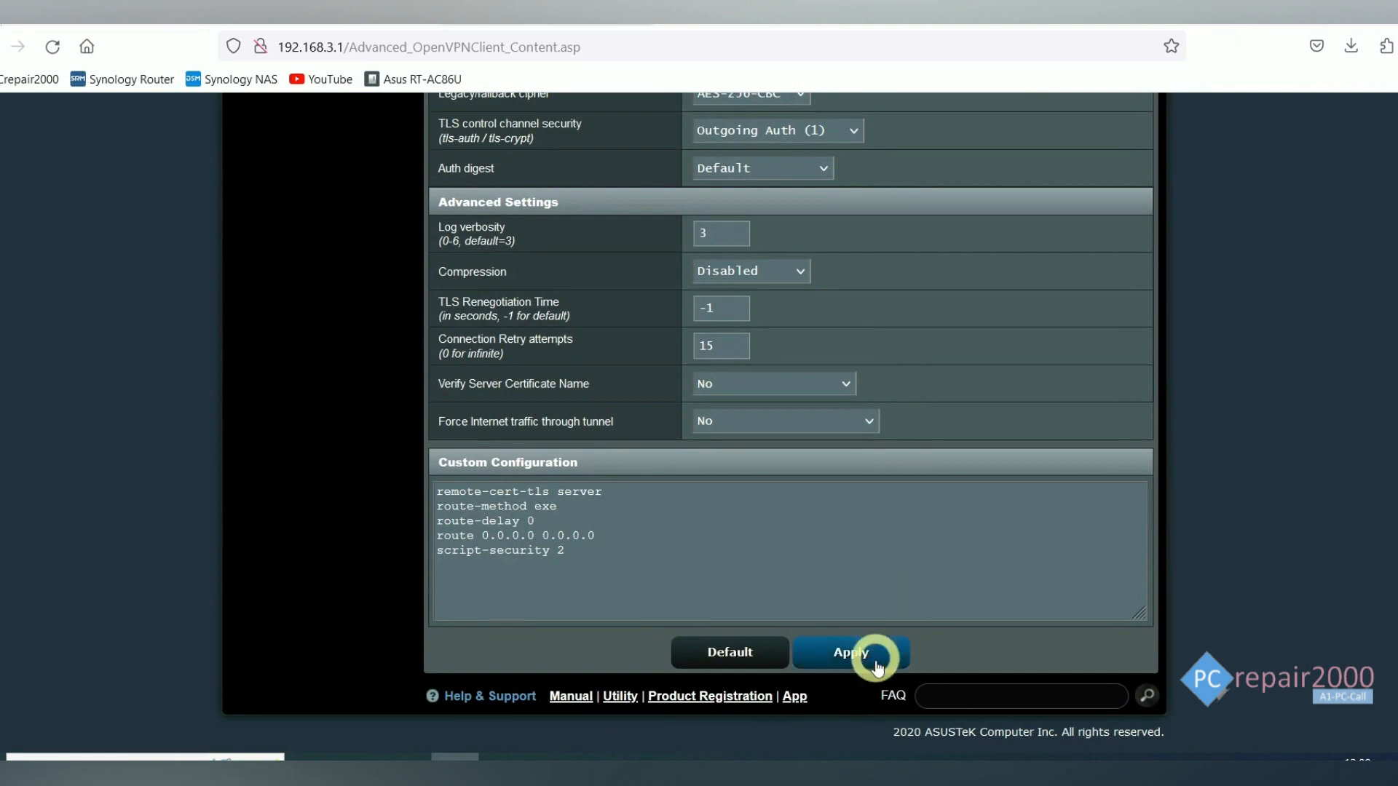
- Apply Client 1's settings and switch its Service state to ON
click(849, 652)
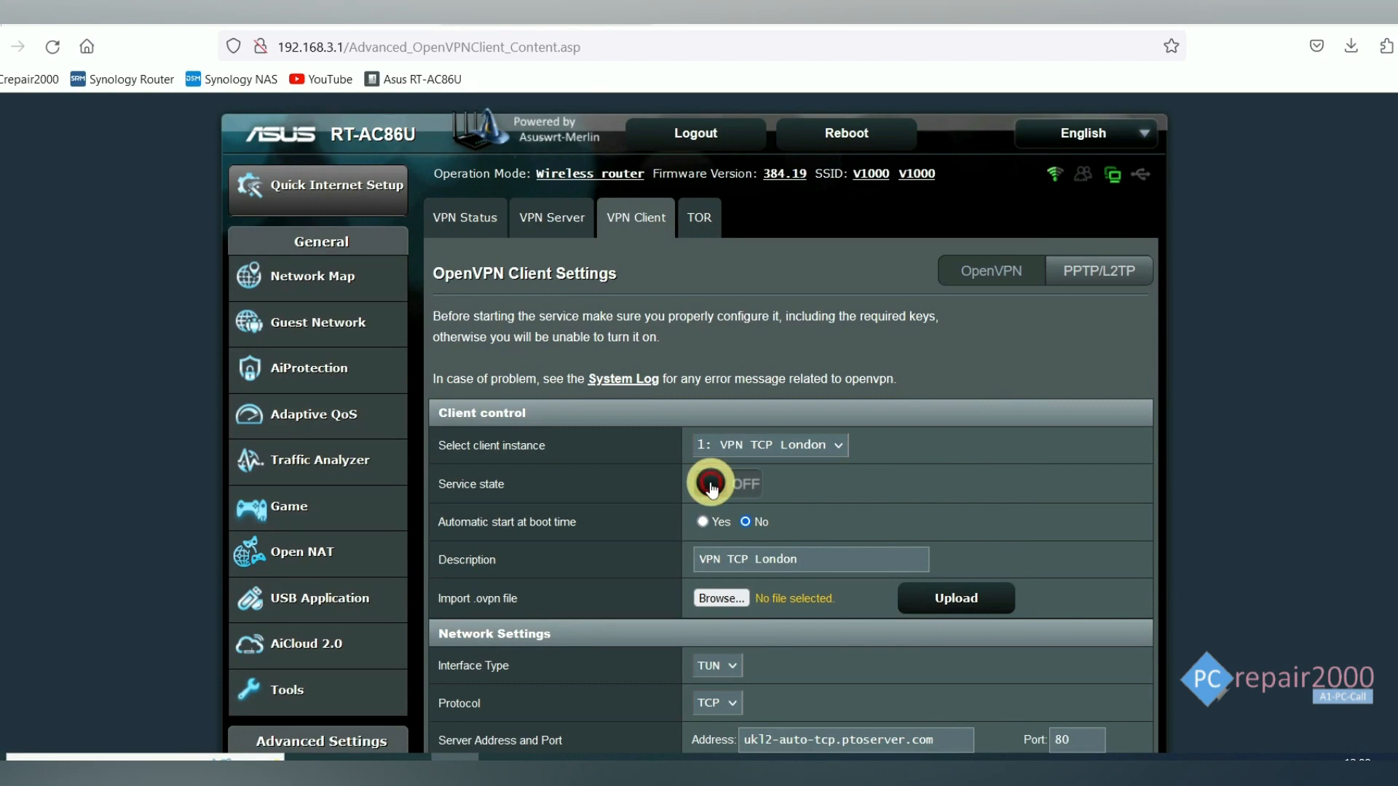
click(710, 483)
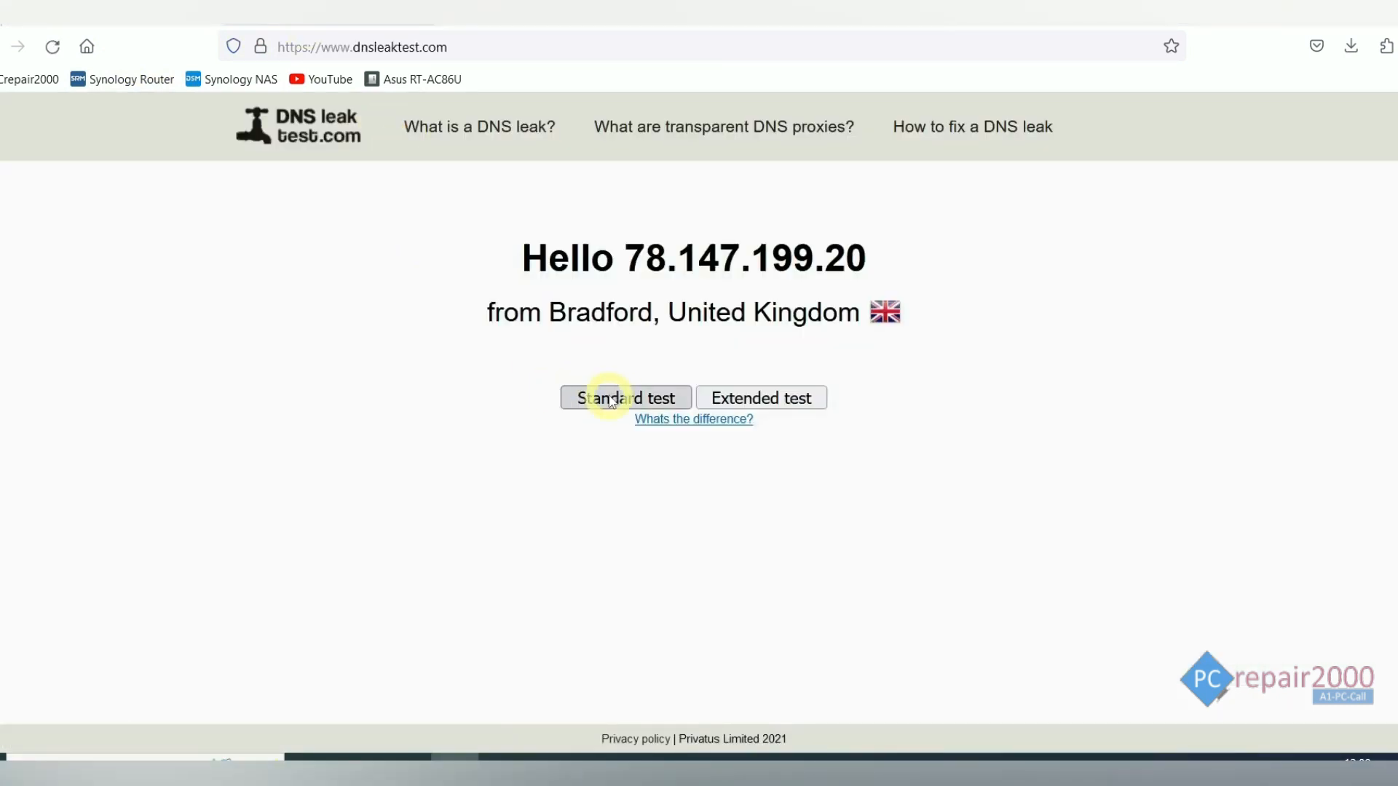
- Run the standard DNS leak test, which finds six Cisco OpenDNS servers in London
click(624, 398)
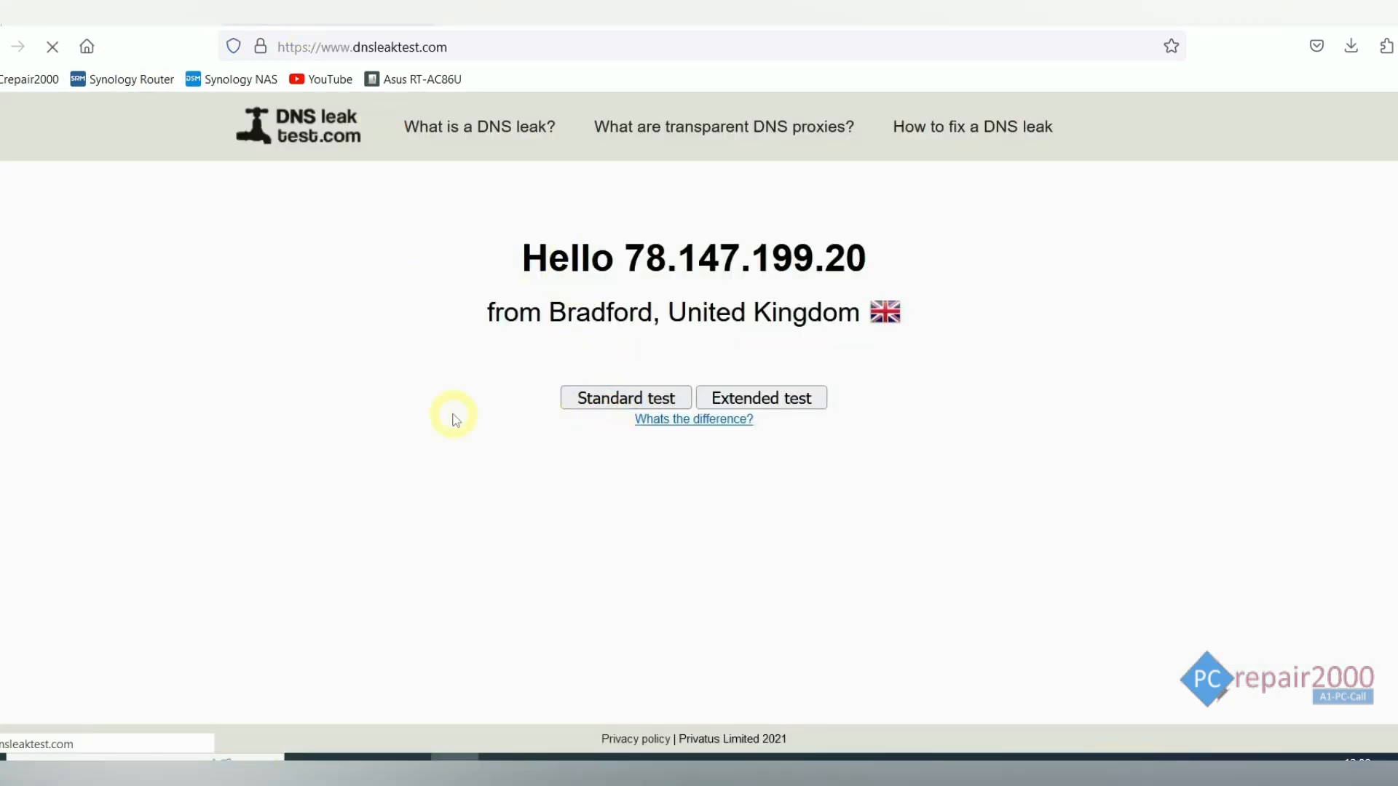
click(624, 397)
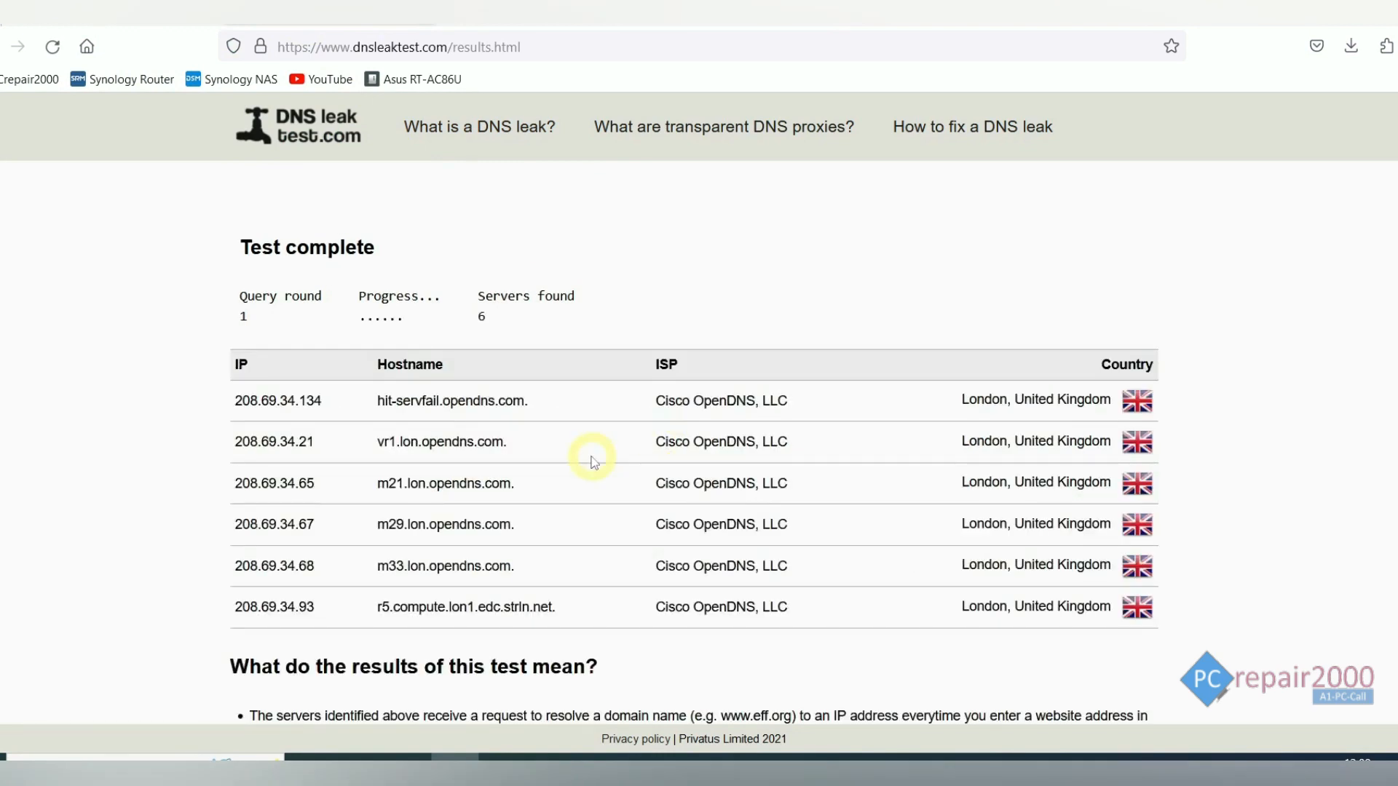
scroll(down, 3)
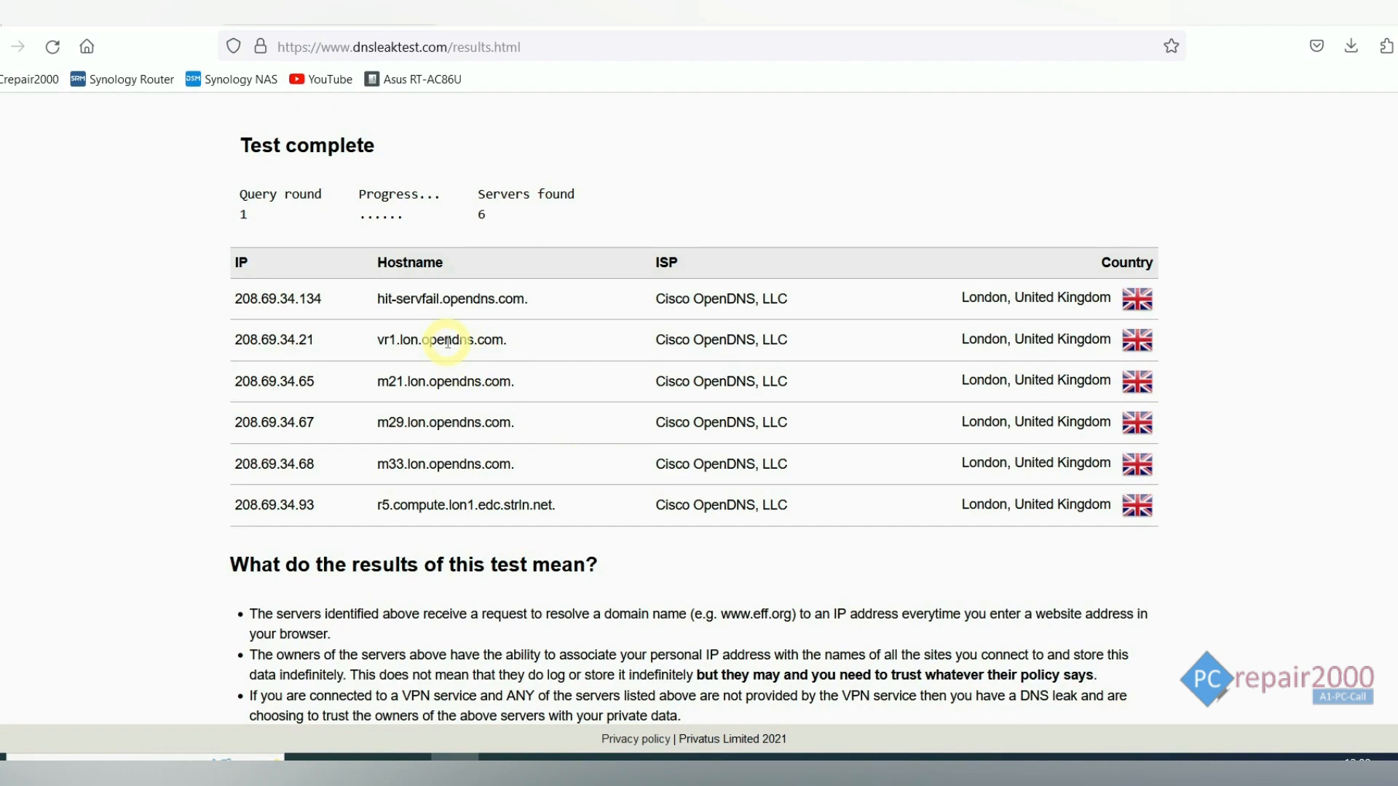
mouse_move(461, 370)
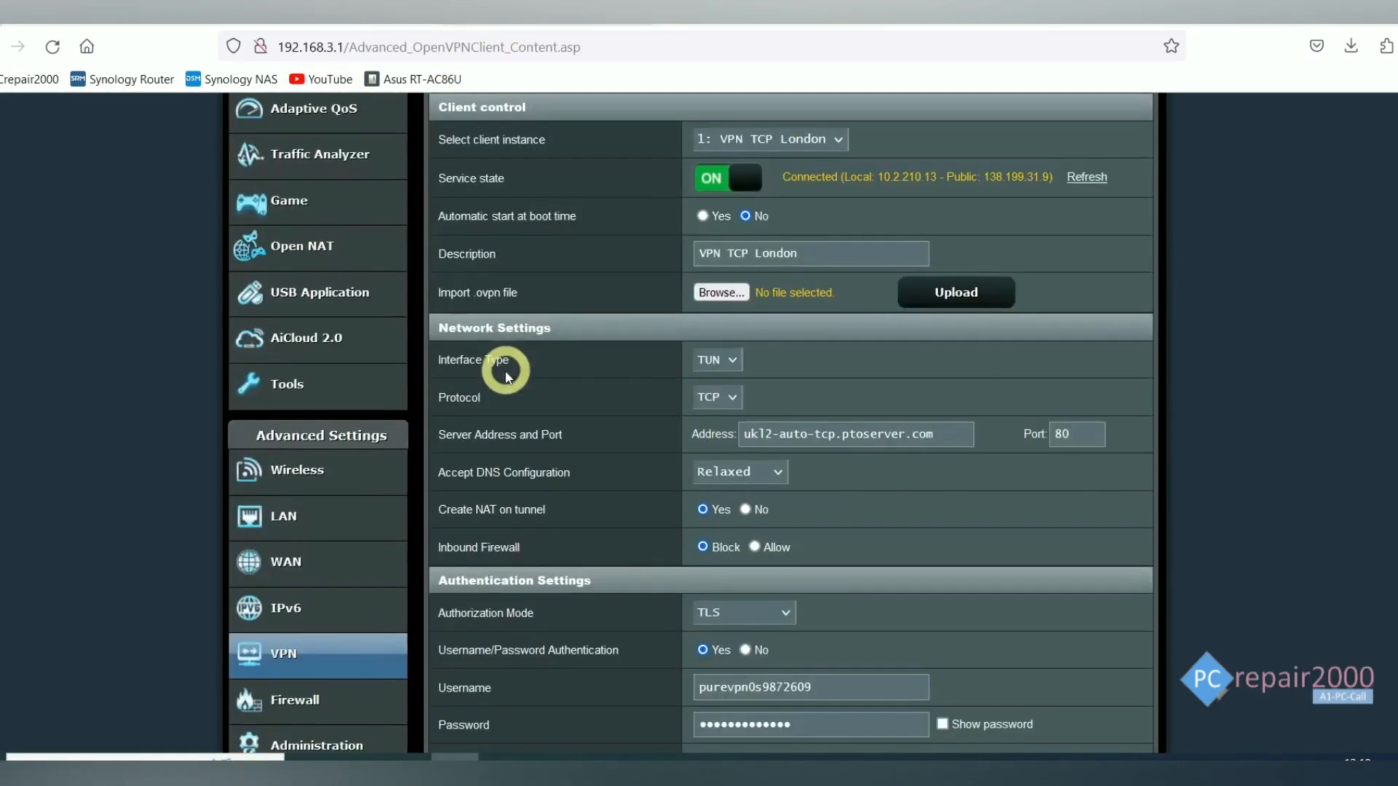
- Open LAN DHCP Server settings showing DNS servers 208.67.222.222 and 208.67.220.220
click(283, 516)
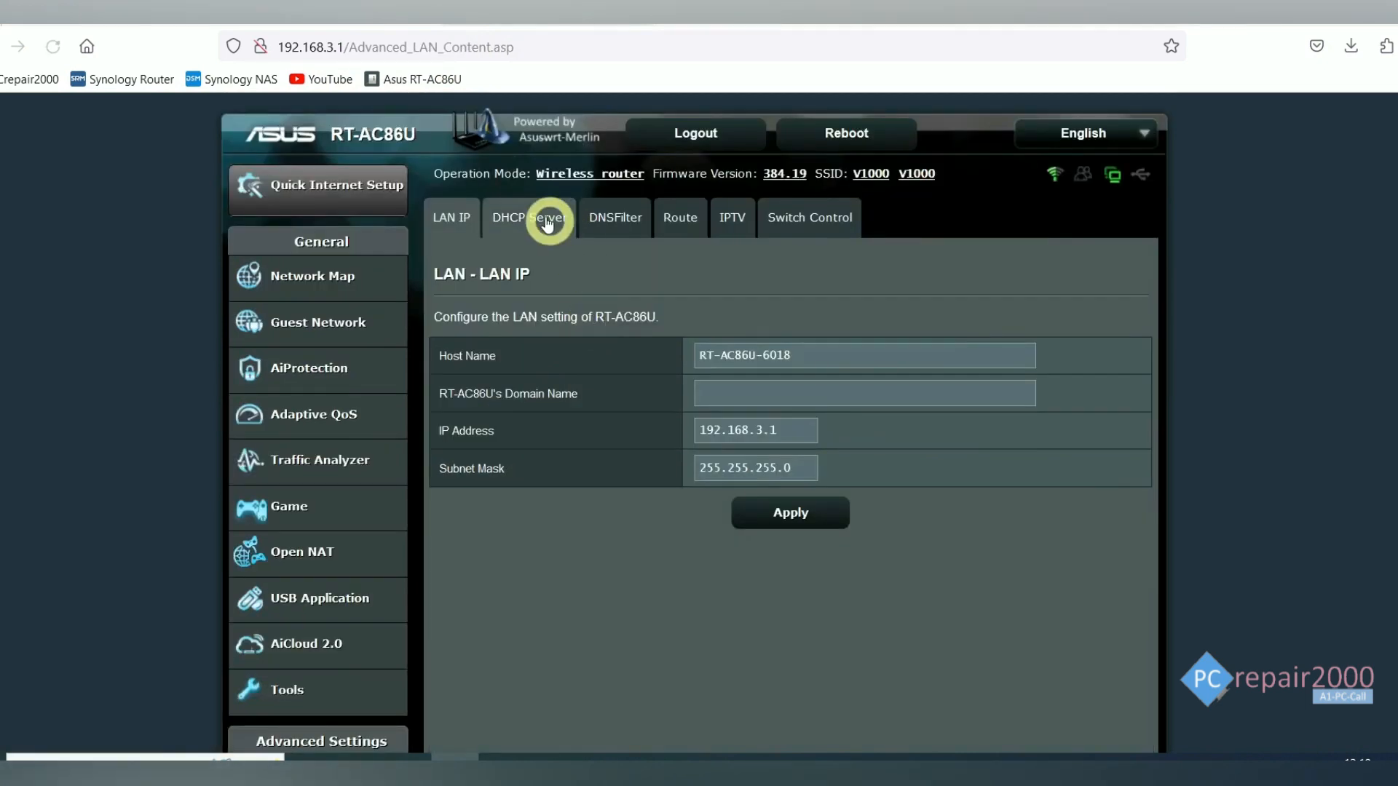
click(529, 217)
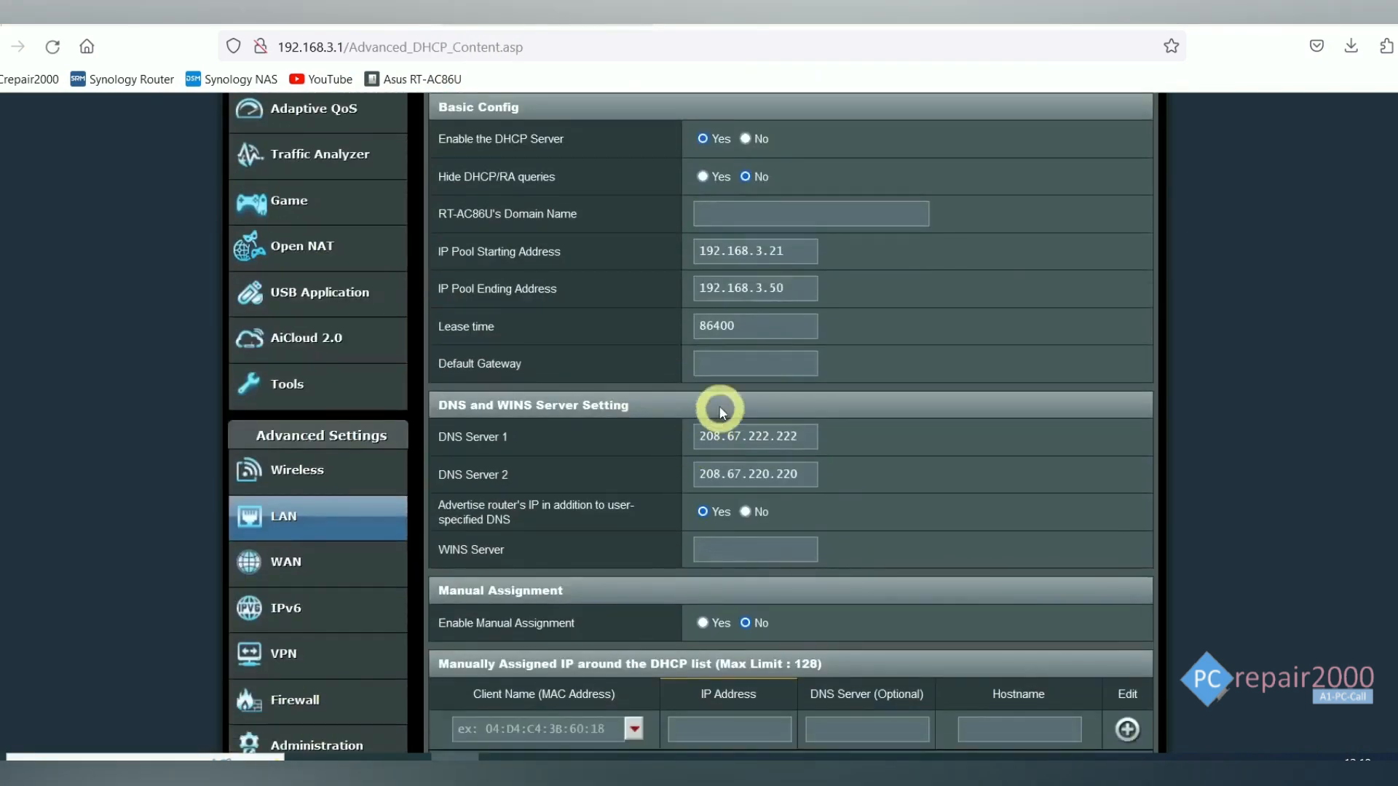
scroll(up, 3)
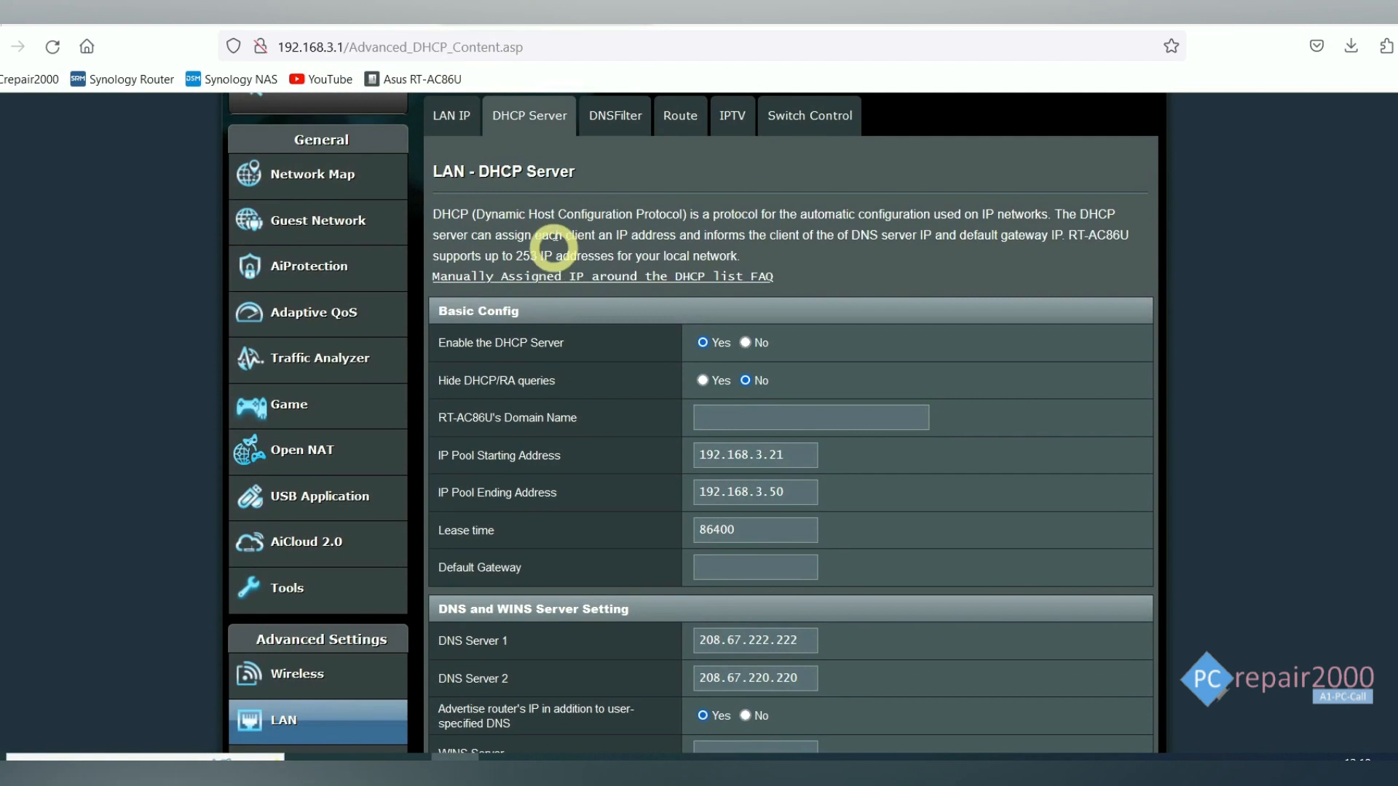
scroll(down, 3)
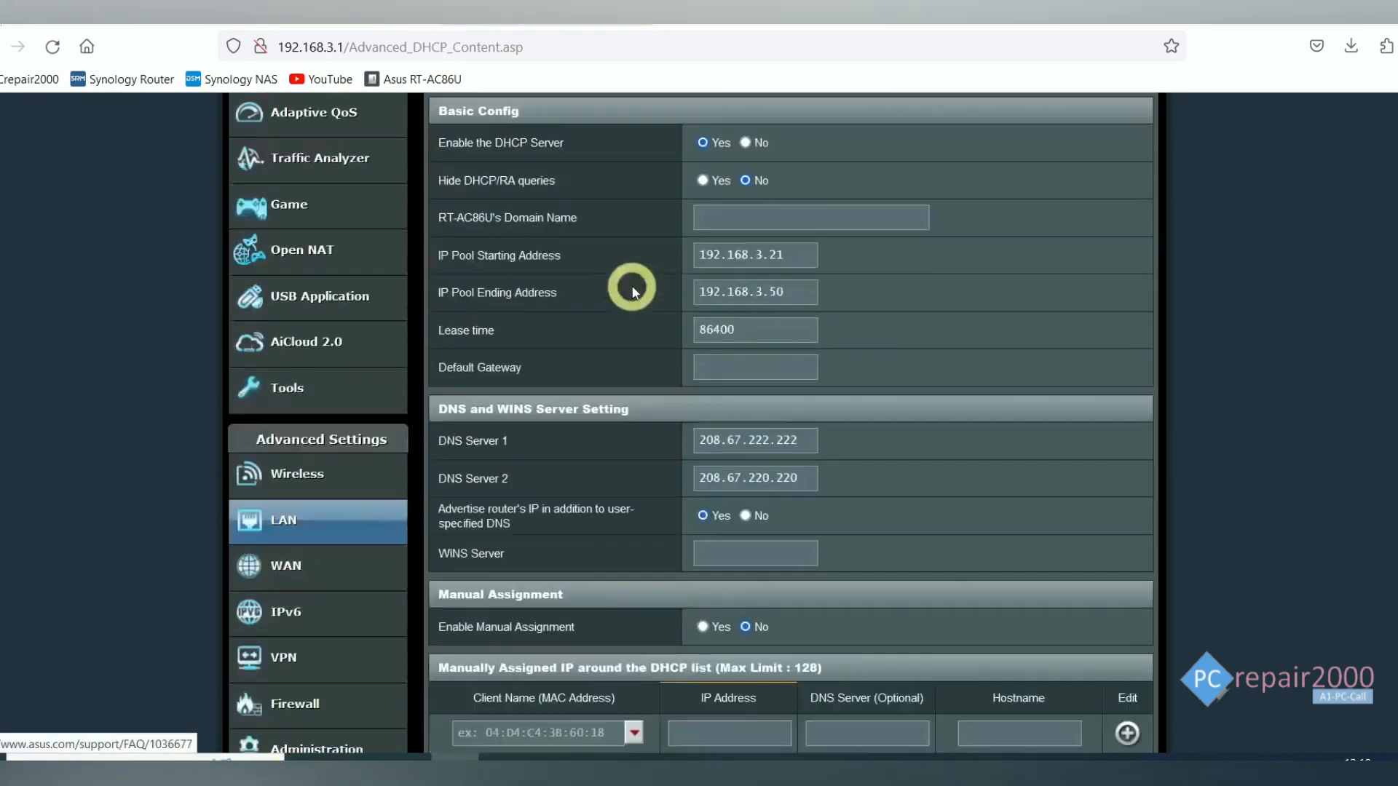
scroll(down, 3)
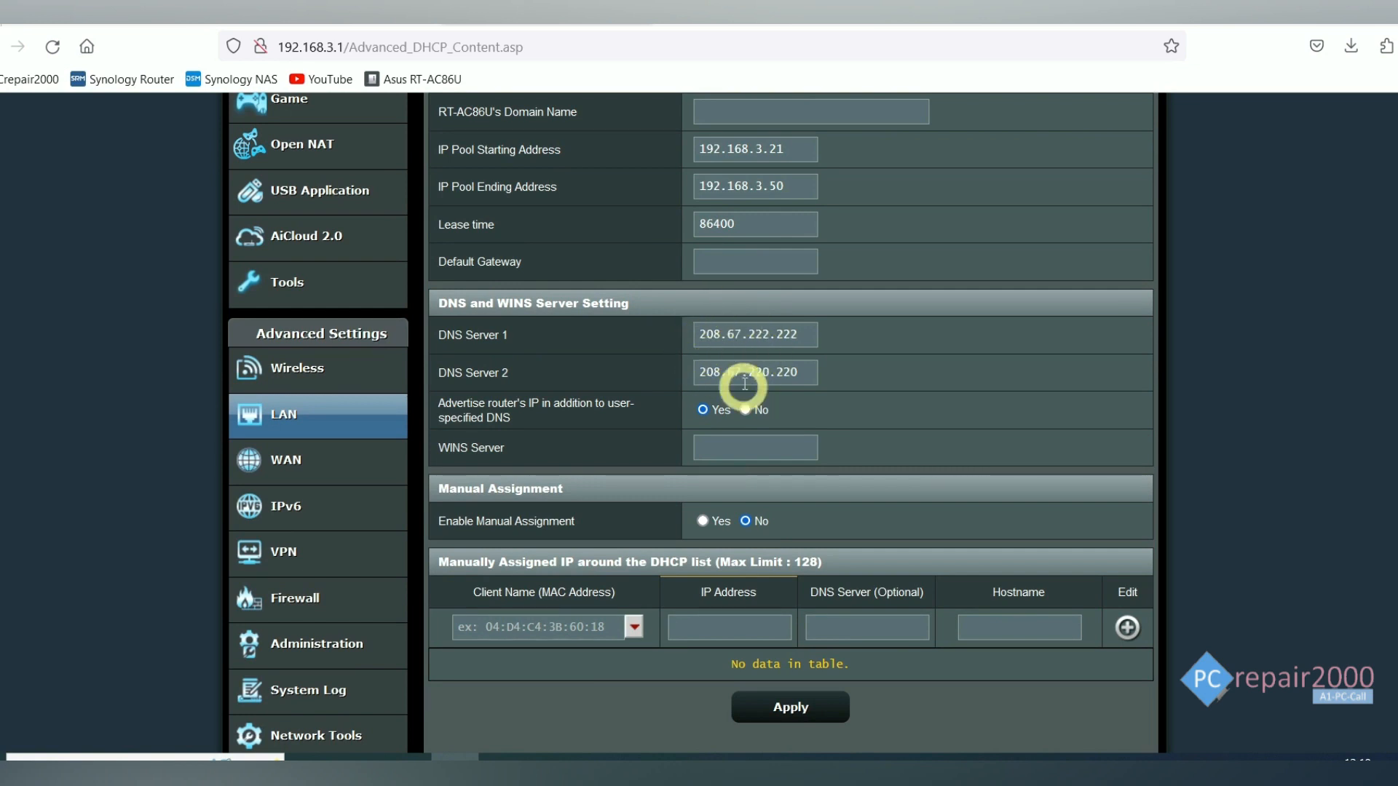
- Switch back to the dnsleaktest.com results listing six London Cisco OpenDNS servers
click(401, 47)
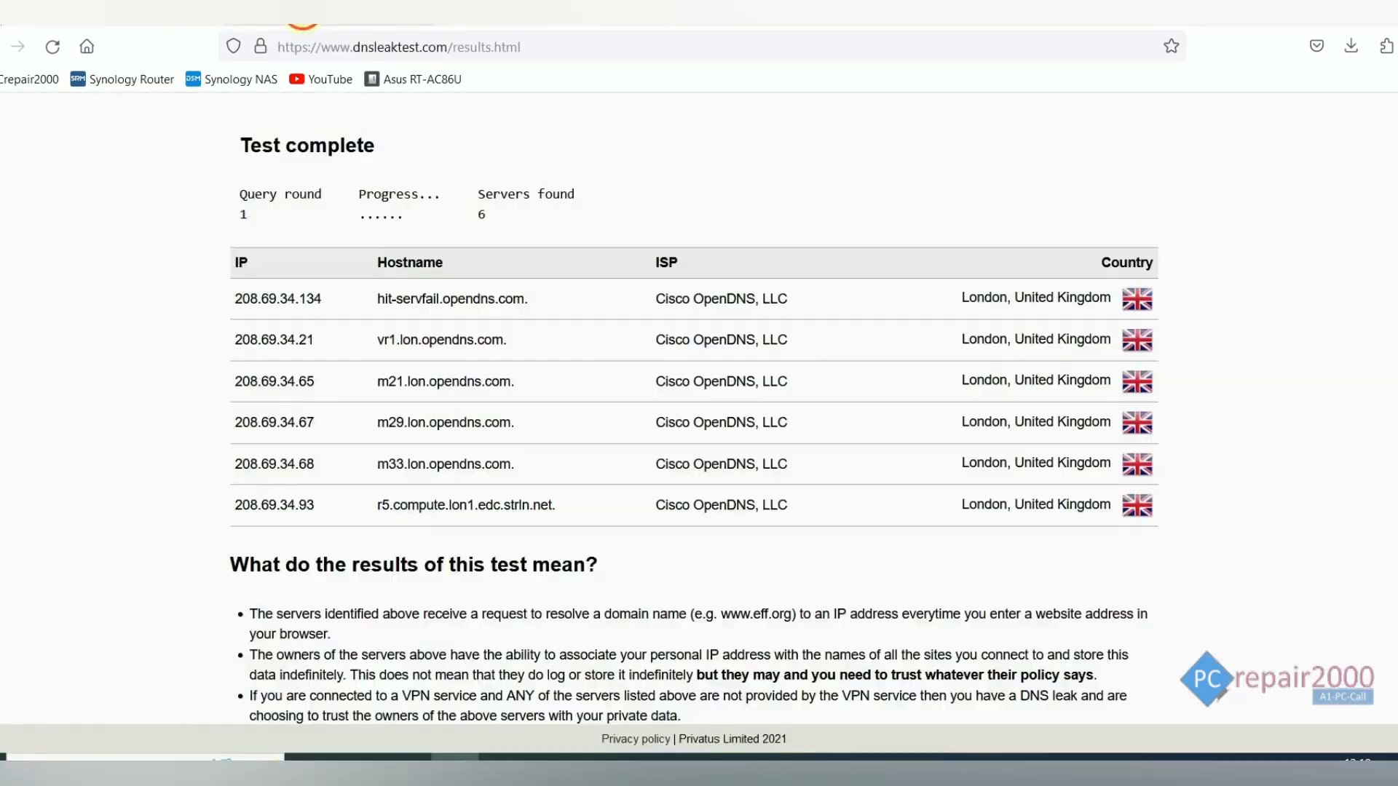
mouse_move(627, 373)
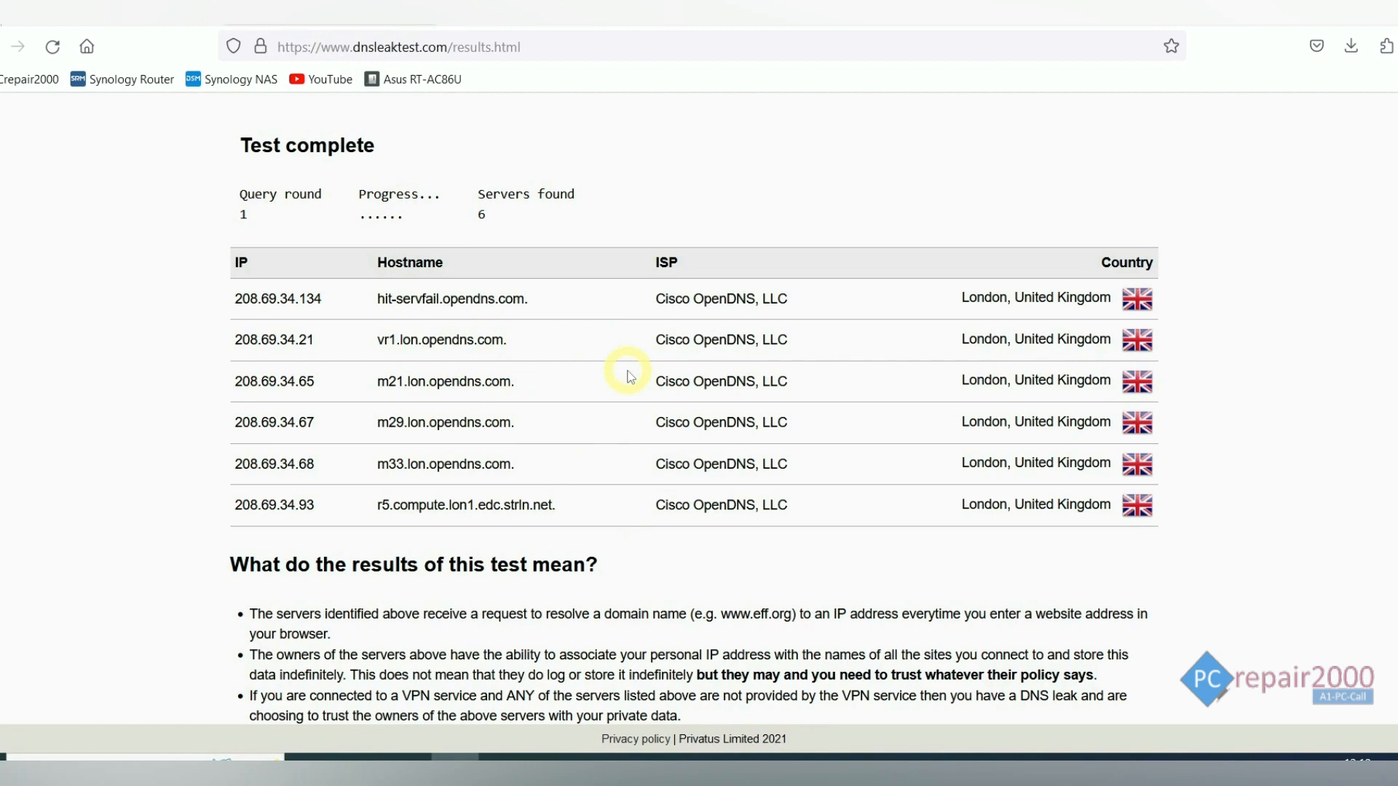
mouse_move(452, 350)
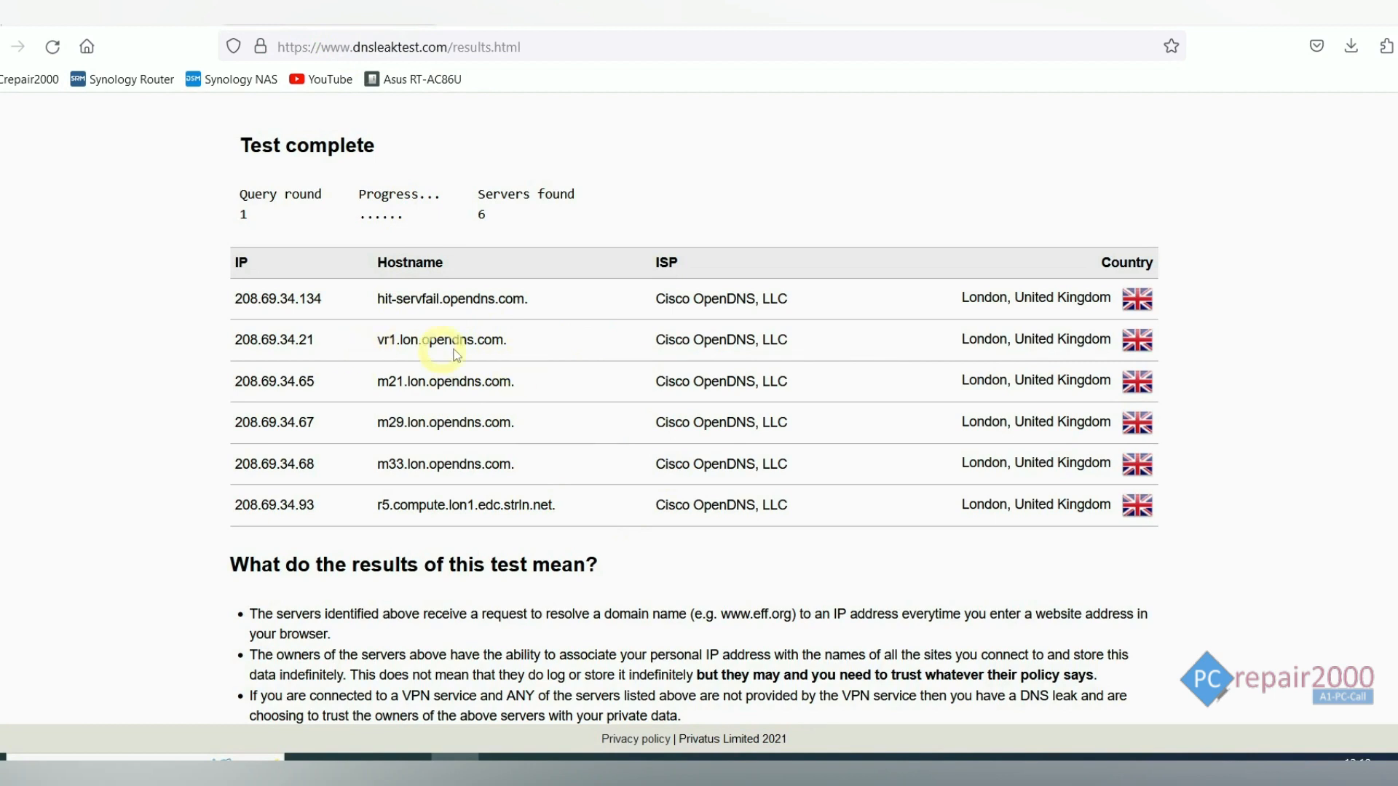
mouse_move(464, 377)
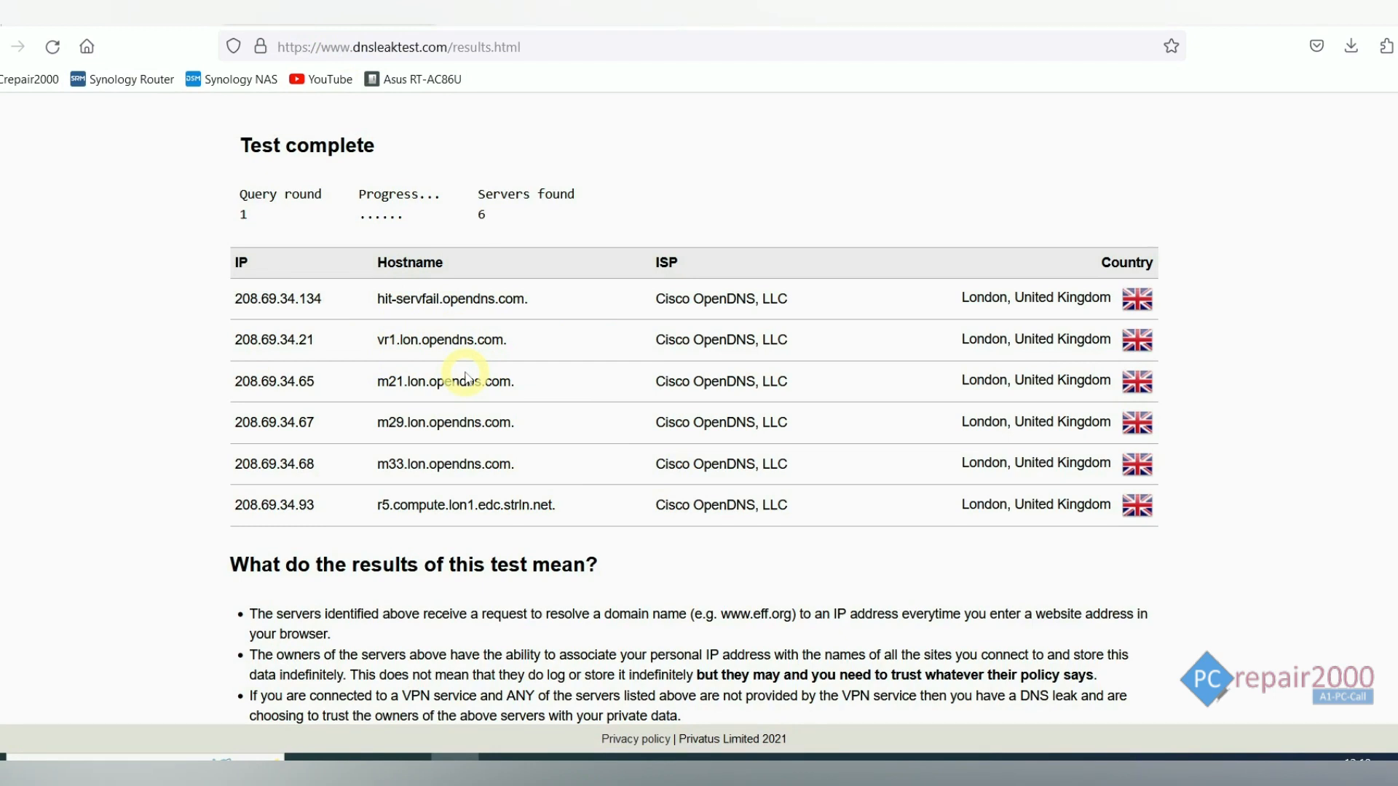
mouse_move(525, 350)
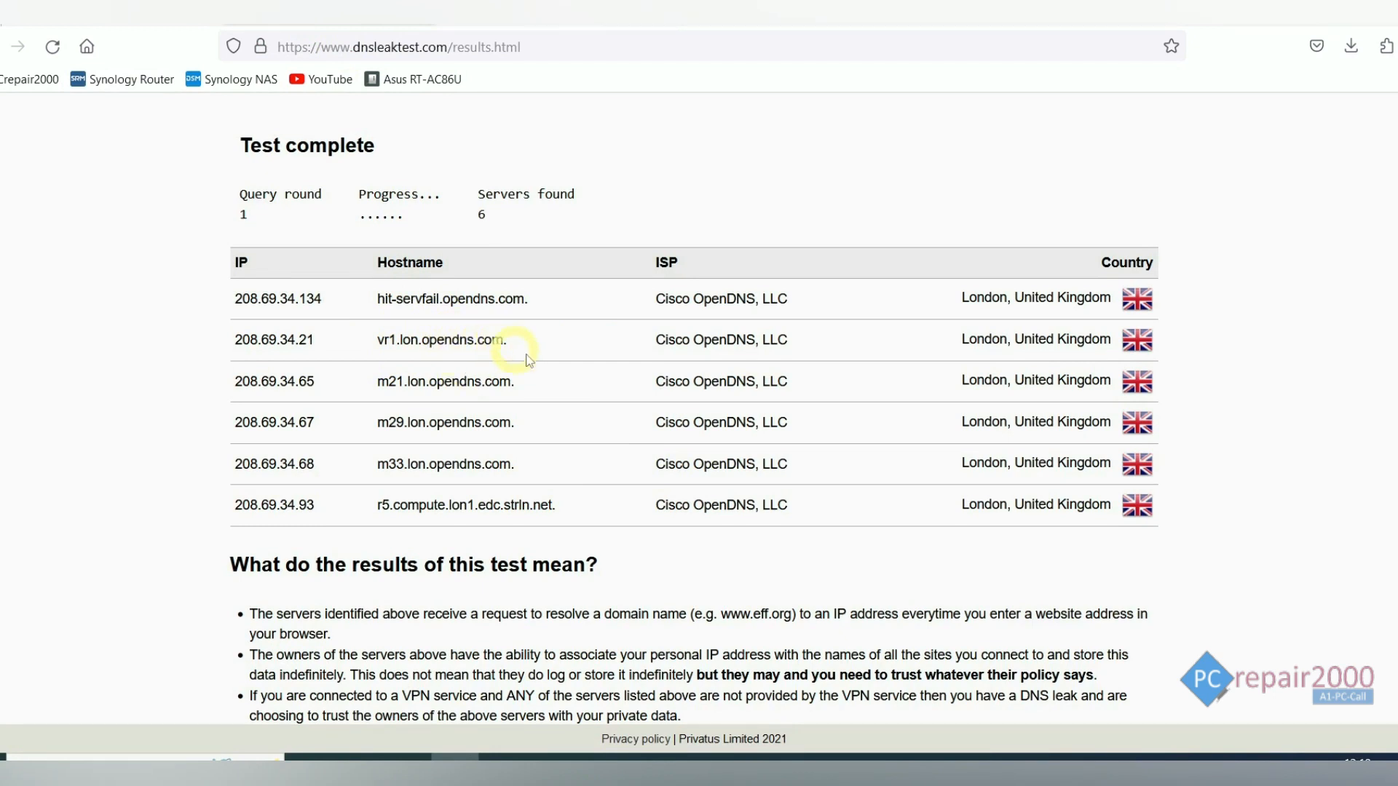
mouse_move(436, 346)
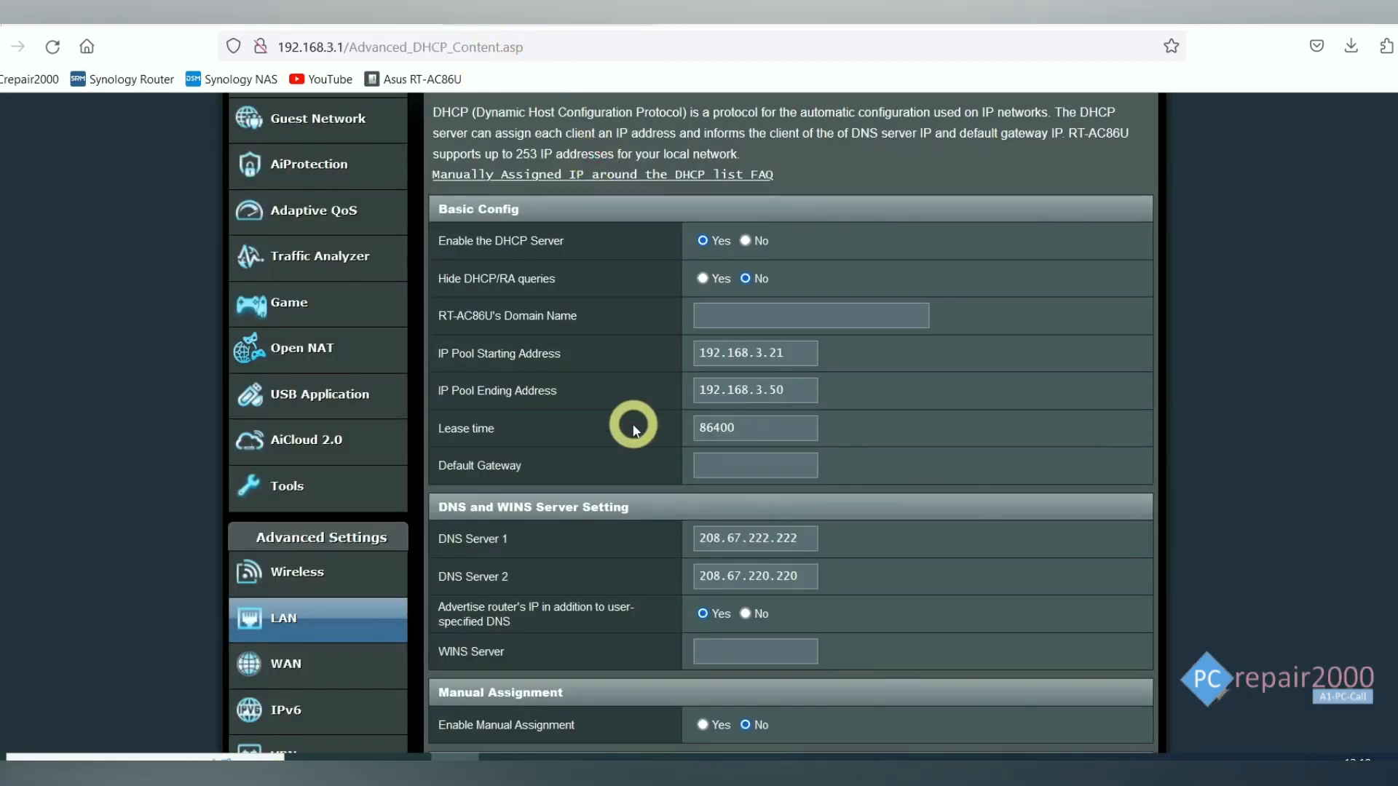
- Reopen VPN Client 1 settings and list the Force Internet traffic through tunnel options
scroll(up, 3)
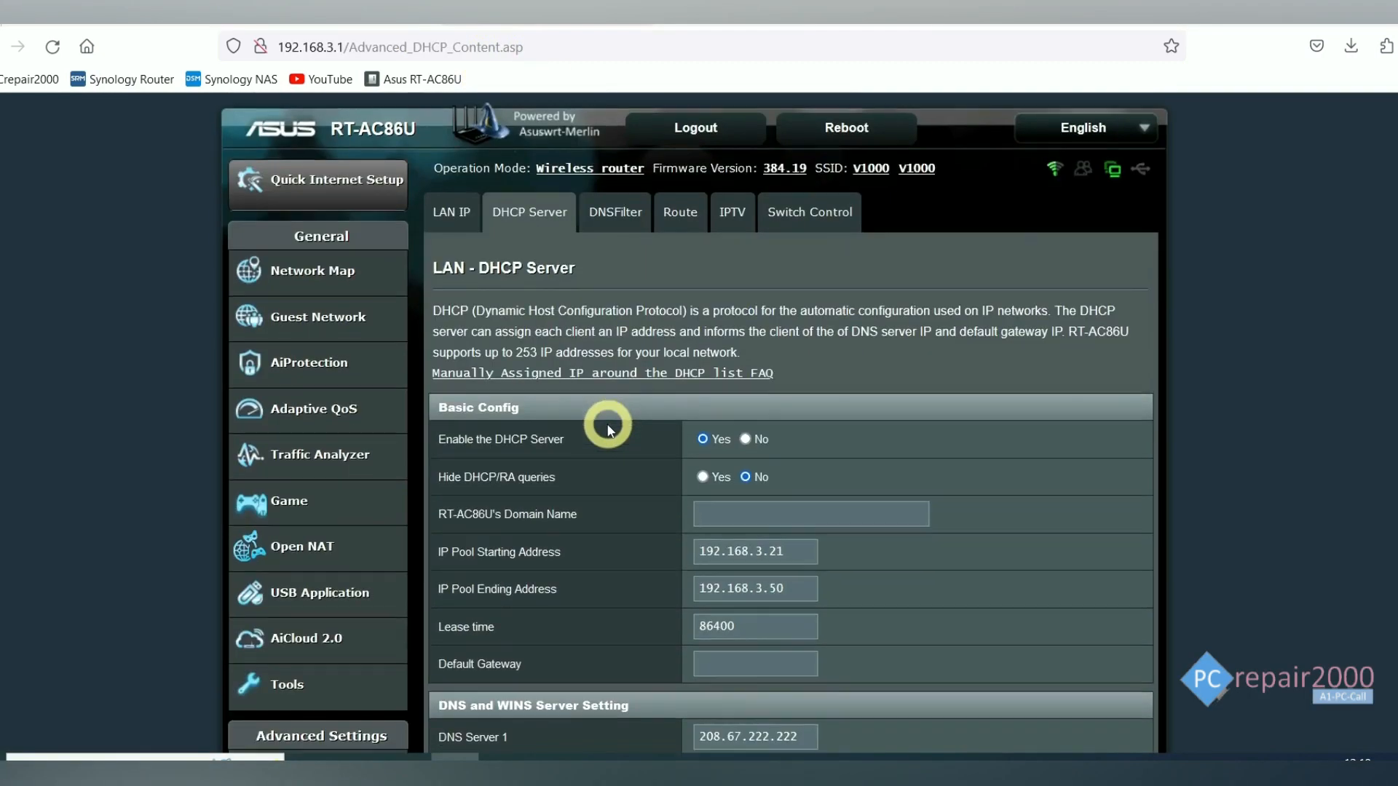
scroll(down, 3)
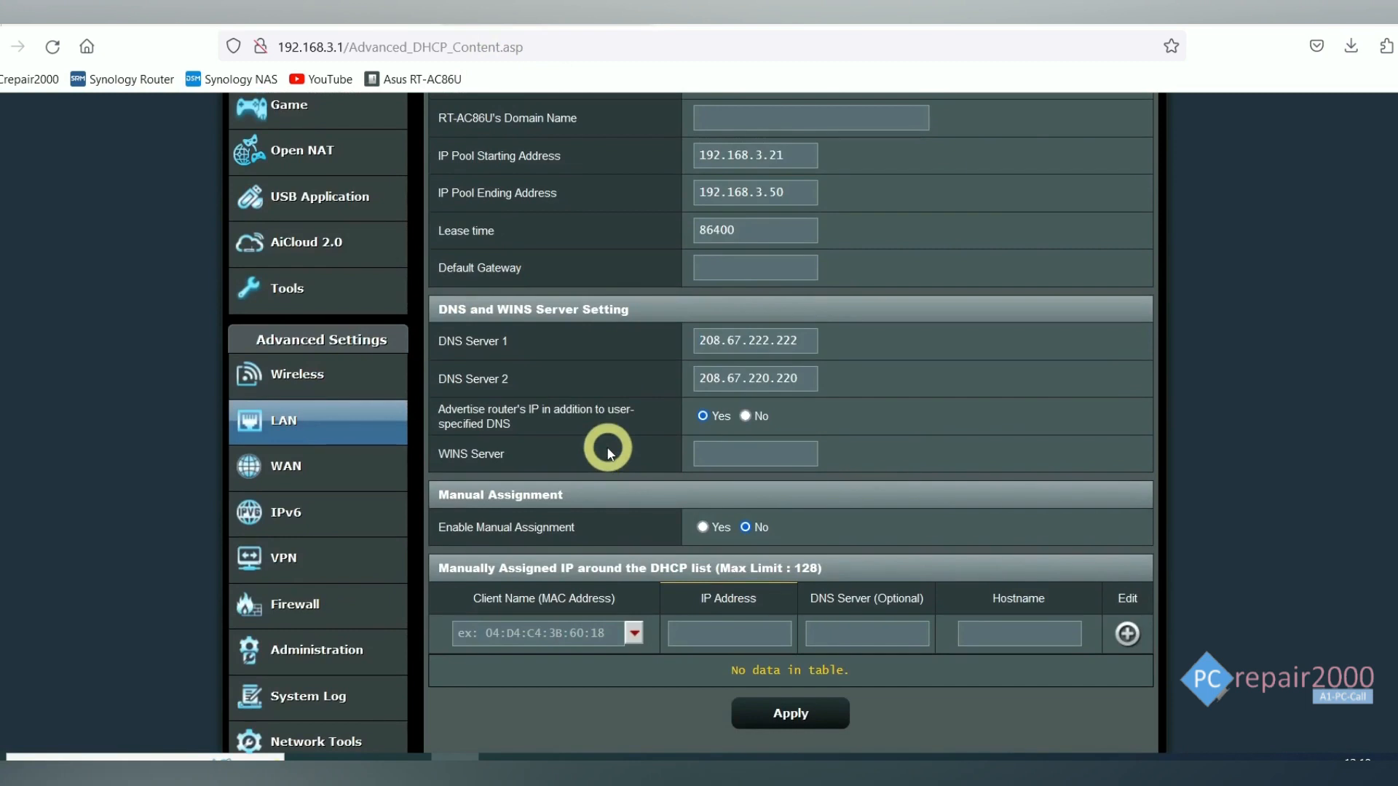
scroll(down, 3)
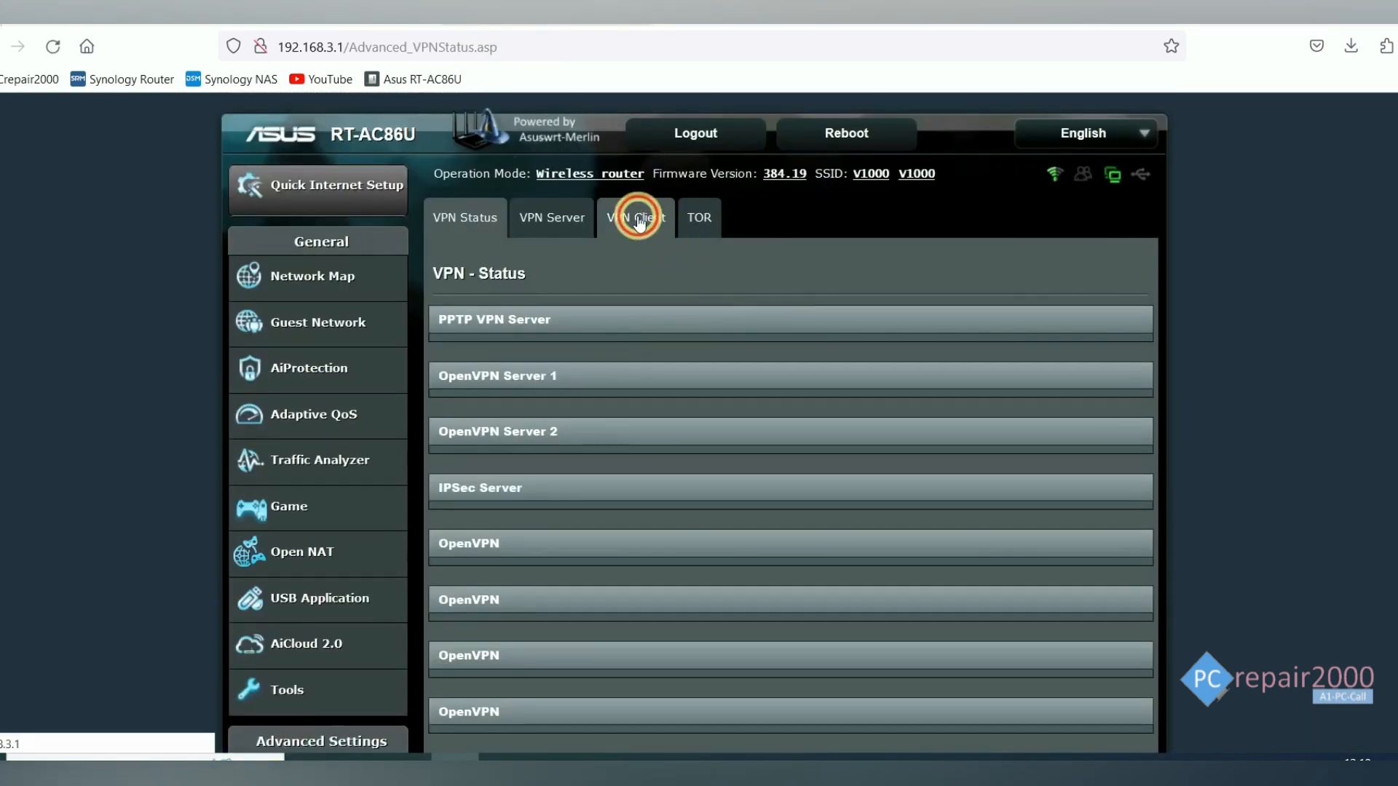
click(635, 217)
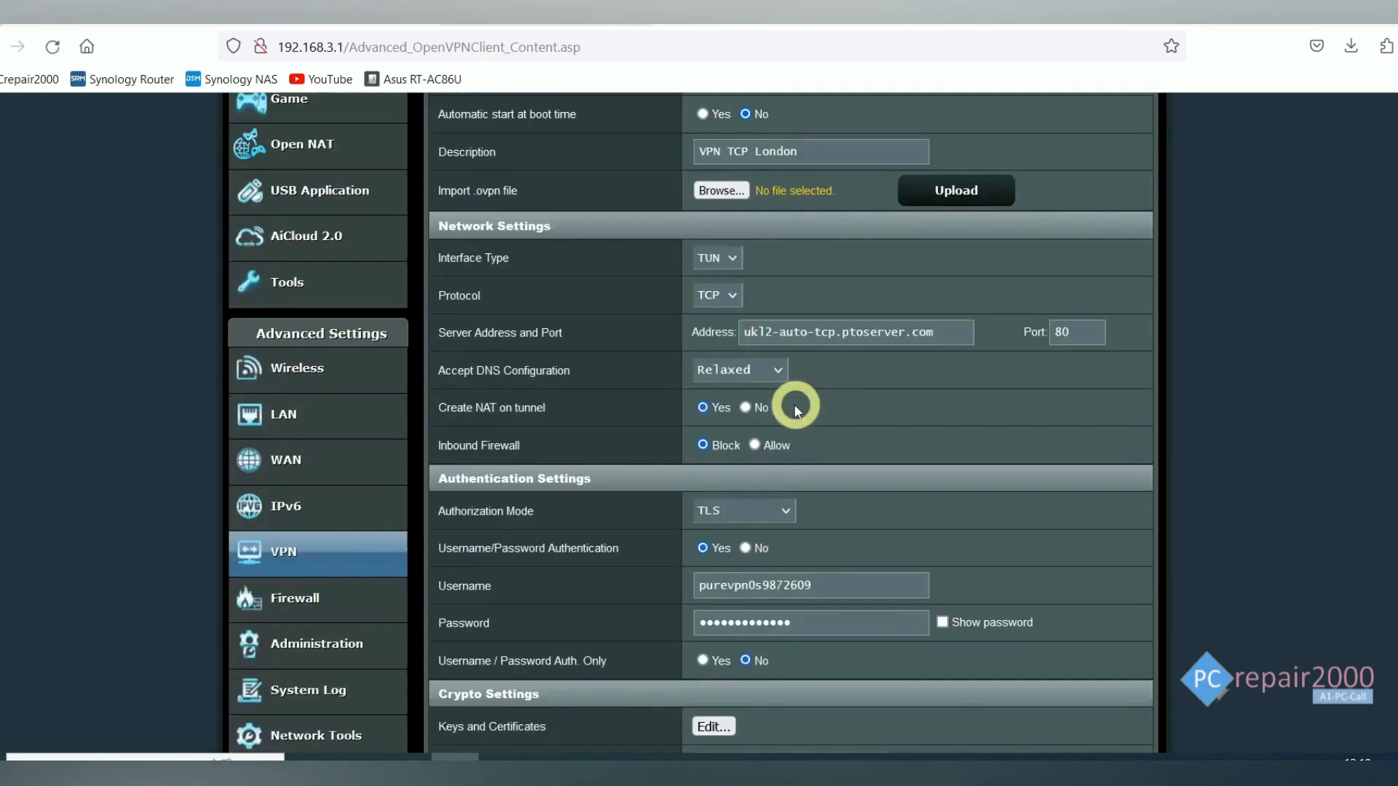
click(782, 453)
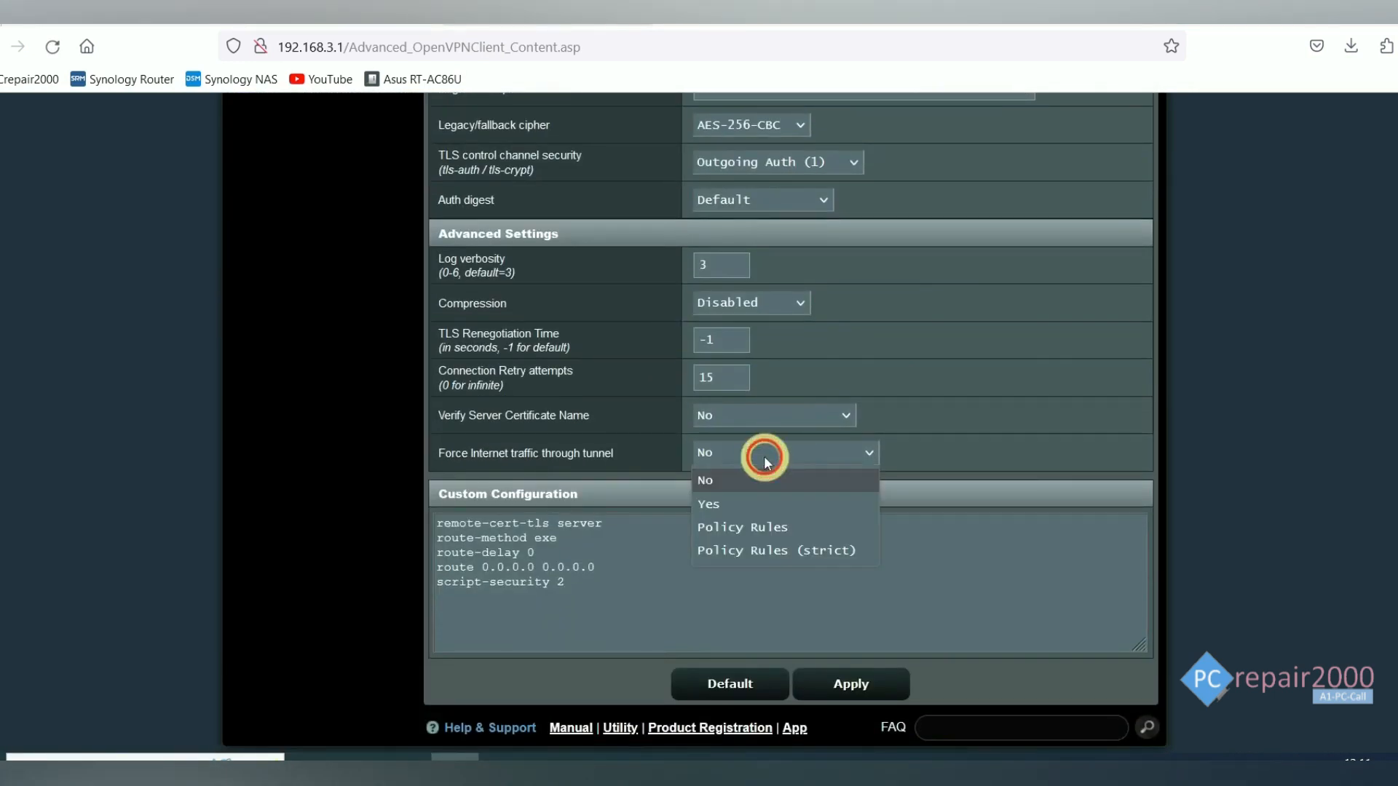
mouse_move(568, 470)
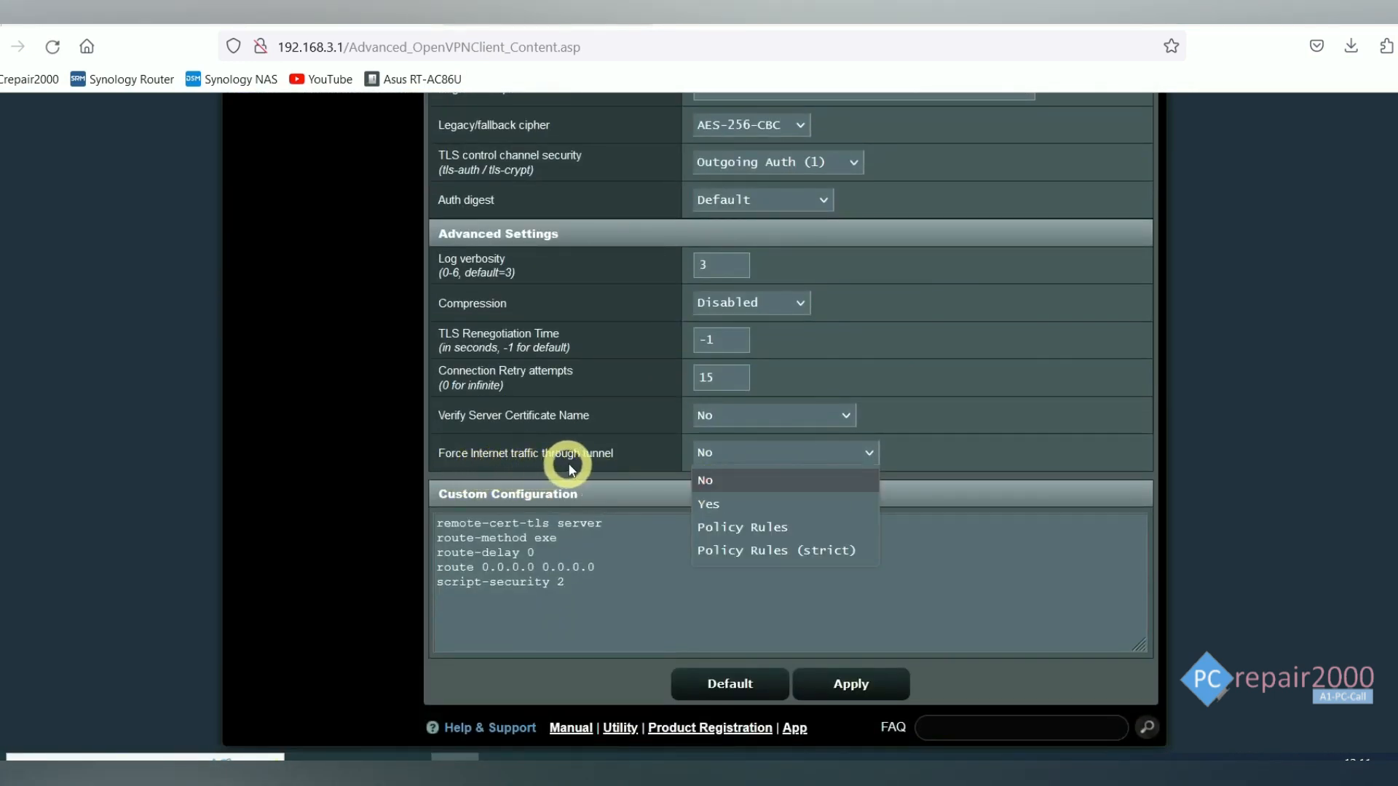
- Set Force Internet traffic through tunnel to Policy Rules
click(741, 526)
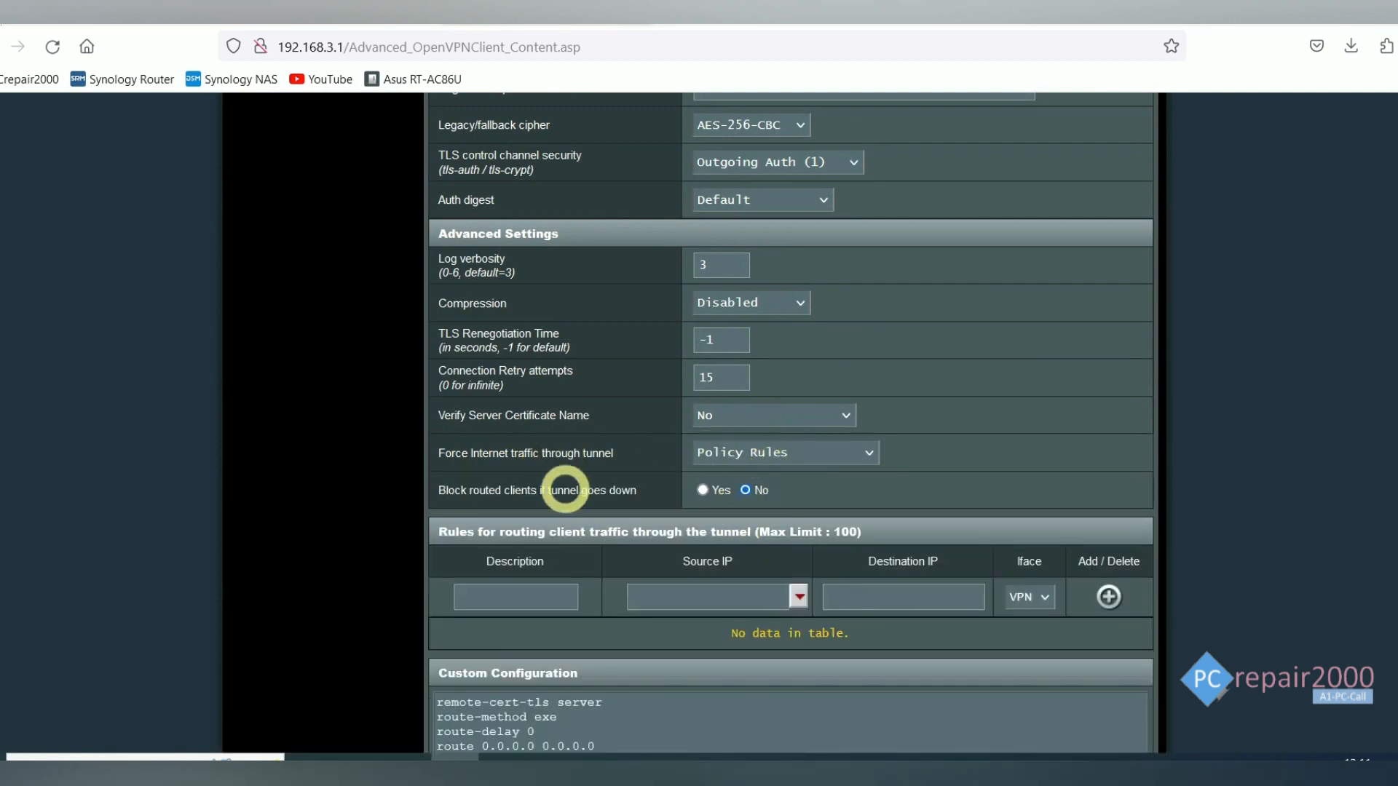
mouse_move(610, 505)
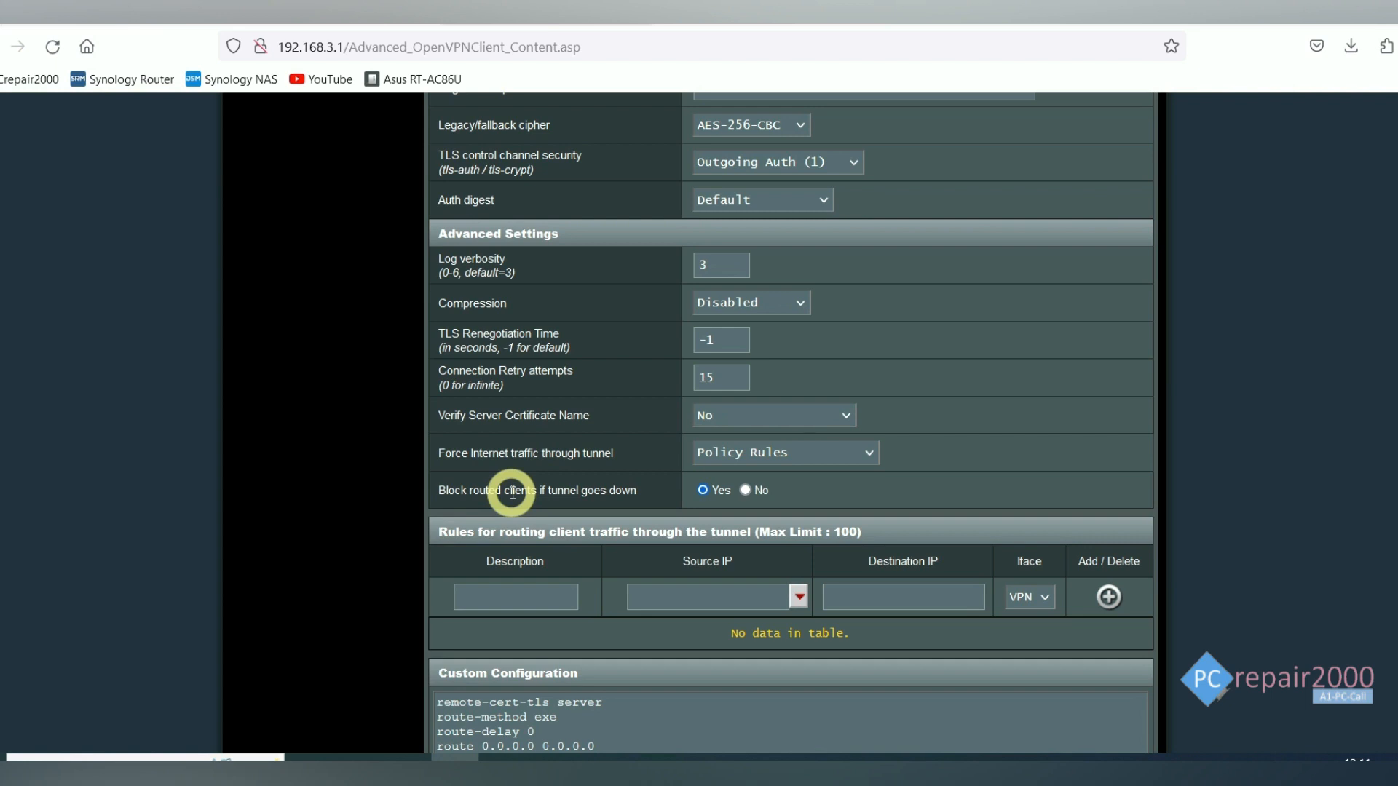
- Add policy rule 'All' routing source 192.168.3.0/24 through the VPN interface
click(515, 596)
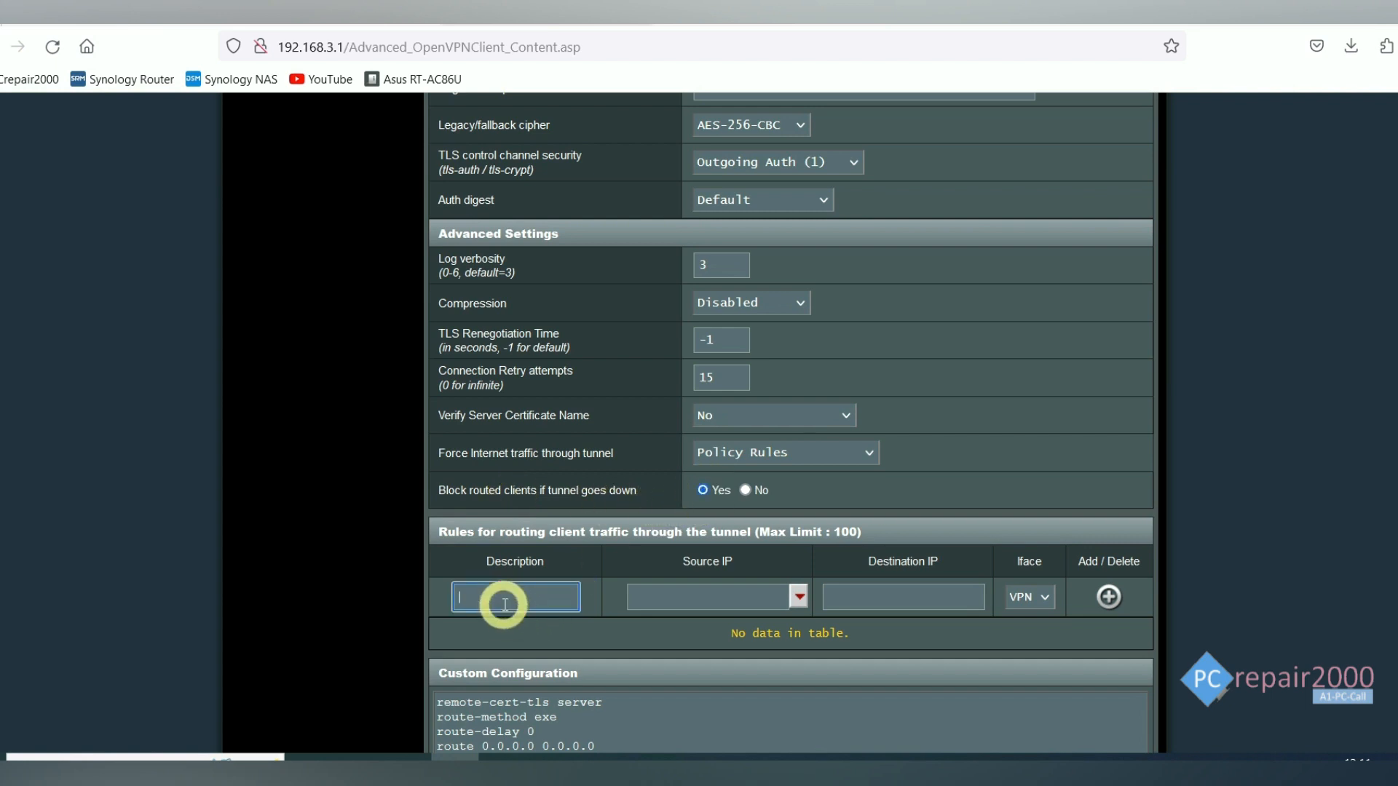
text(All)
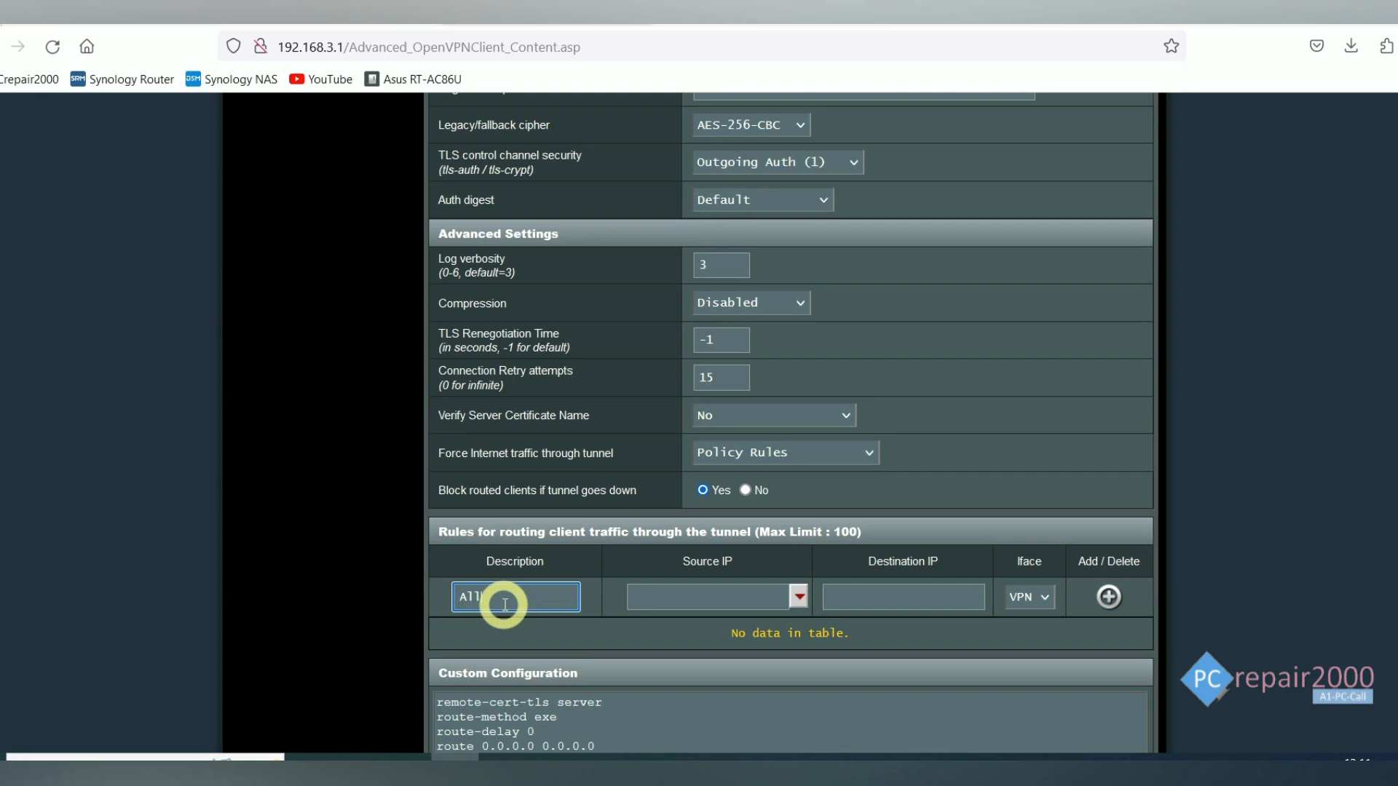
click(704, 596)
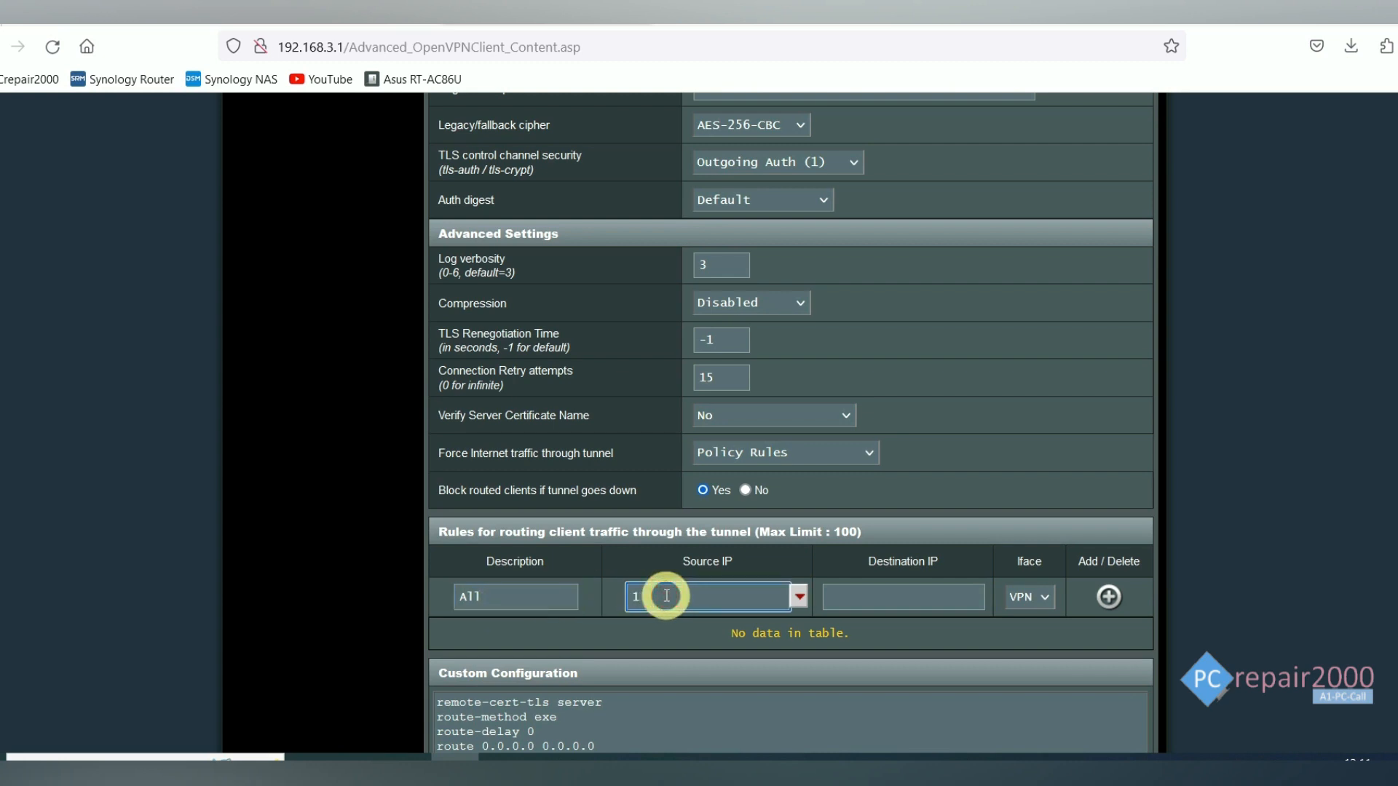
text(92.168)
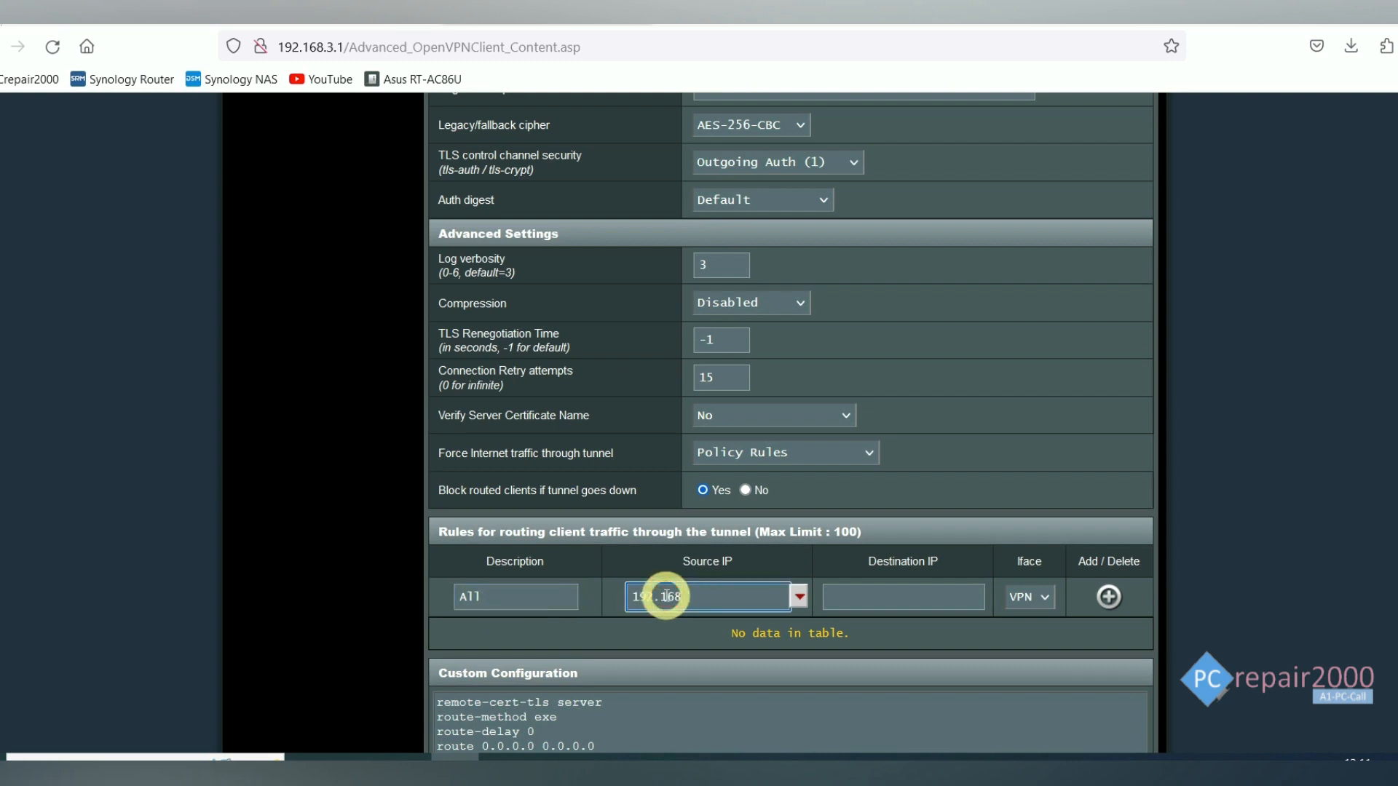
text(.3.0/24)
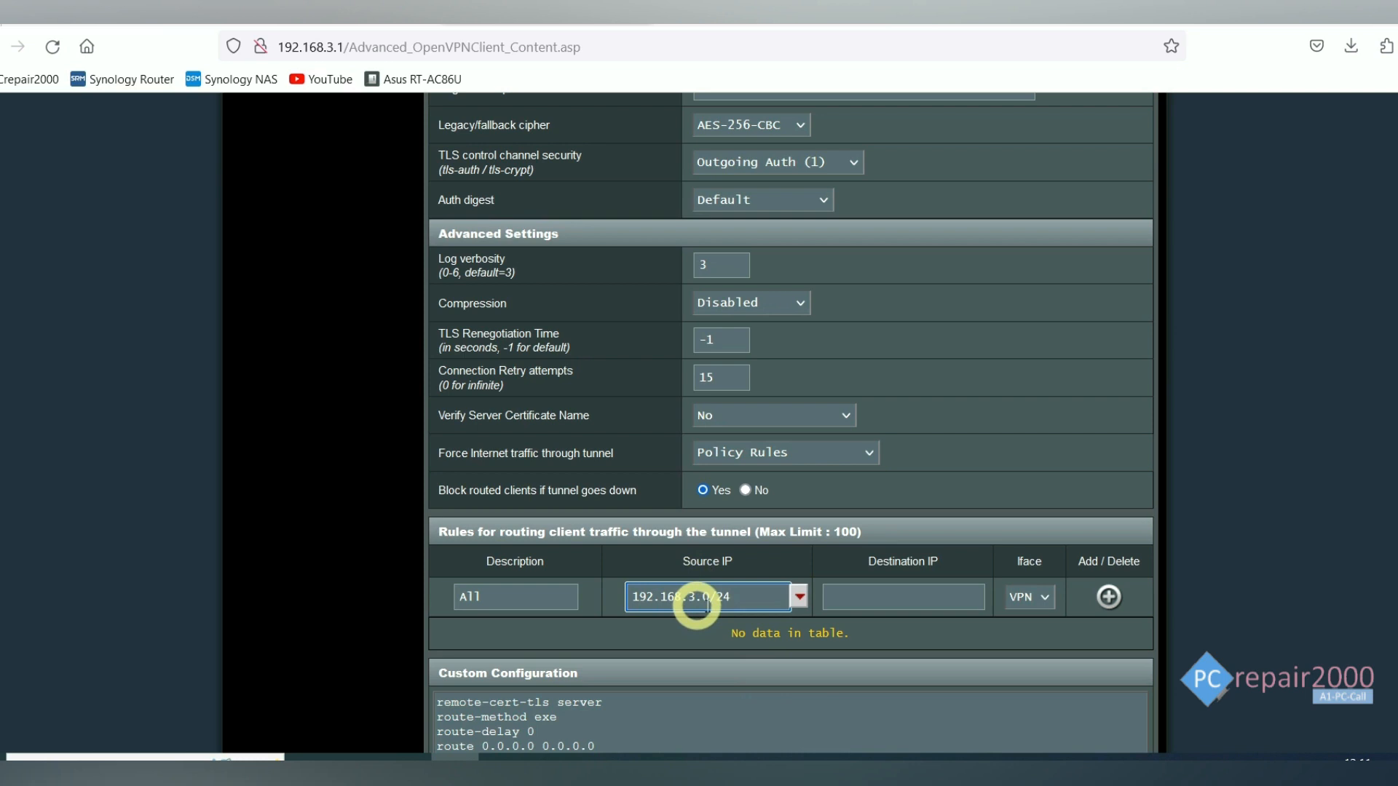
click(1107, 596)
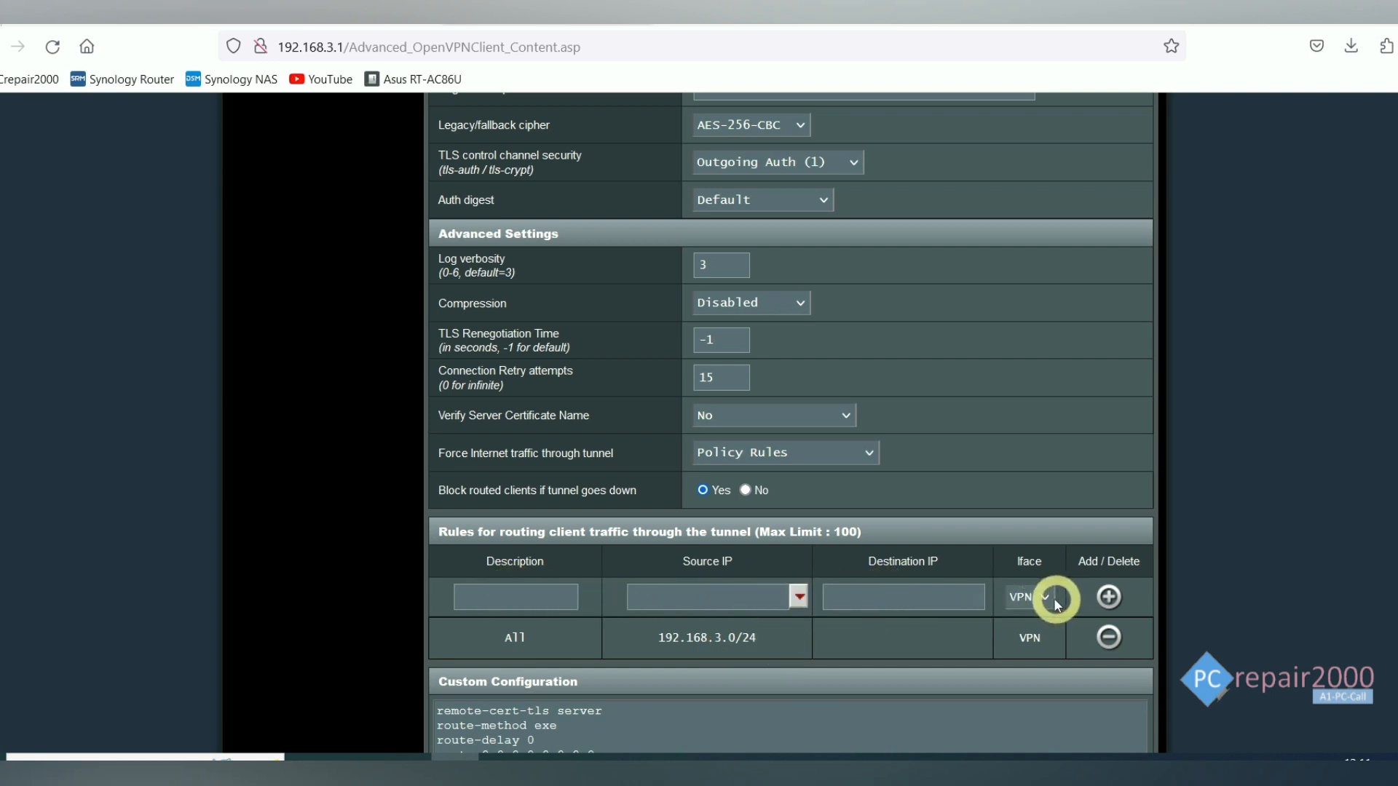
click(1027, 597)
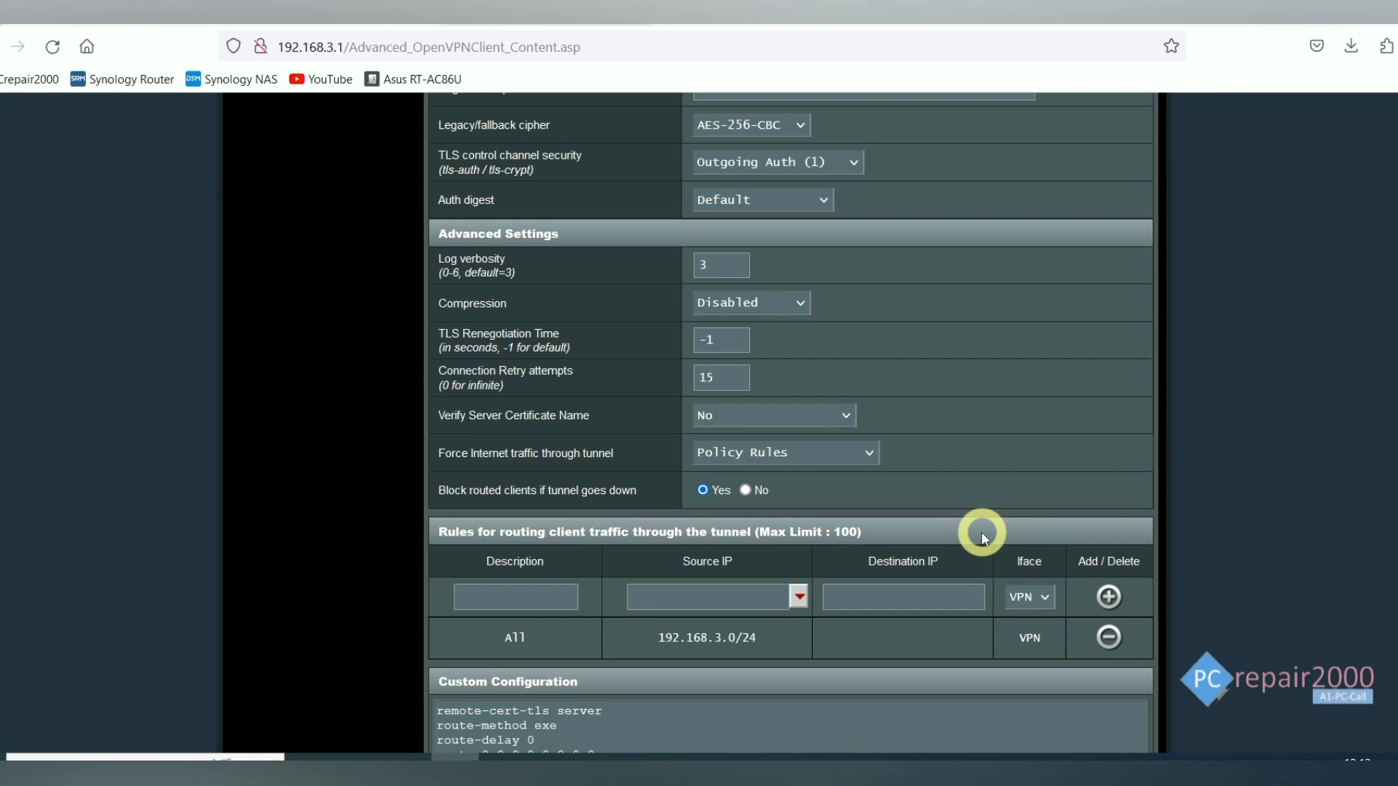
mouse_move(958, 533)
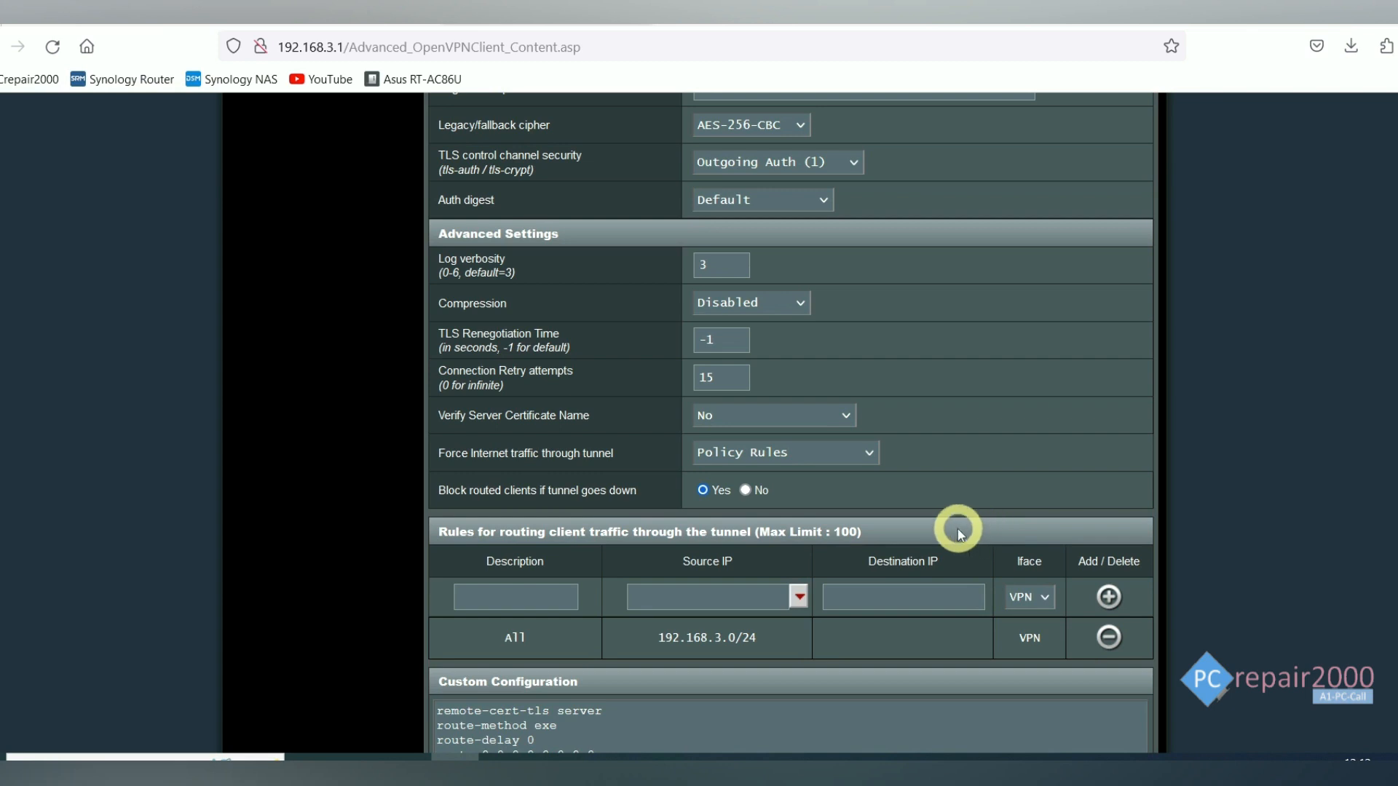
mouse_move(948, 532)
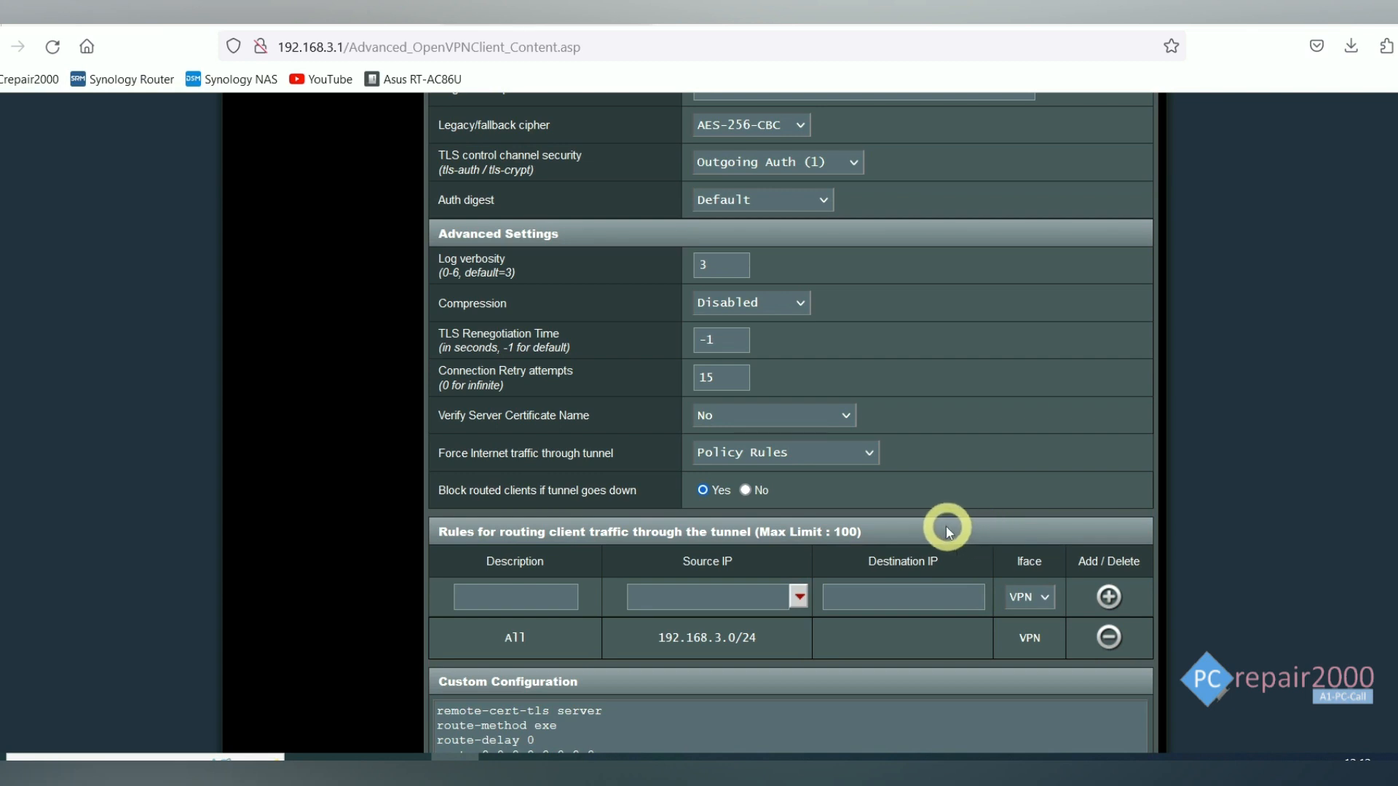
mouse_move(854, 568)
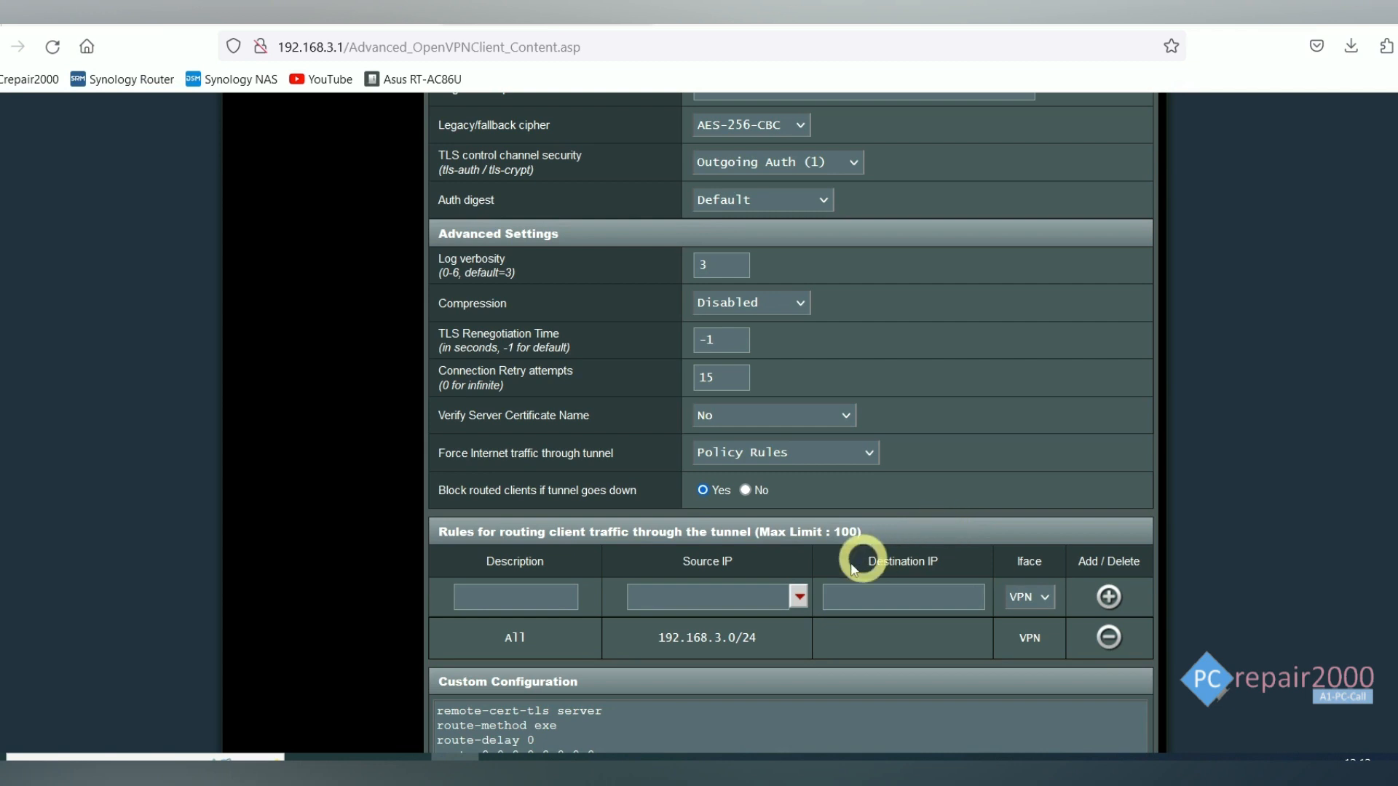
scroll(up, 3)
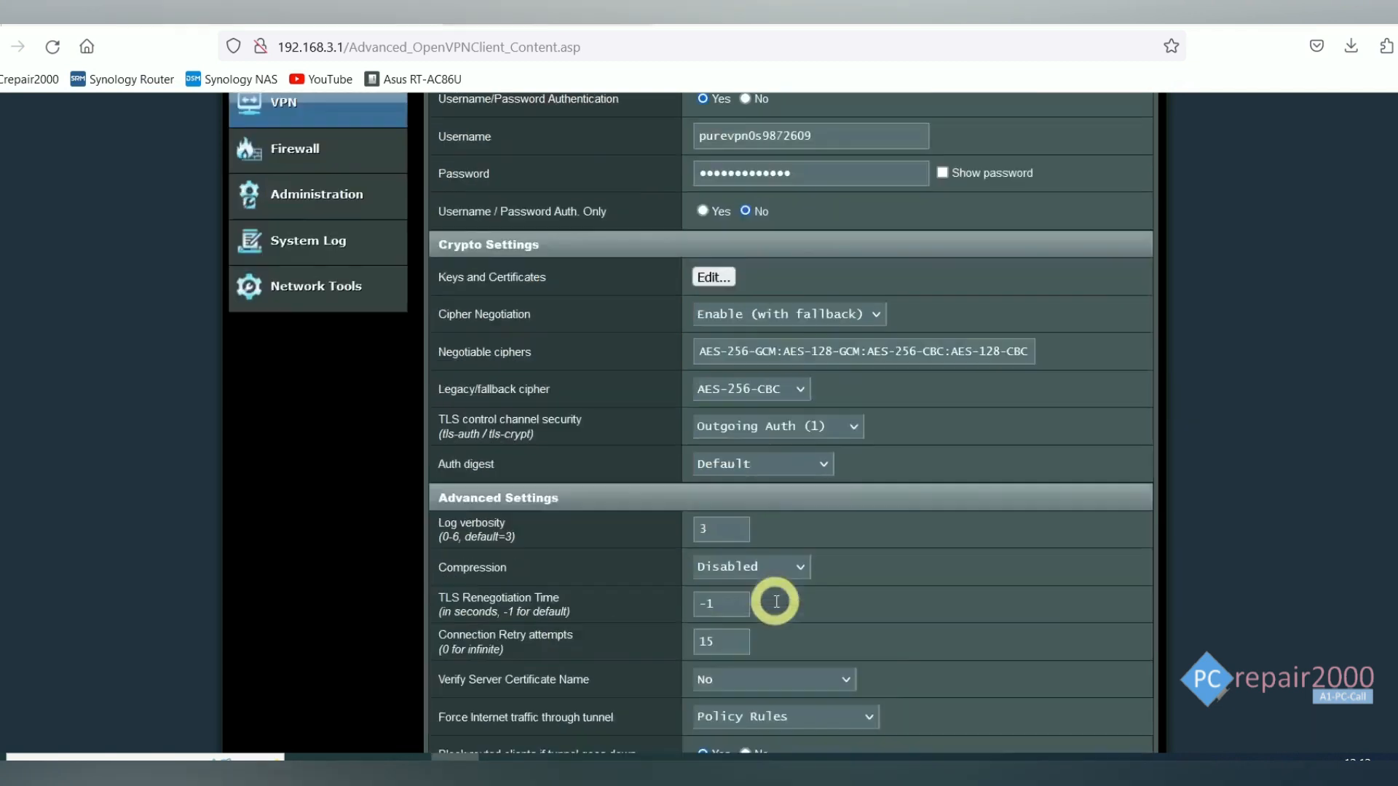
- Change Client 1's Accept DNS Configuration from Relaxed to Exclusive
scroll(up, 3)
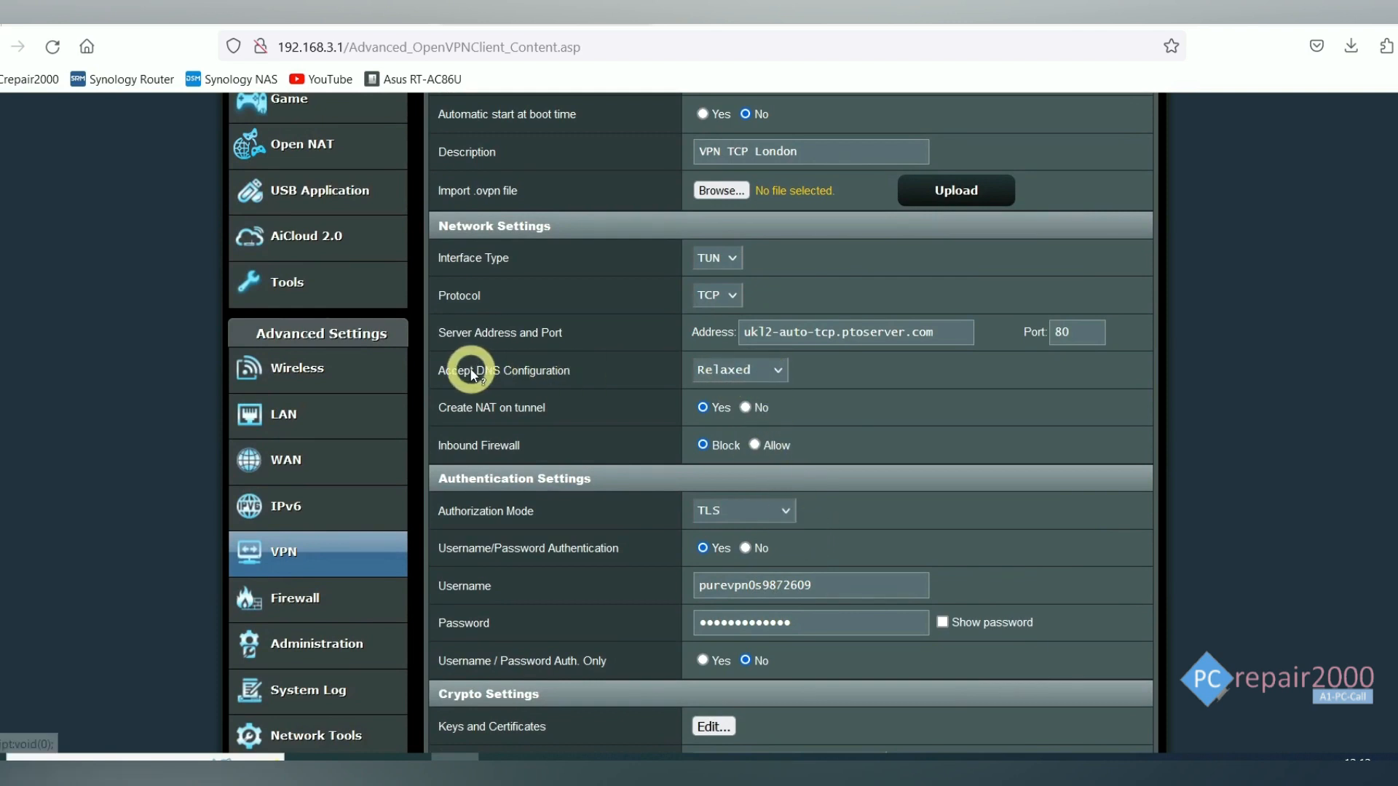
click(738, 370)
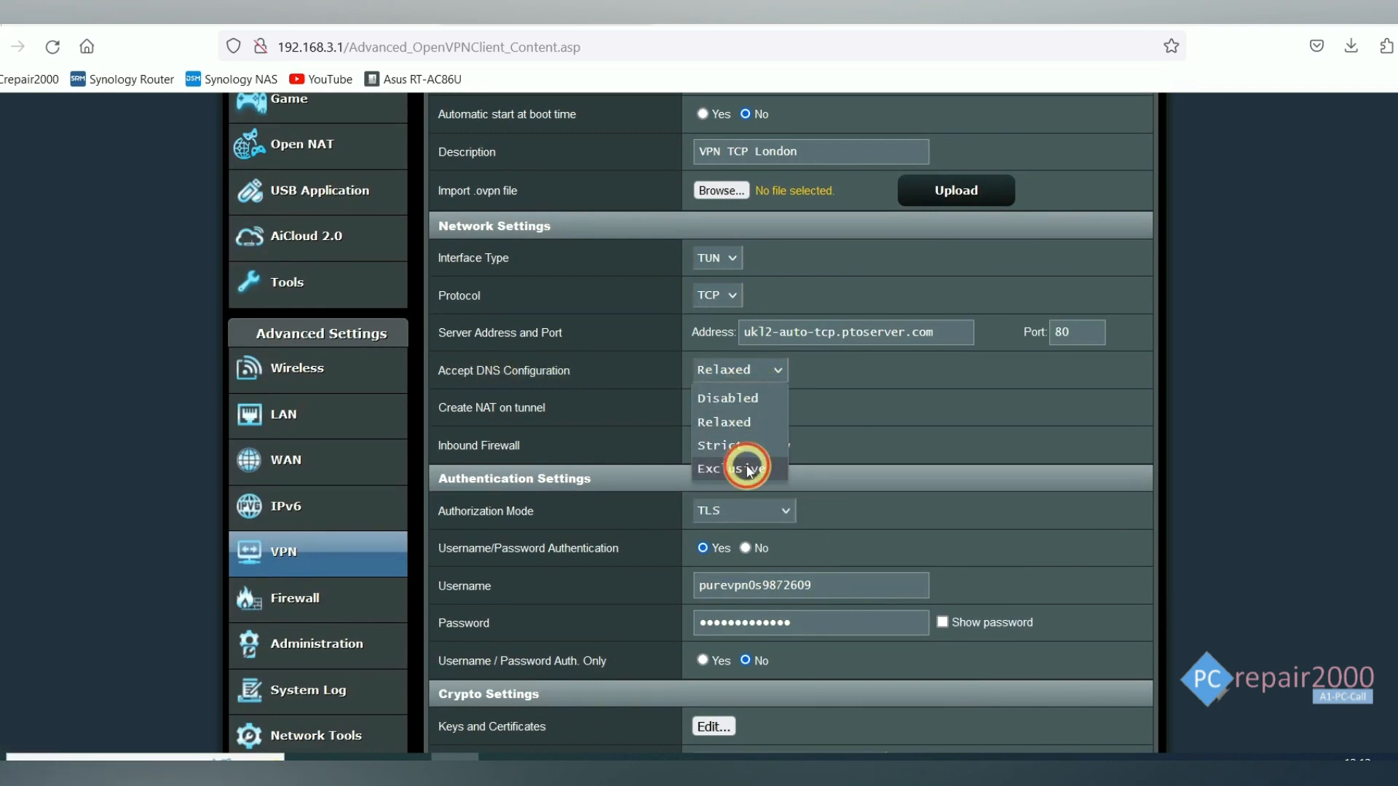
click(740, 468)
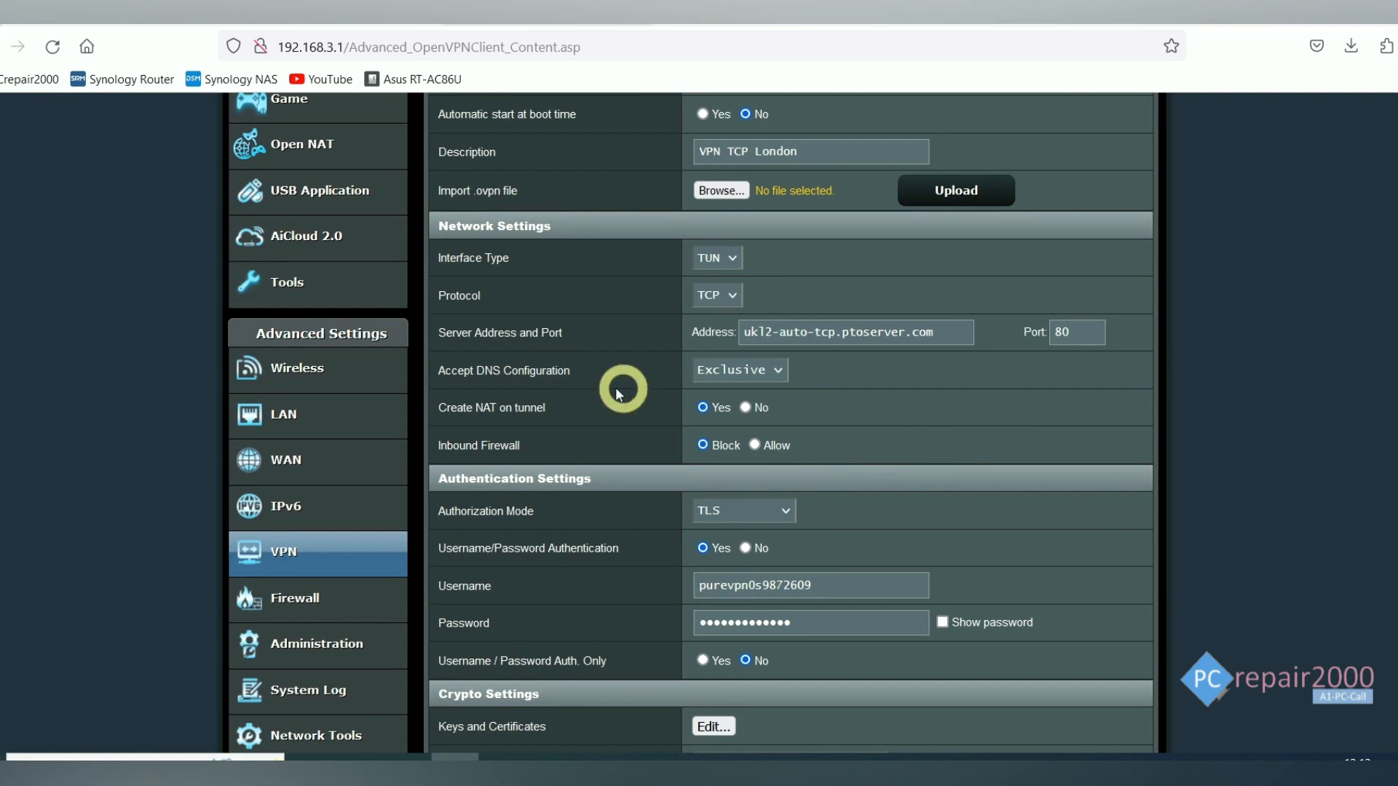
mouse_move(704, 369)
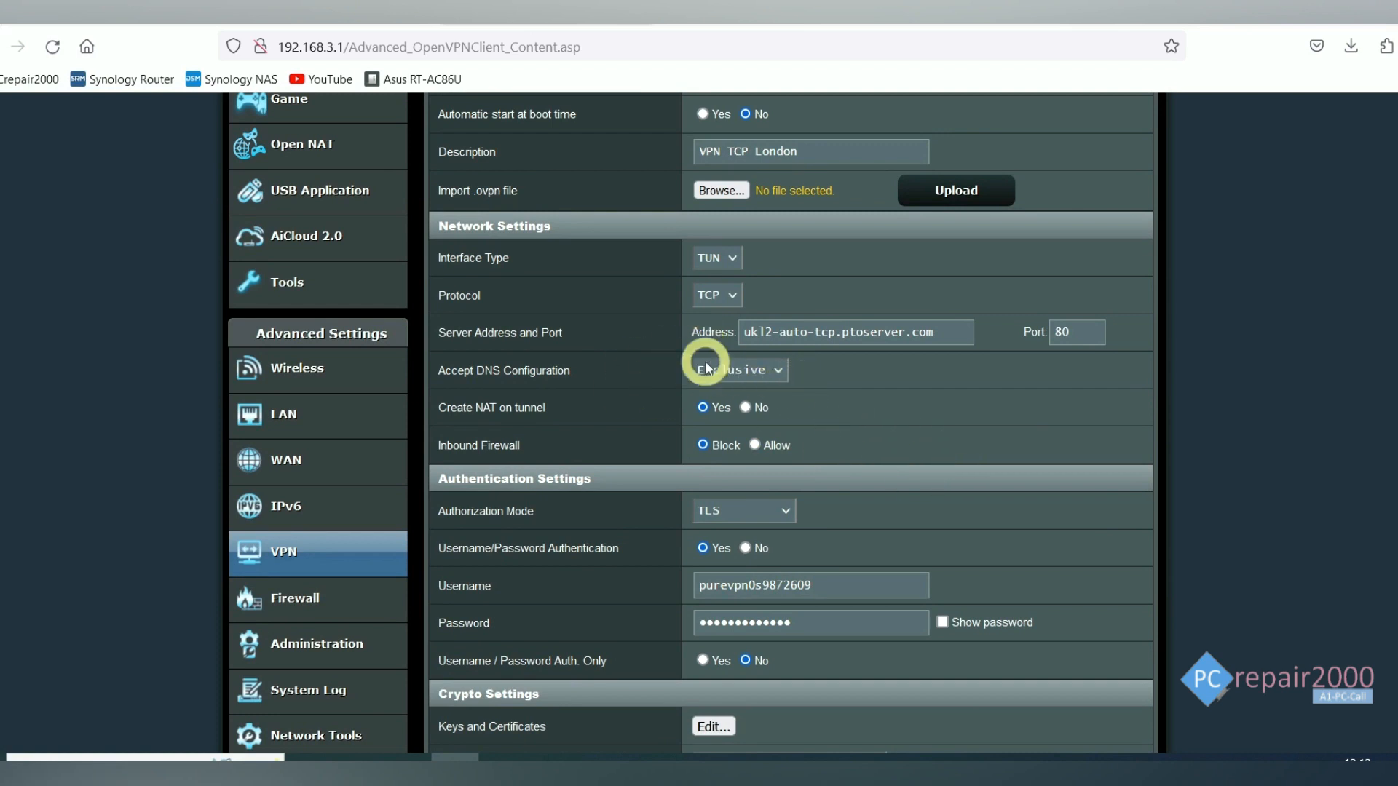
scroll(down, 3)
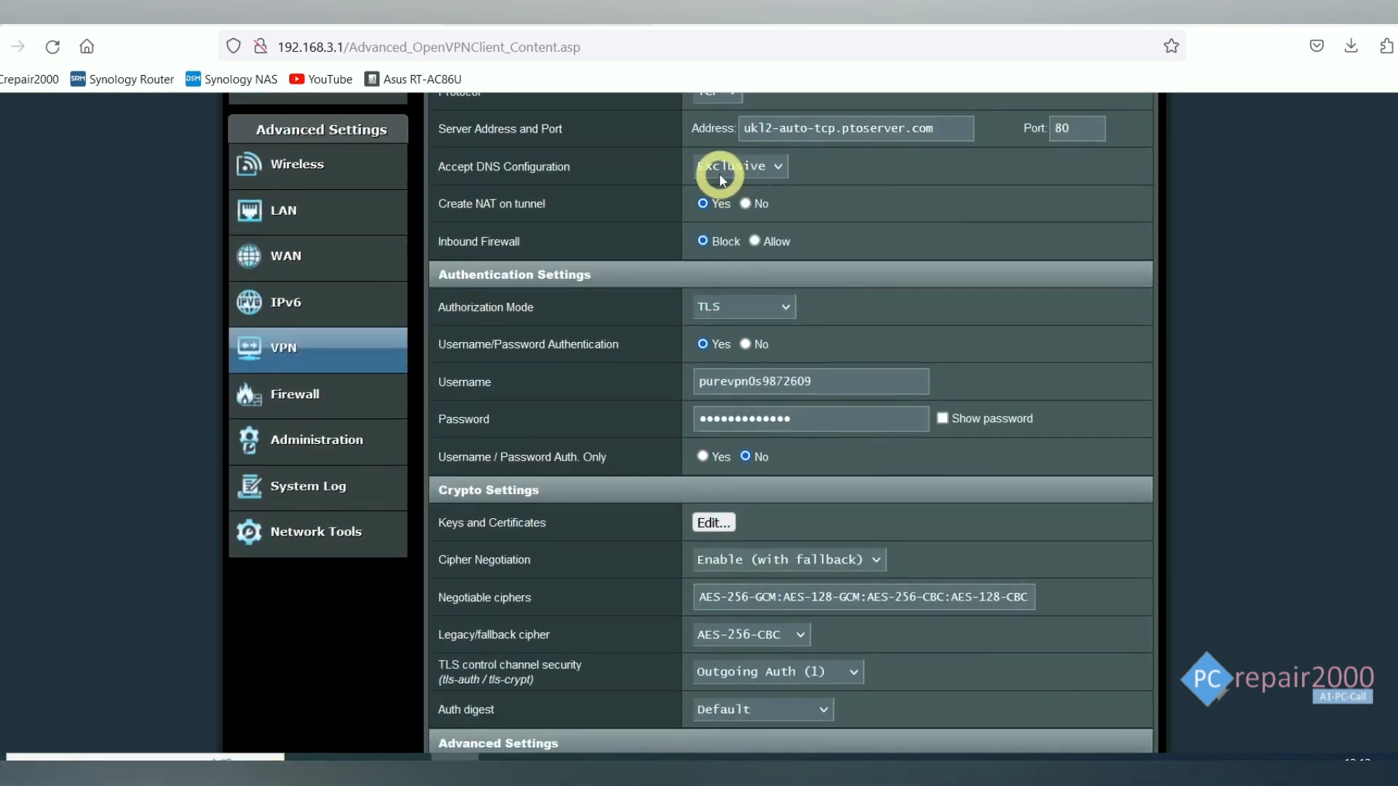
scroll(down, 3)
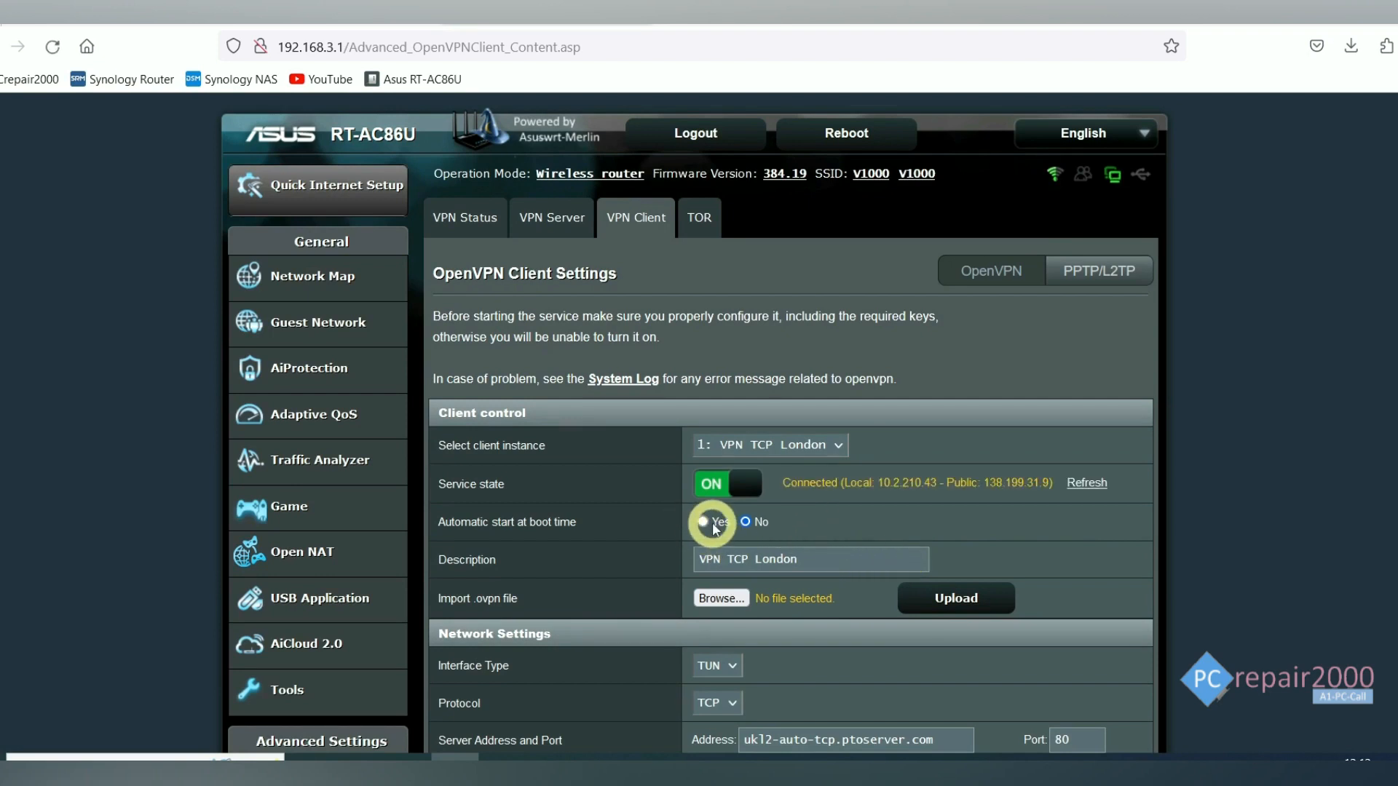
mouse_move(900, 520)
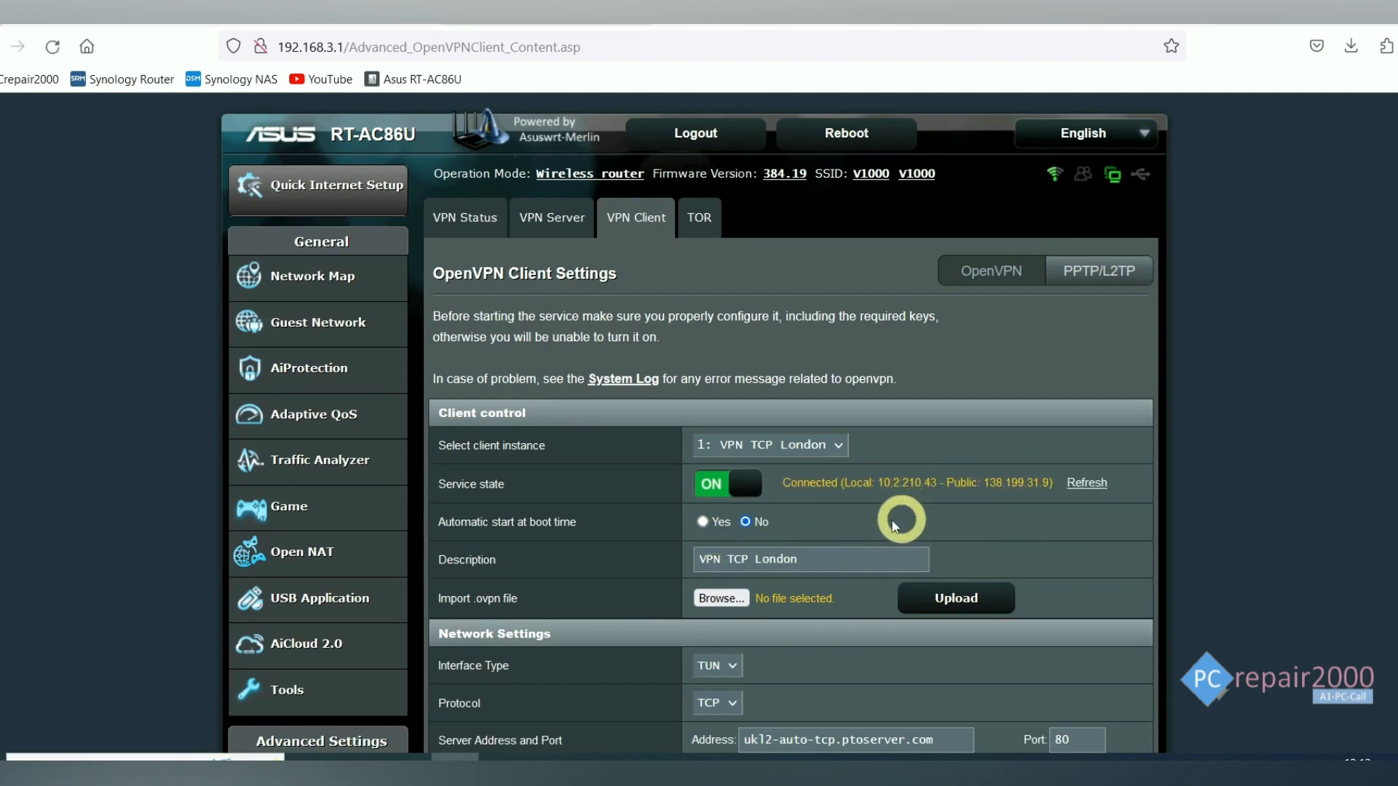
- Set Automatic start at boot time to Yes for the VPN TCP London client
click(703, 522)
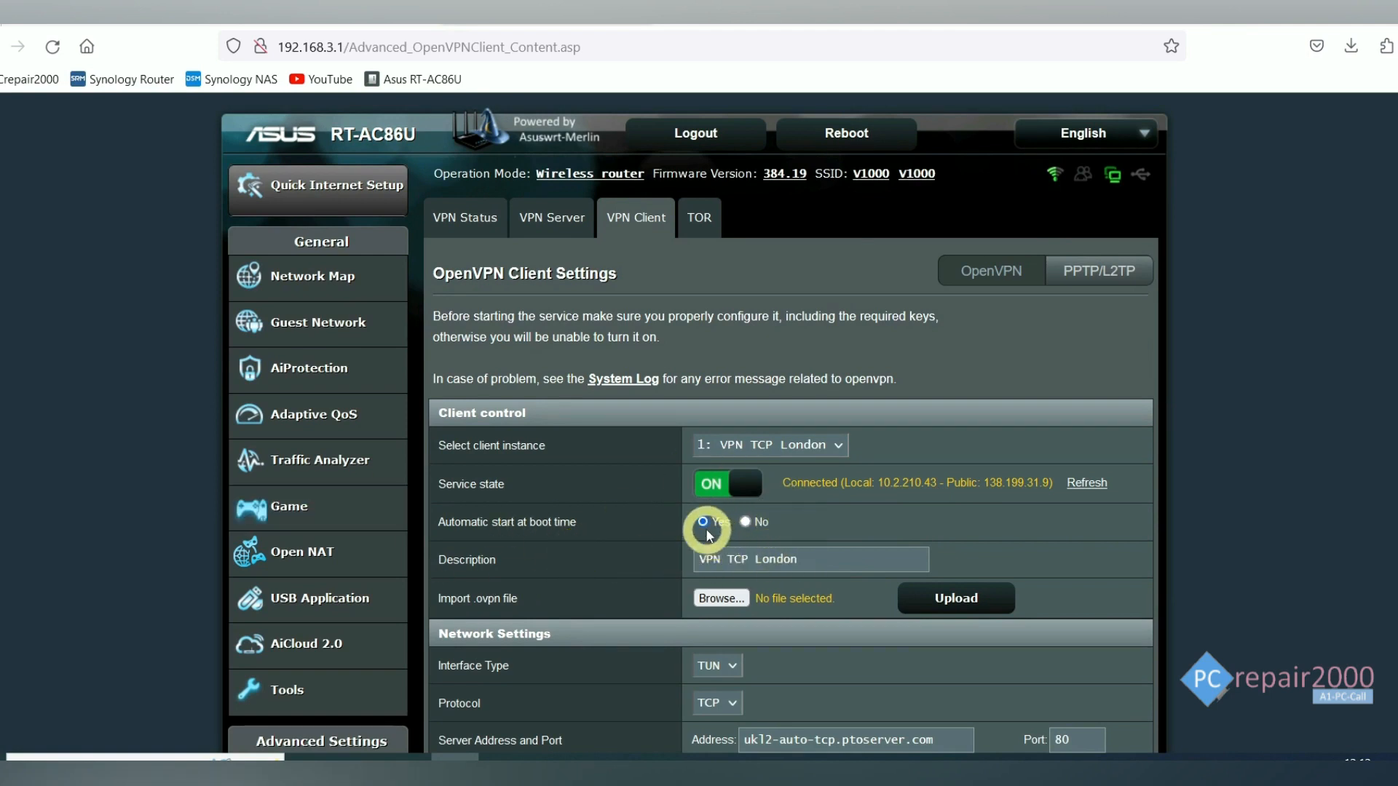
mouse_move(584, 524)
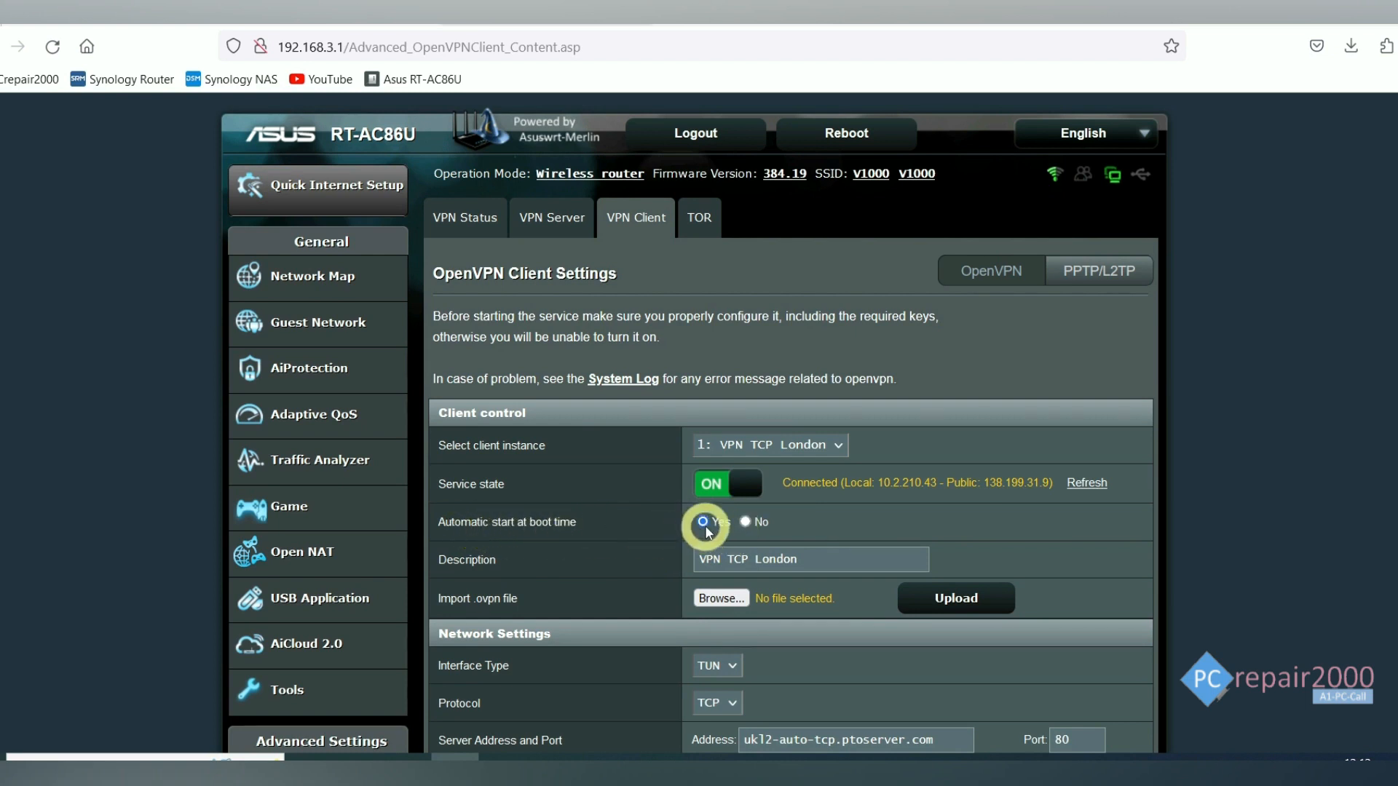
mouse_move(1014, 488)
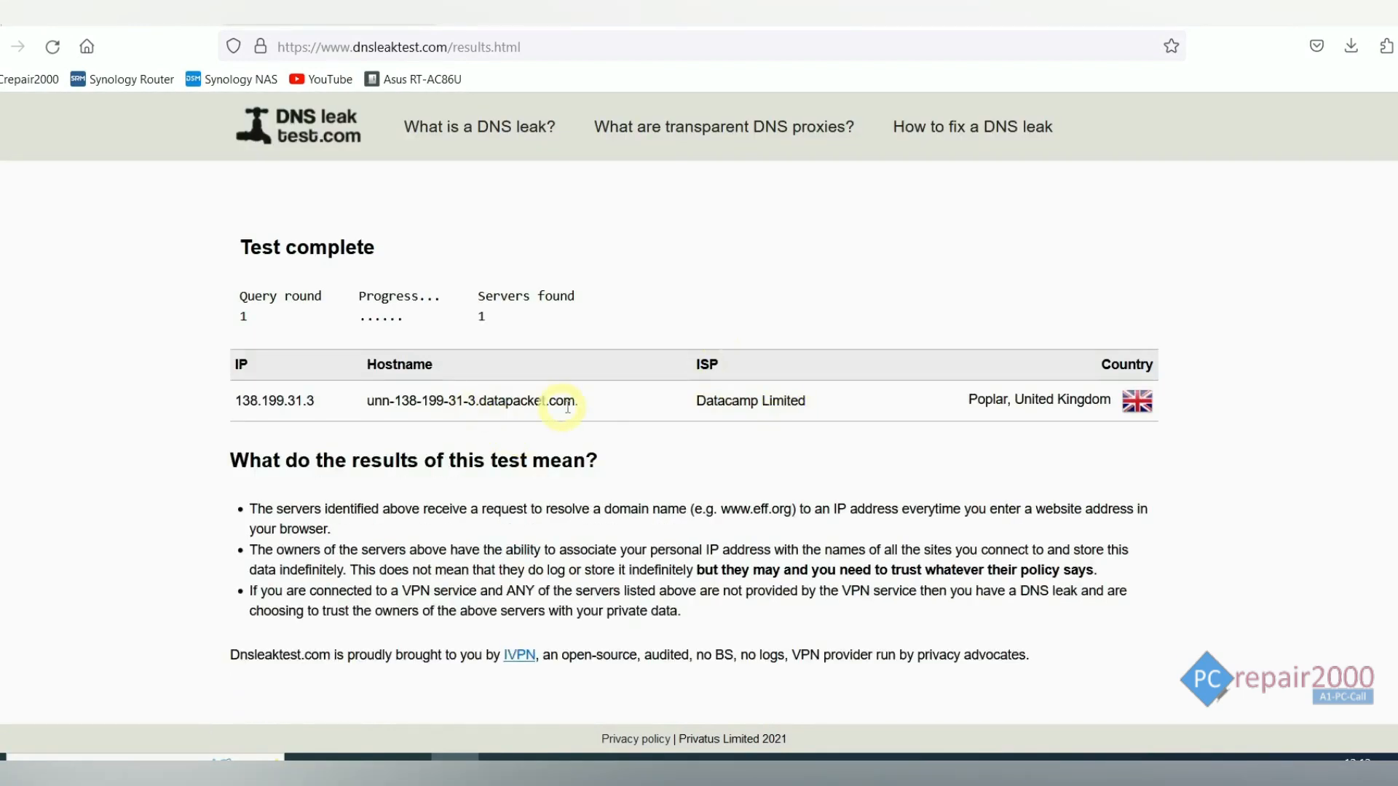
mouse_move(785, 417)
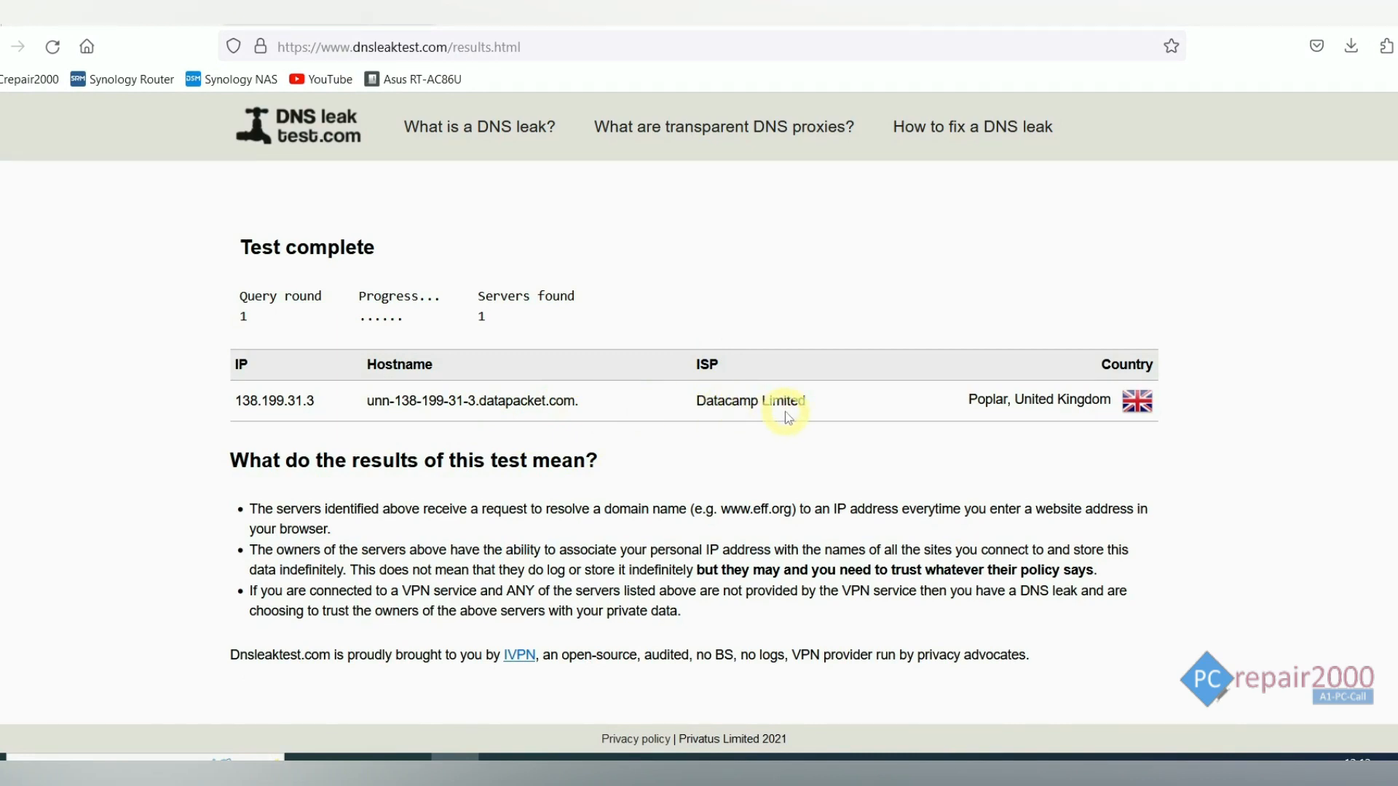
mouse_move(436, 400)
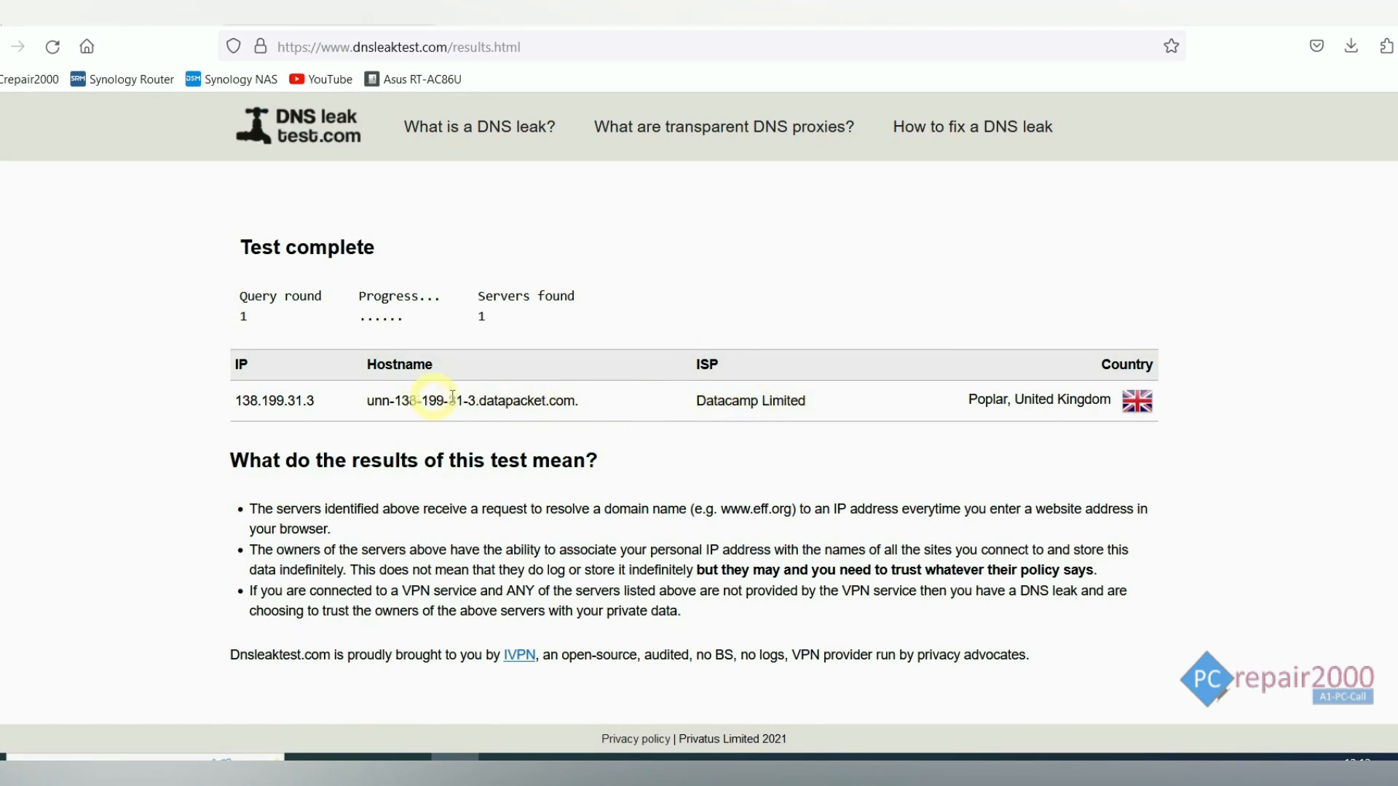
mouse_move(672, 410)
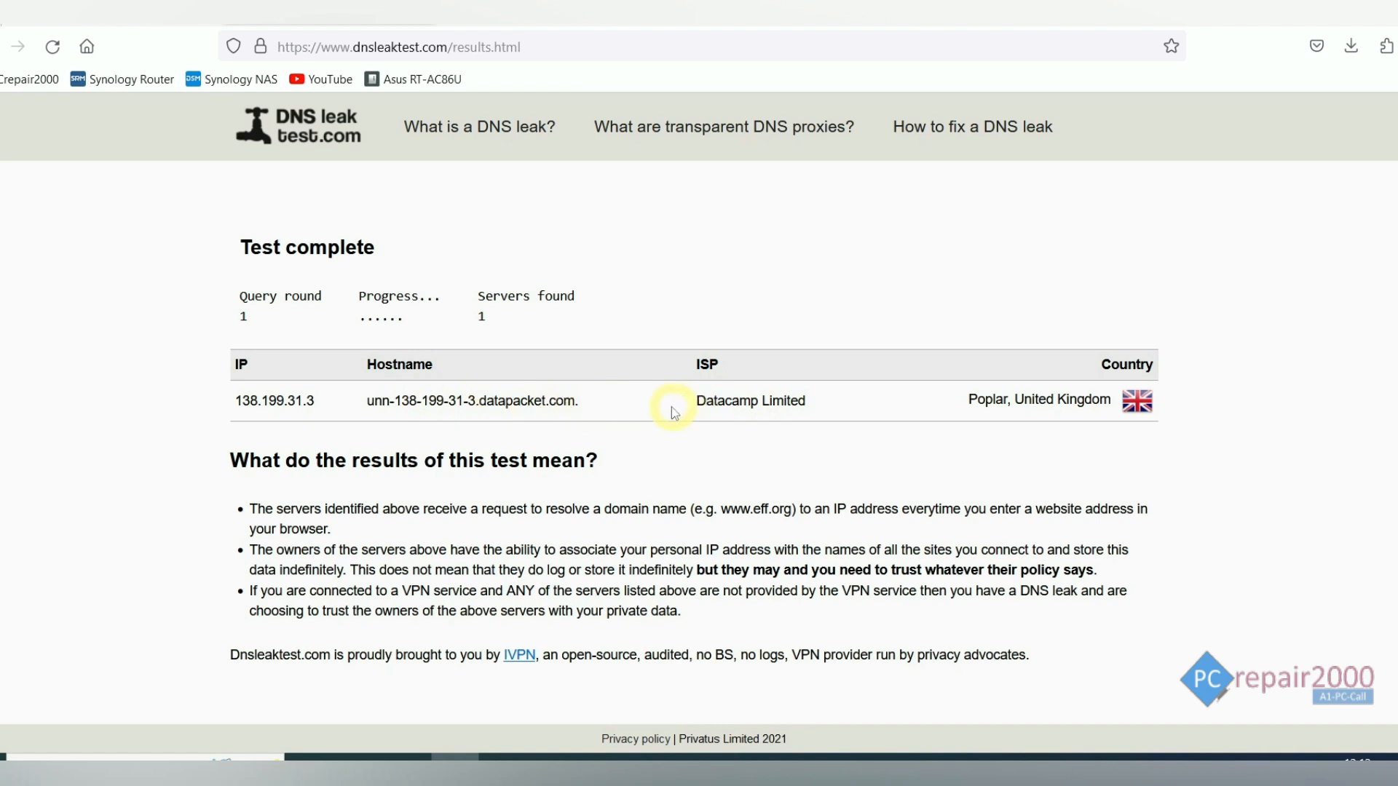
mouse_move(658, 412)
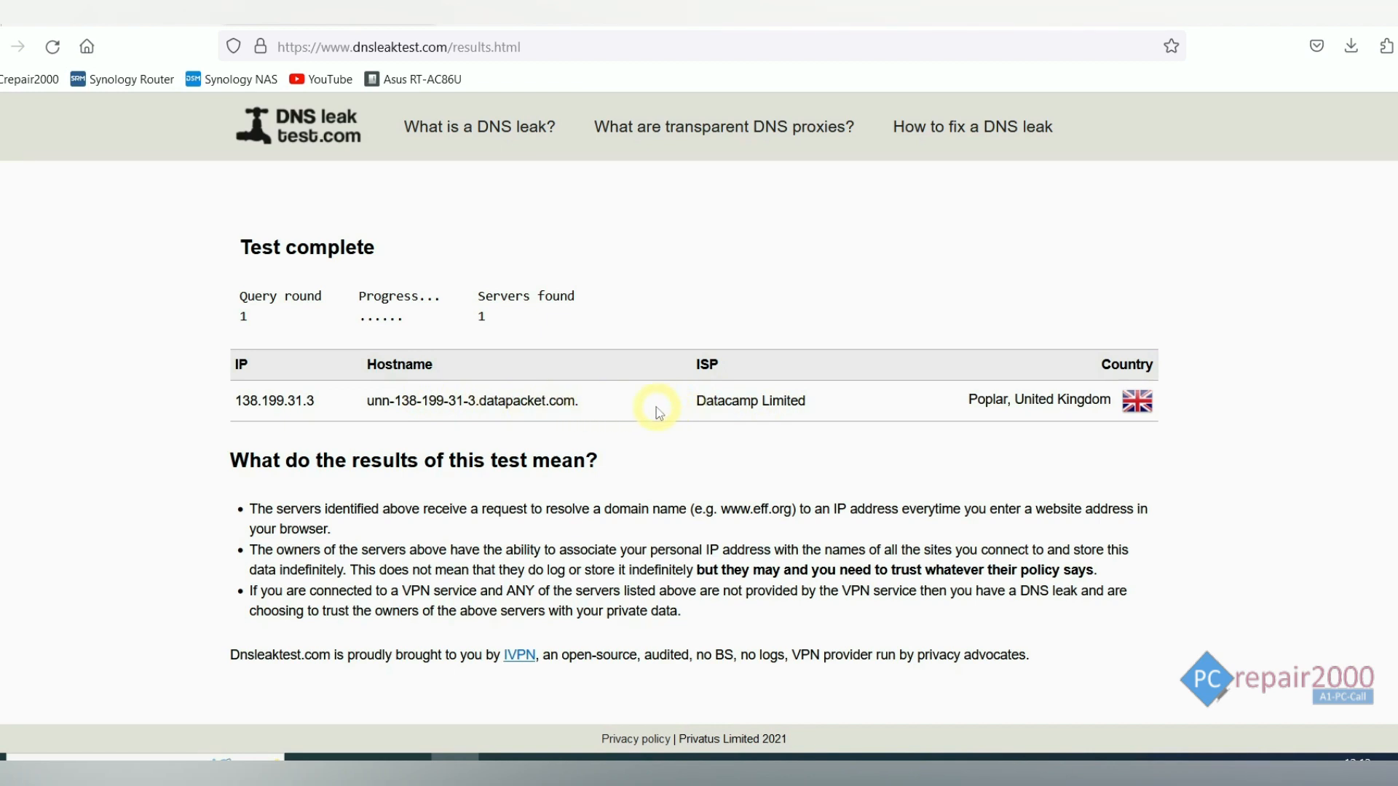
mouse_move(656, 411)
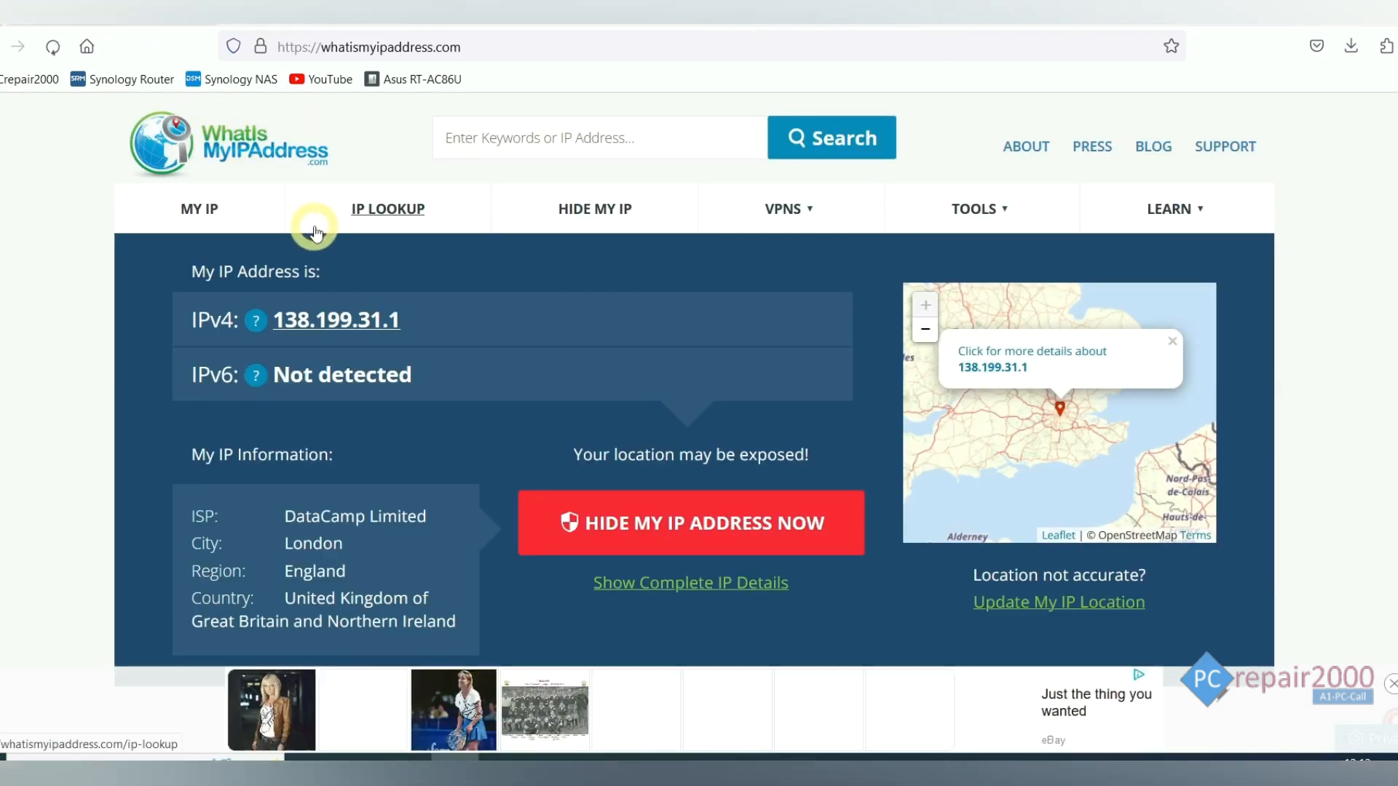
- Reload My IP on WhatIsMyIPAddress.com and check the London, DataCamp Limited details
click(52, 47)
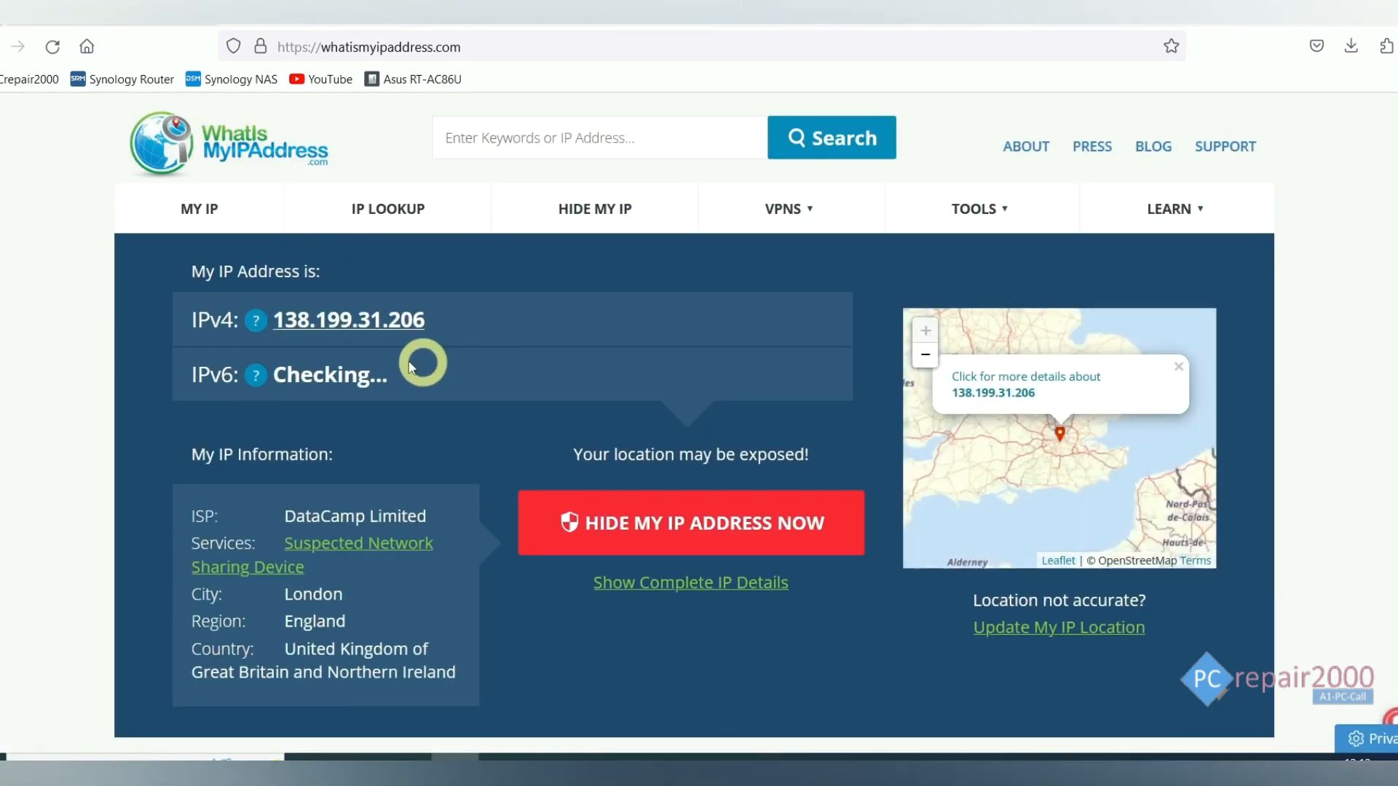
scroll(down, 3)
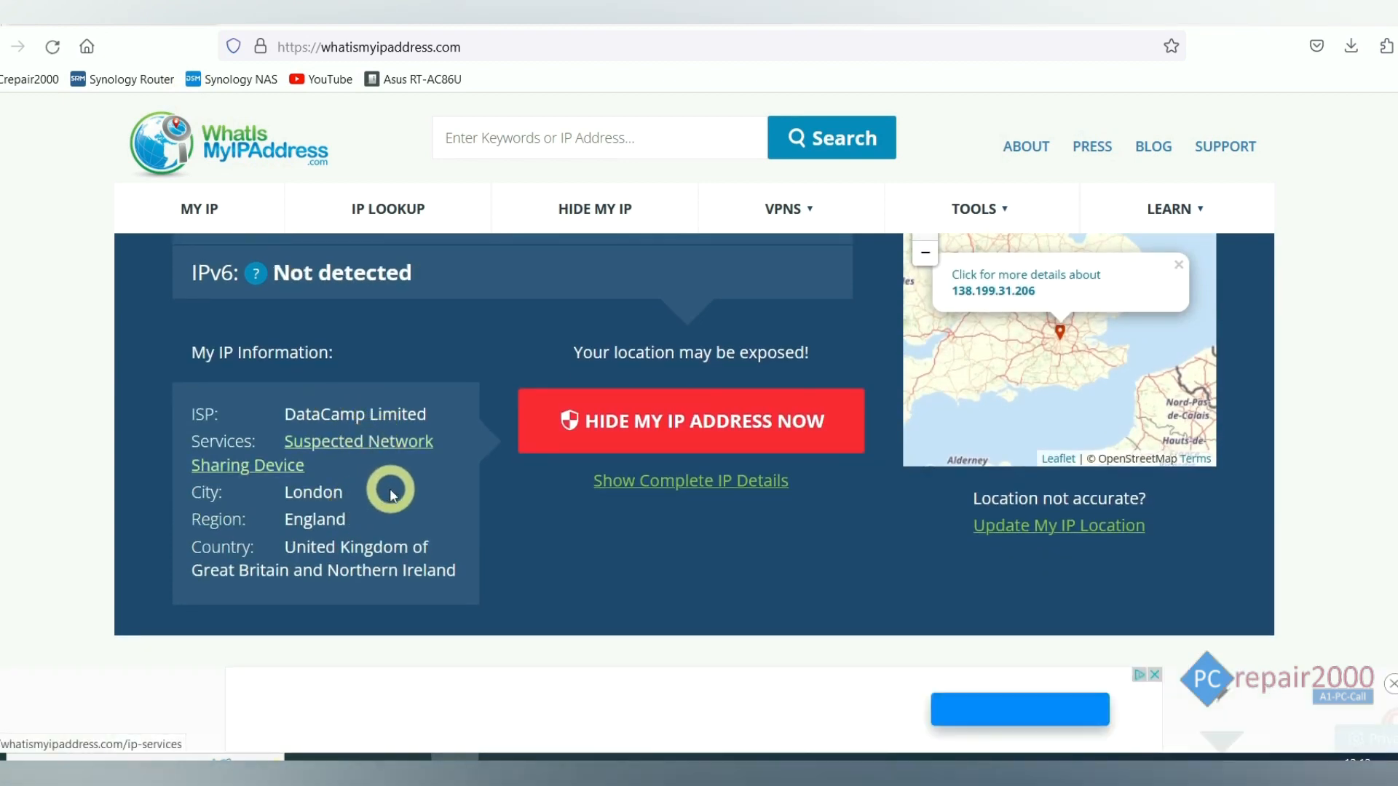
scroll(up, 3)
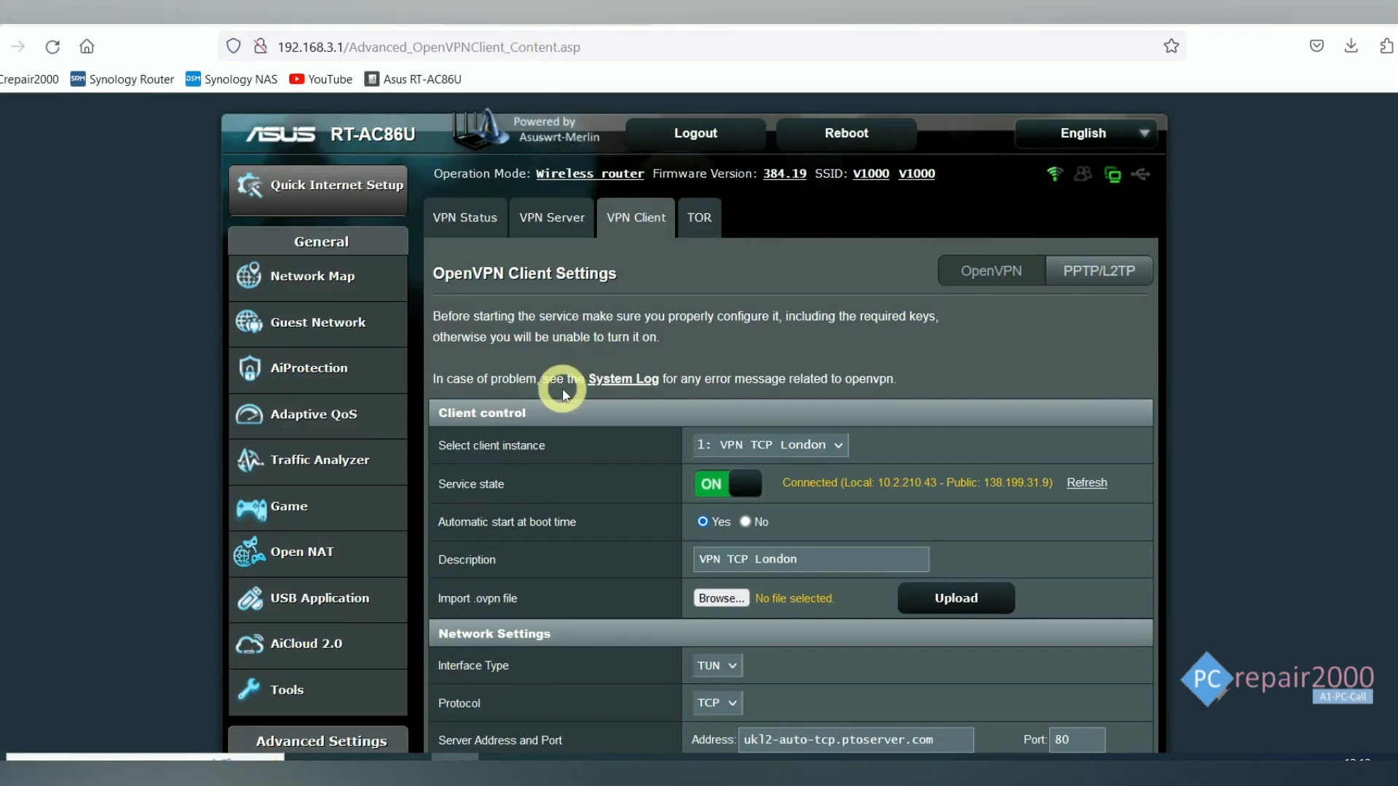
- Review the connected VPN TCP London client settings, then bring up google.co.uk
scroll(down, 3)
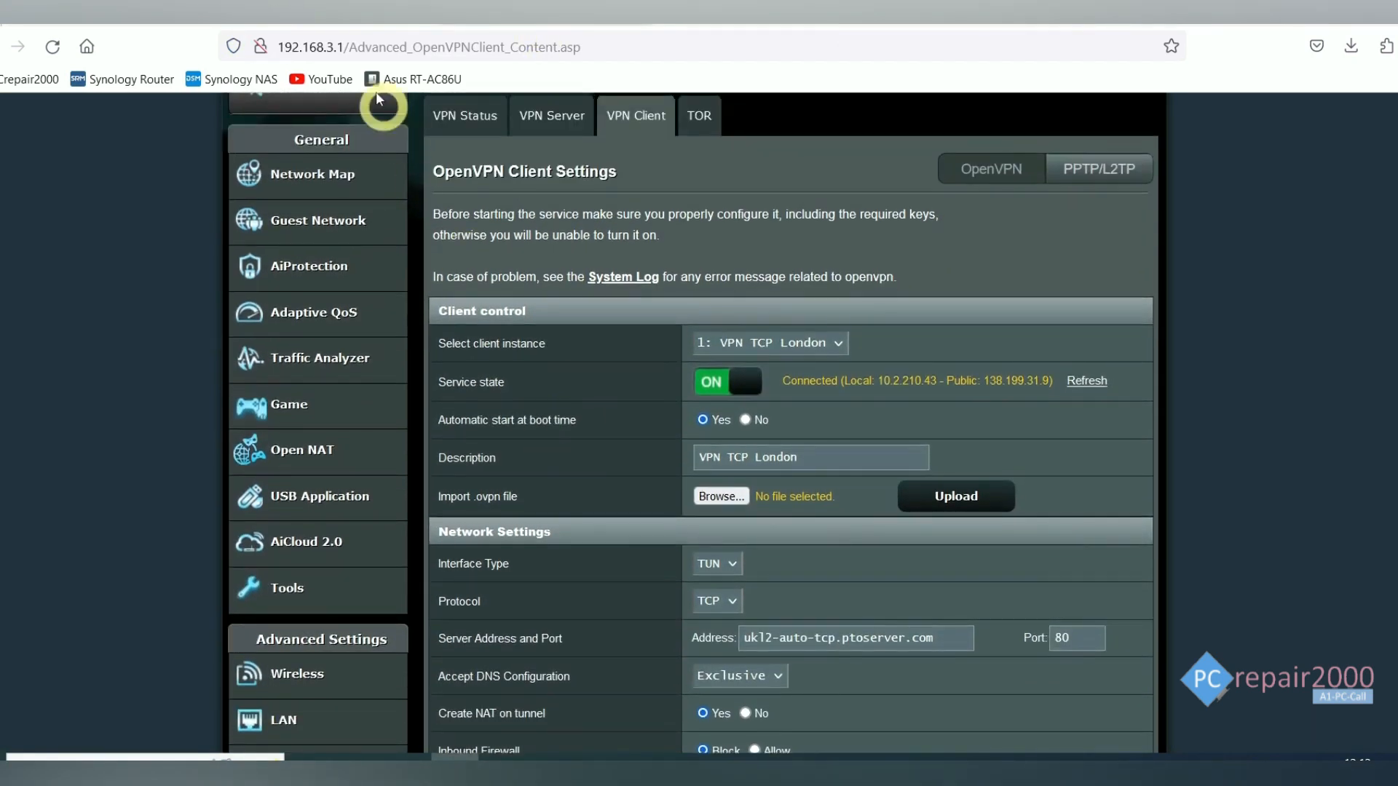
mouse_move(563, 392)
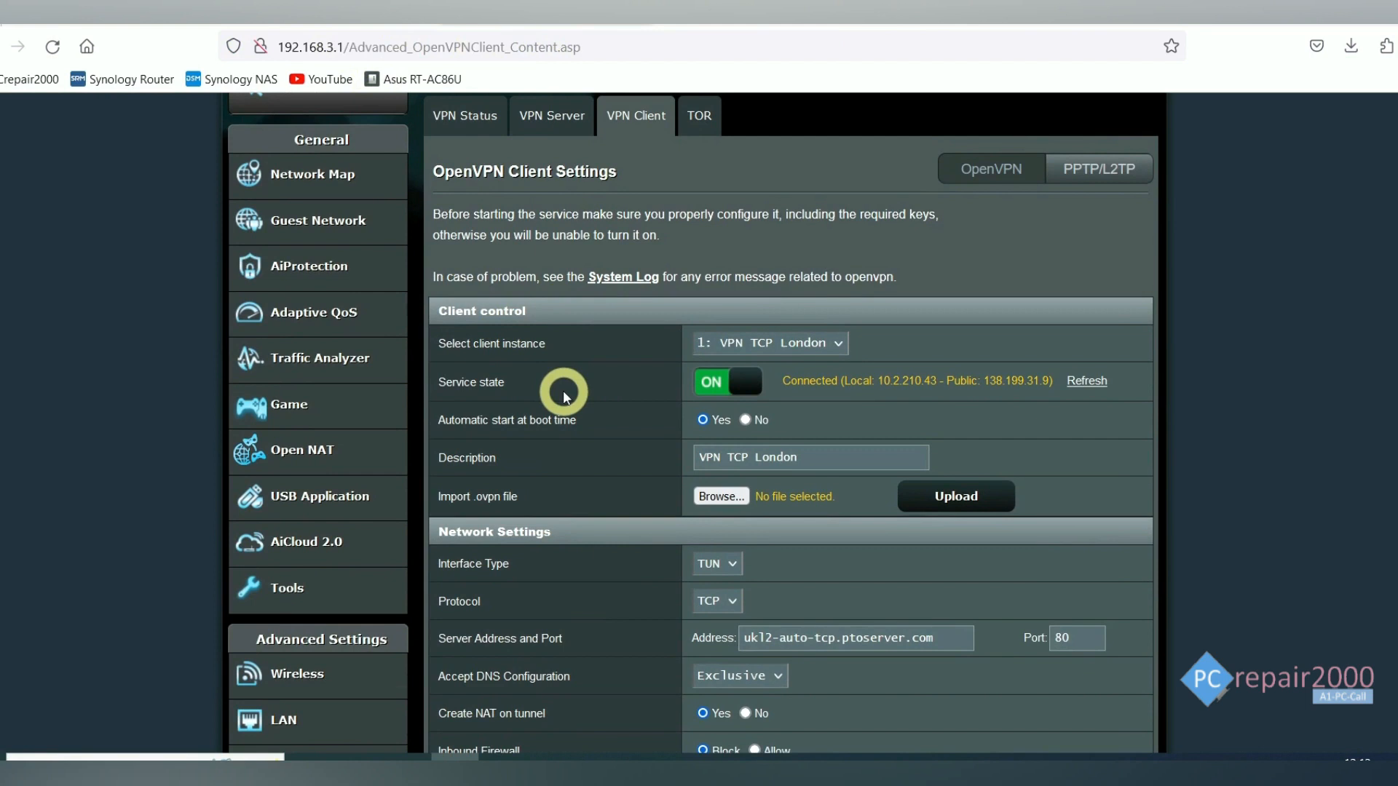
scroll(down, 3)
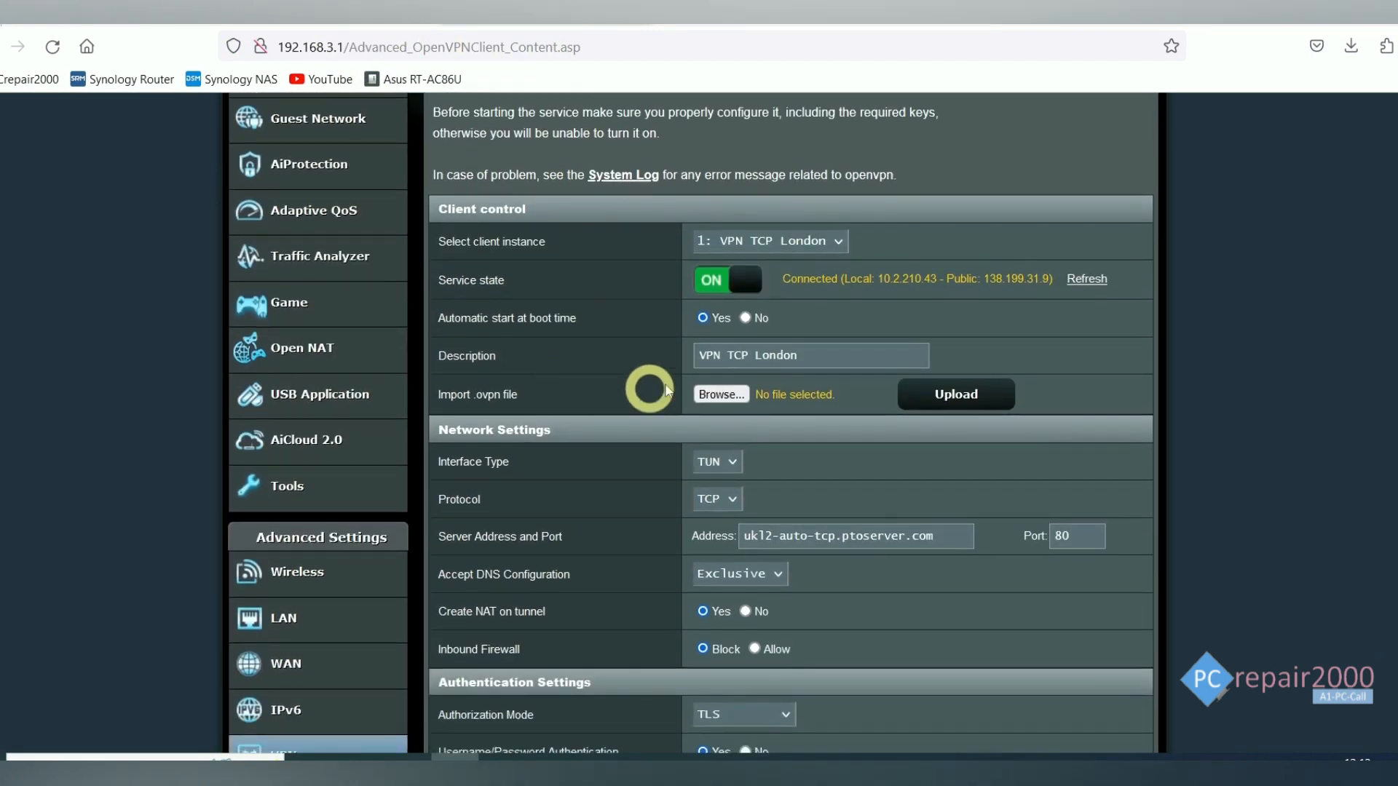
click(727, 279)
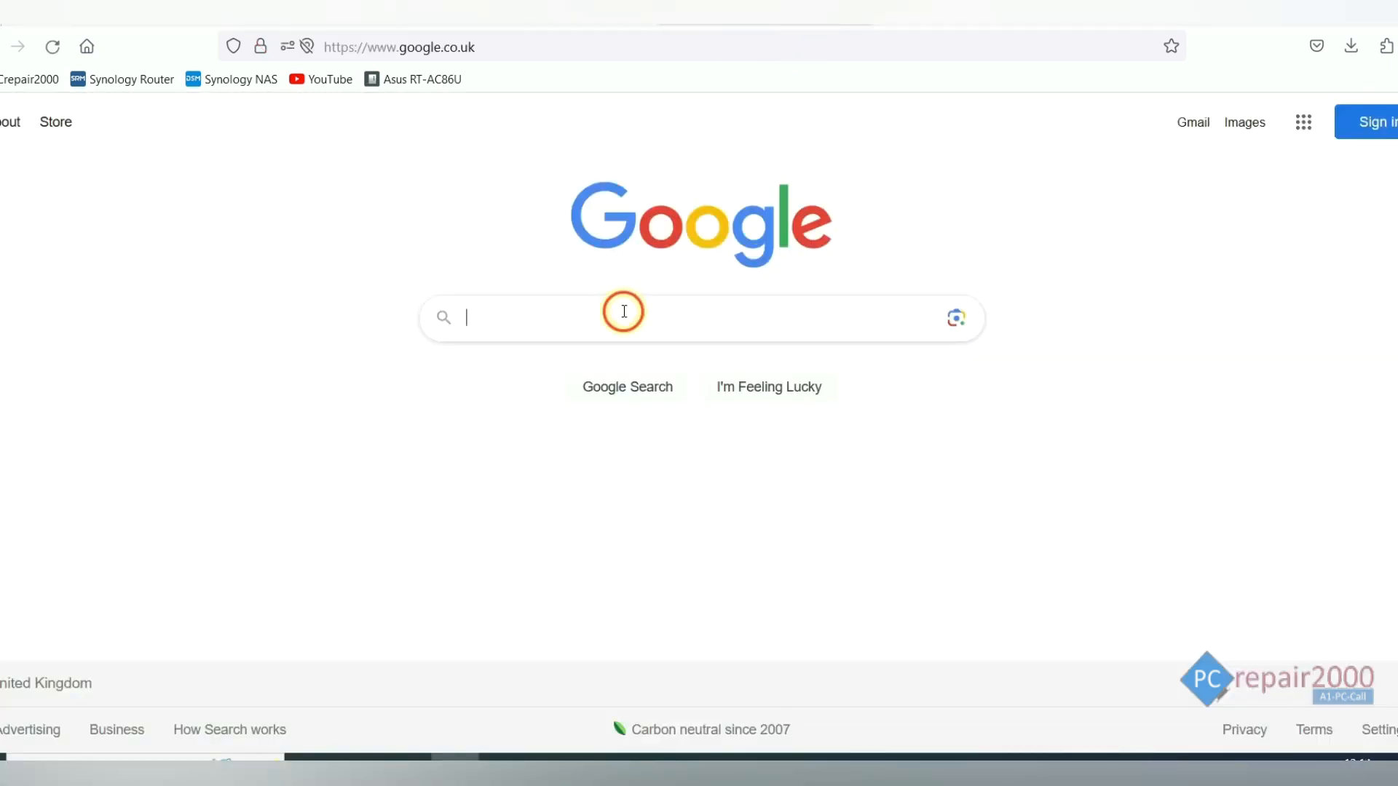
- Type the query 'homes' into the Google search box
text(home)
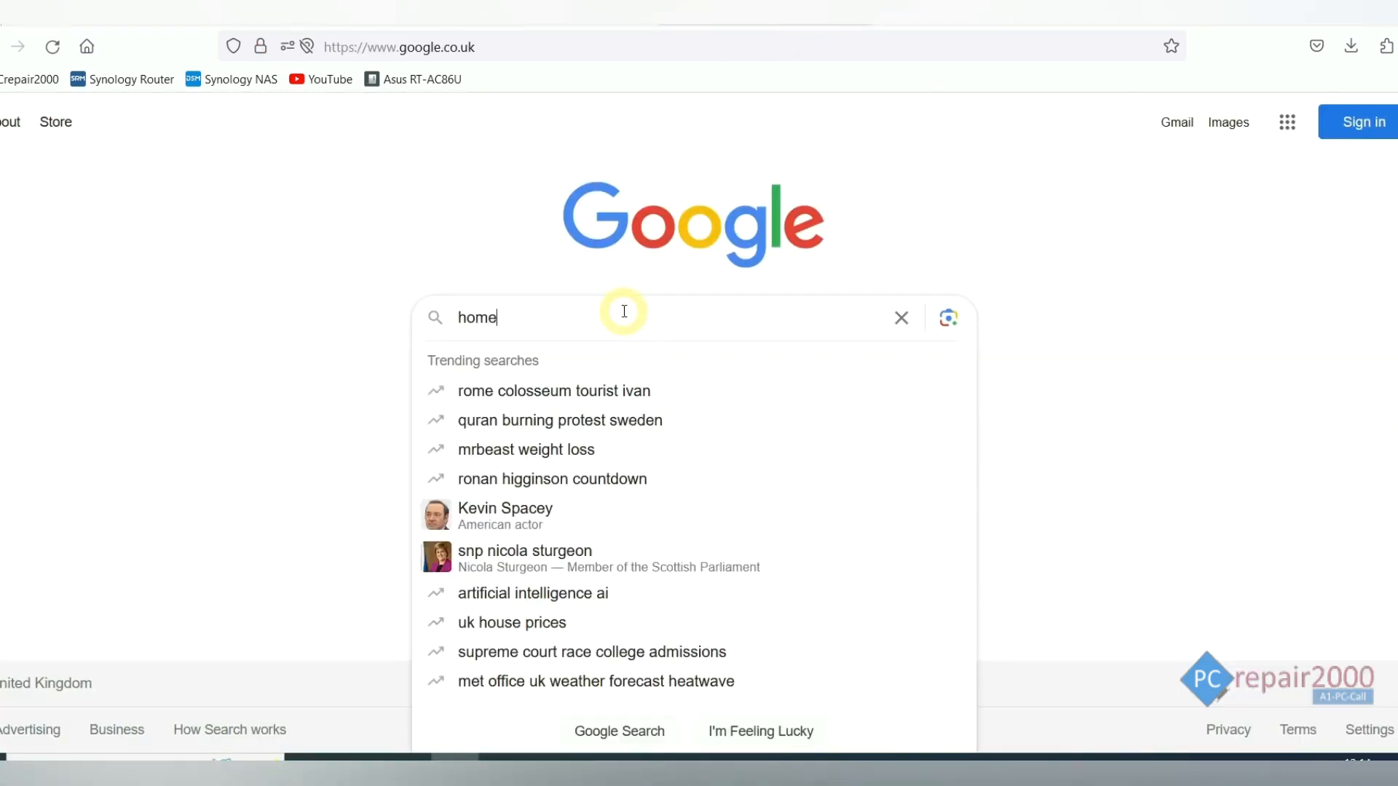
text(s)
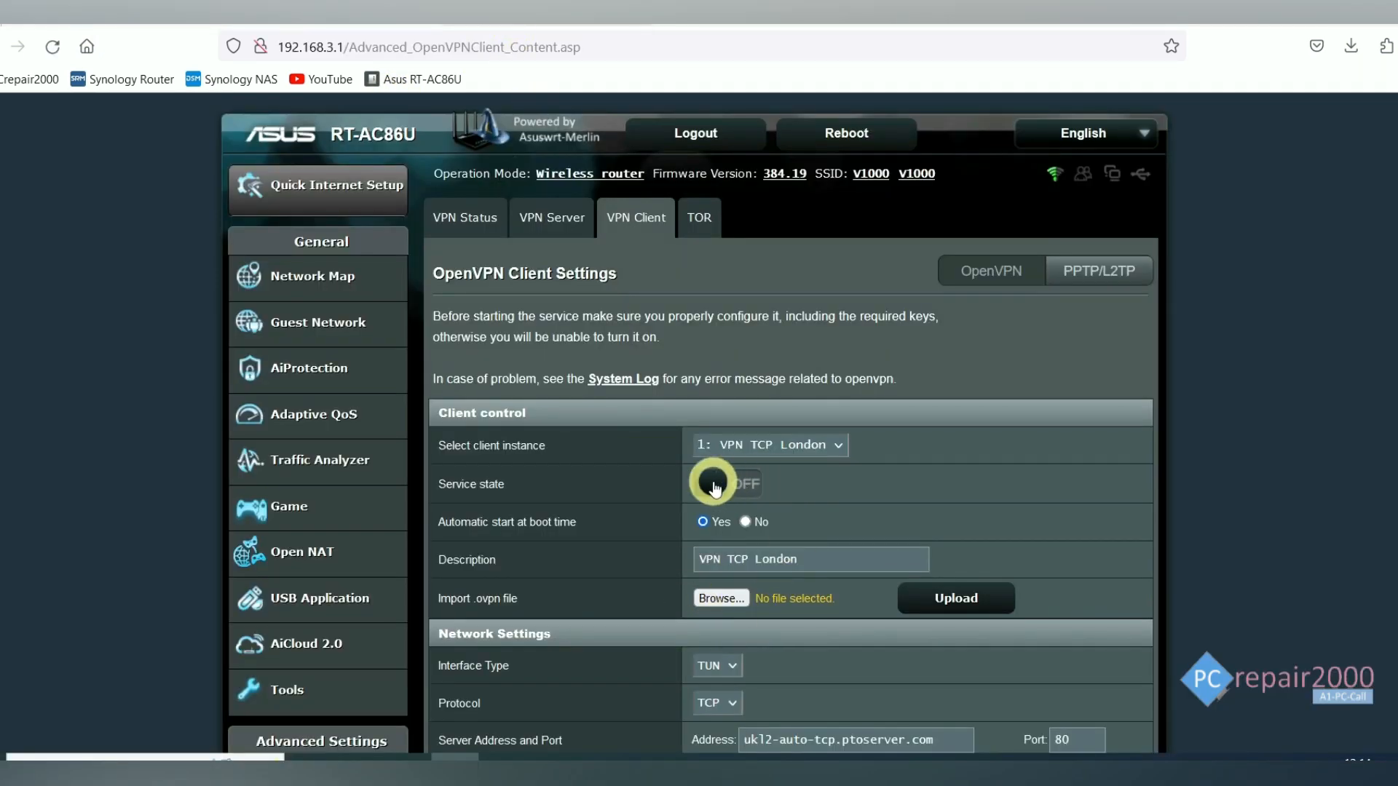
- Switch the VPN TCP London client's service state from OFF to ON
click(725, 484)
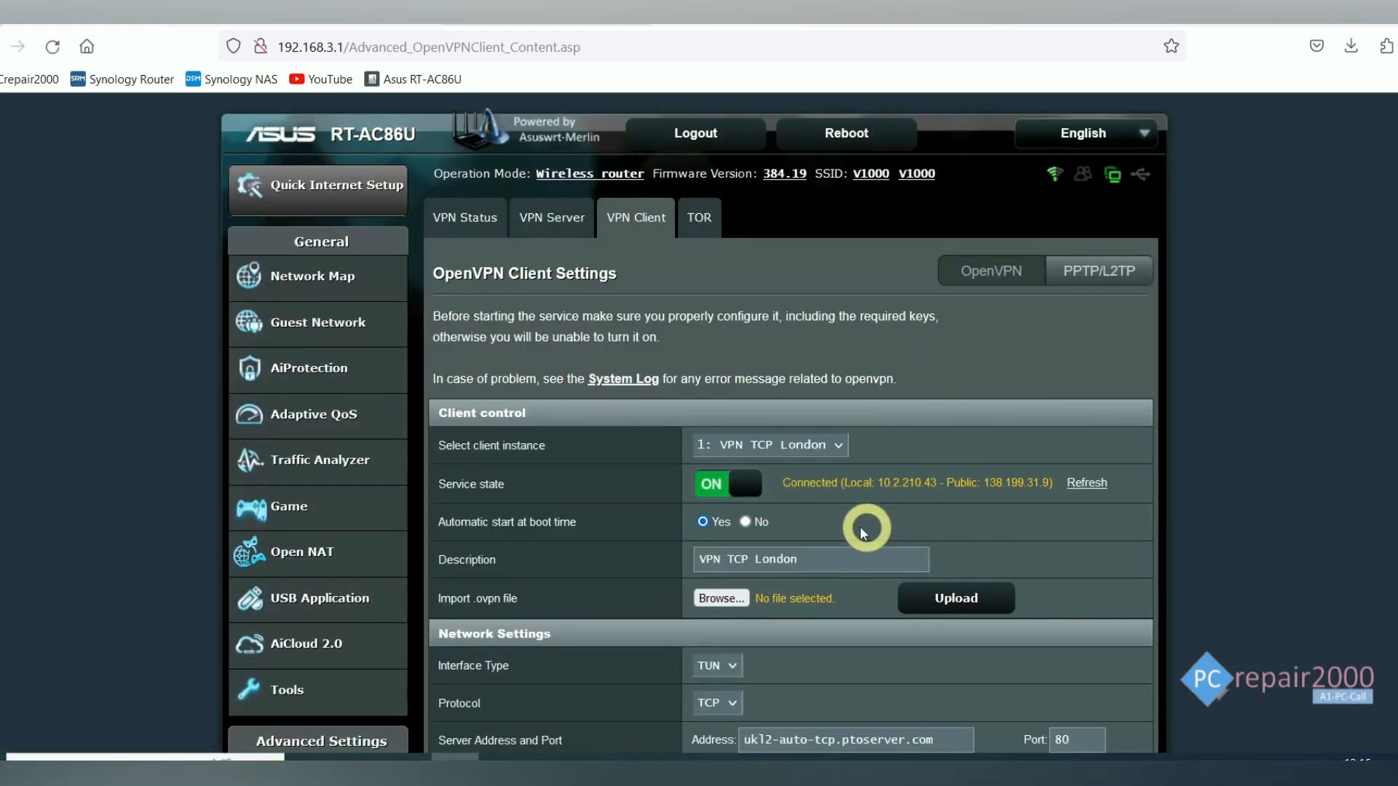
mouse_move(1076, 509)
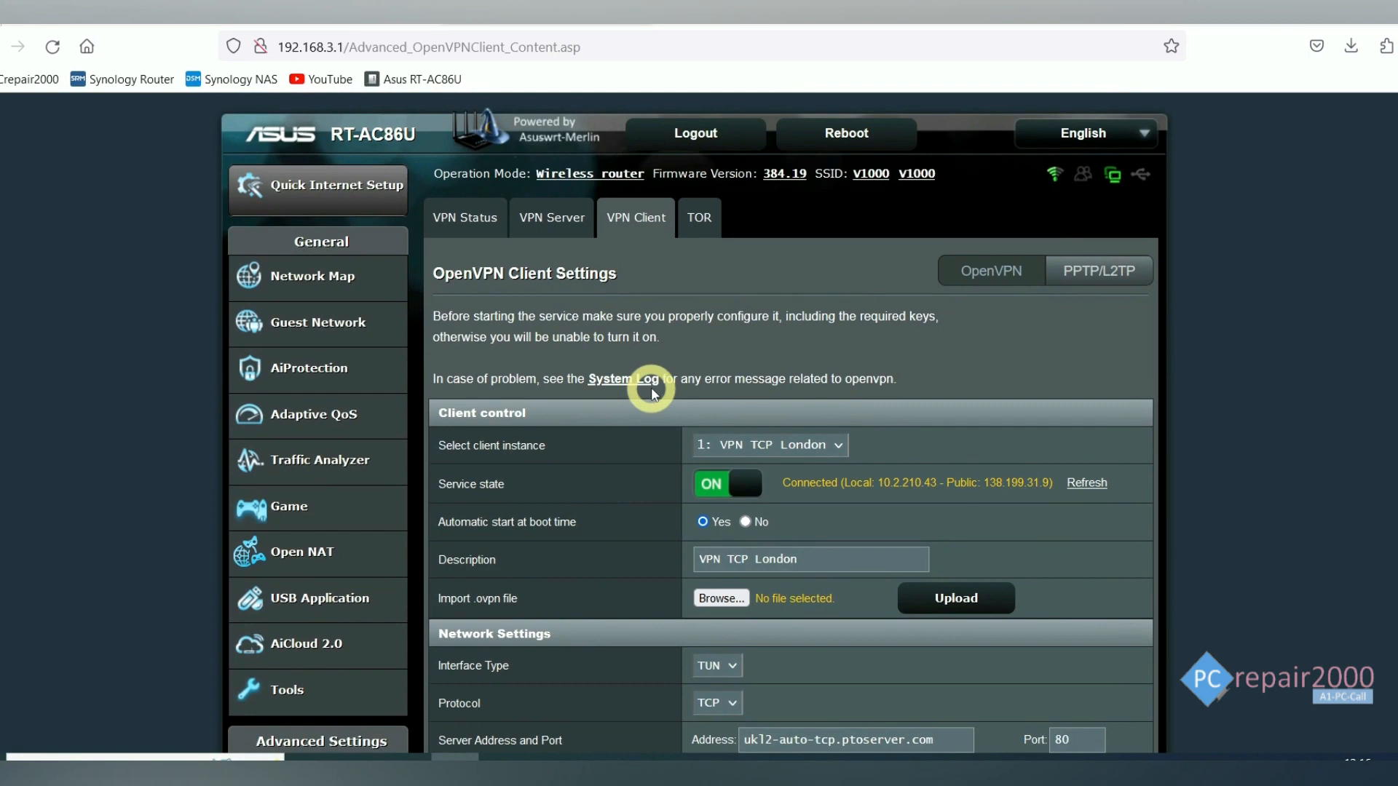
mouse_move(621, 432)
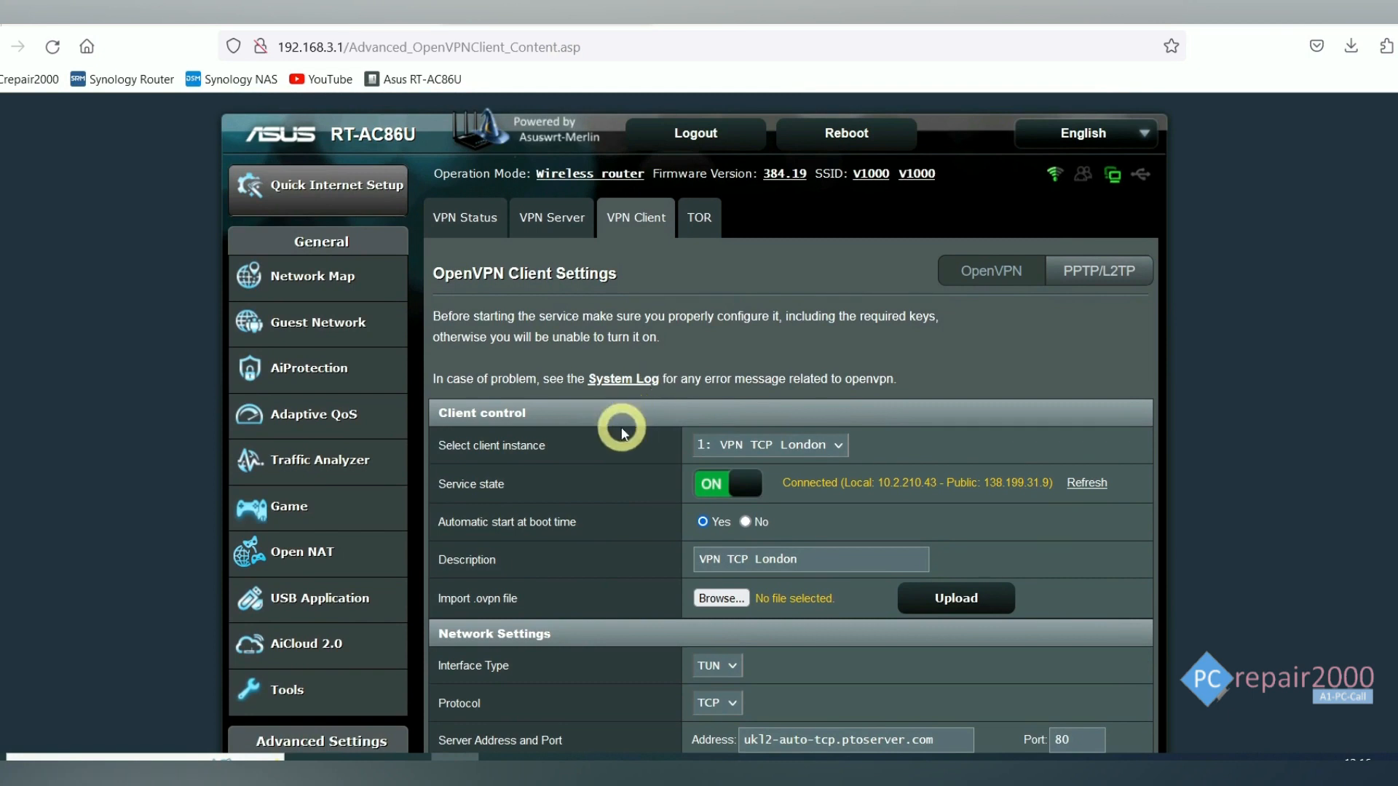
scroll(down, 3)
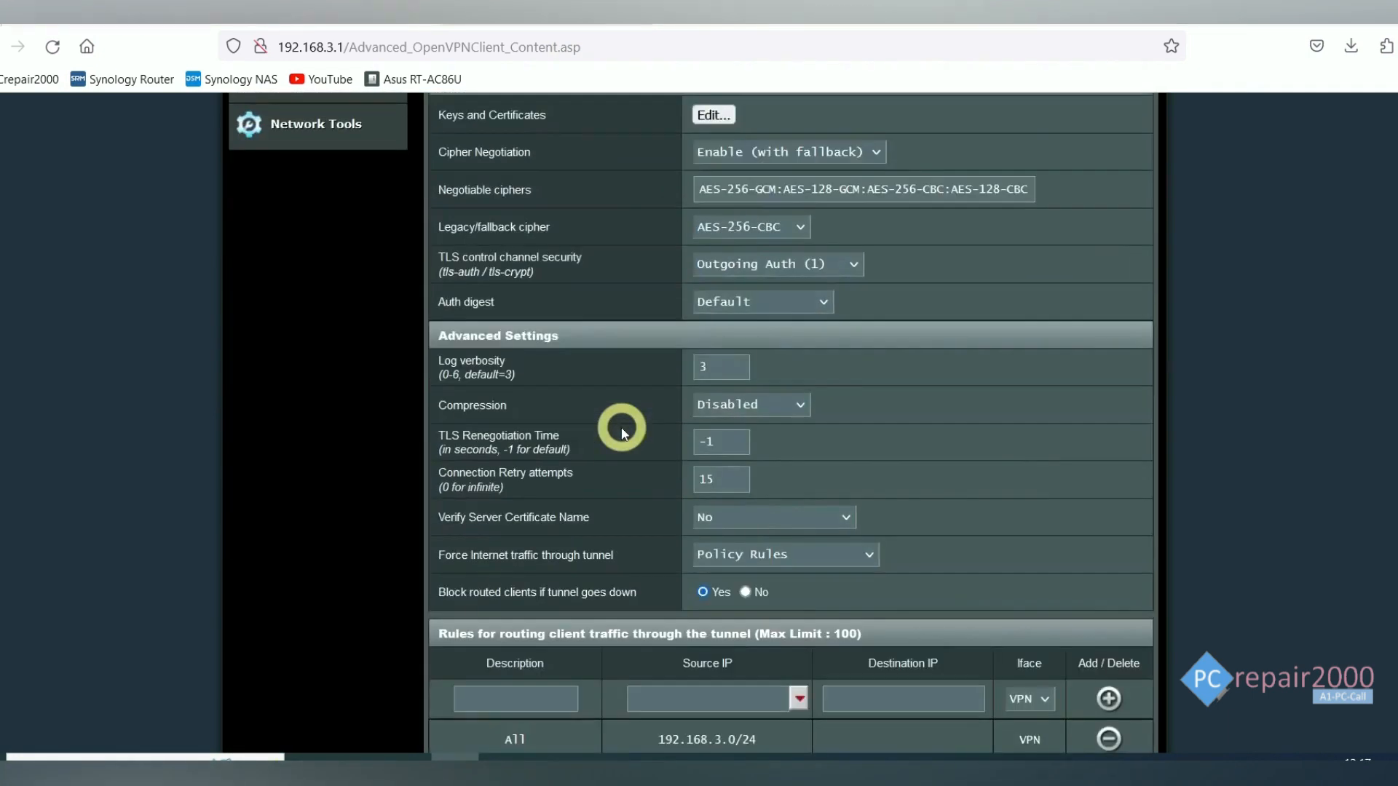
scroll(down, 3)
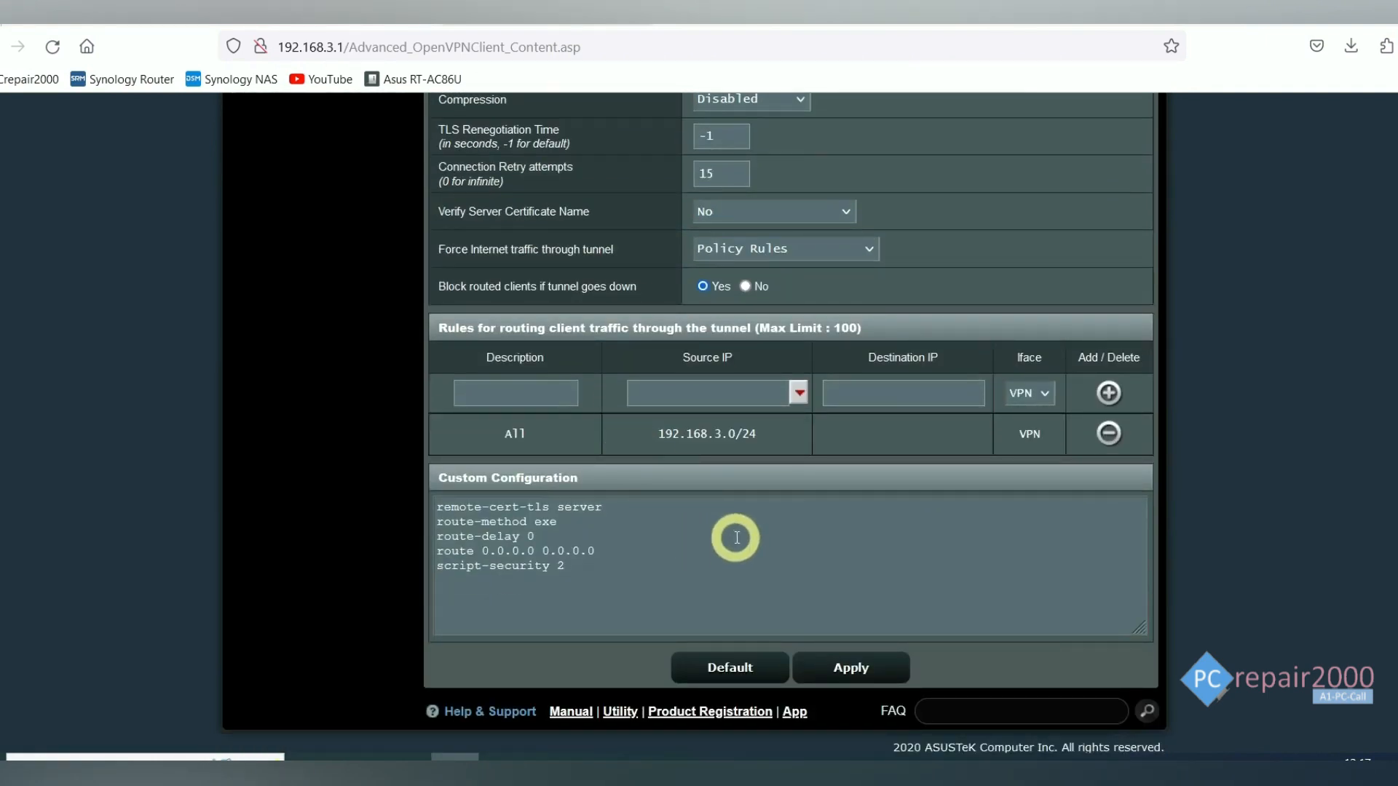
mouse_move(814, 543)
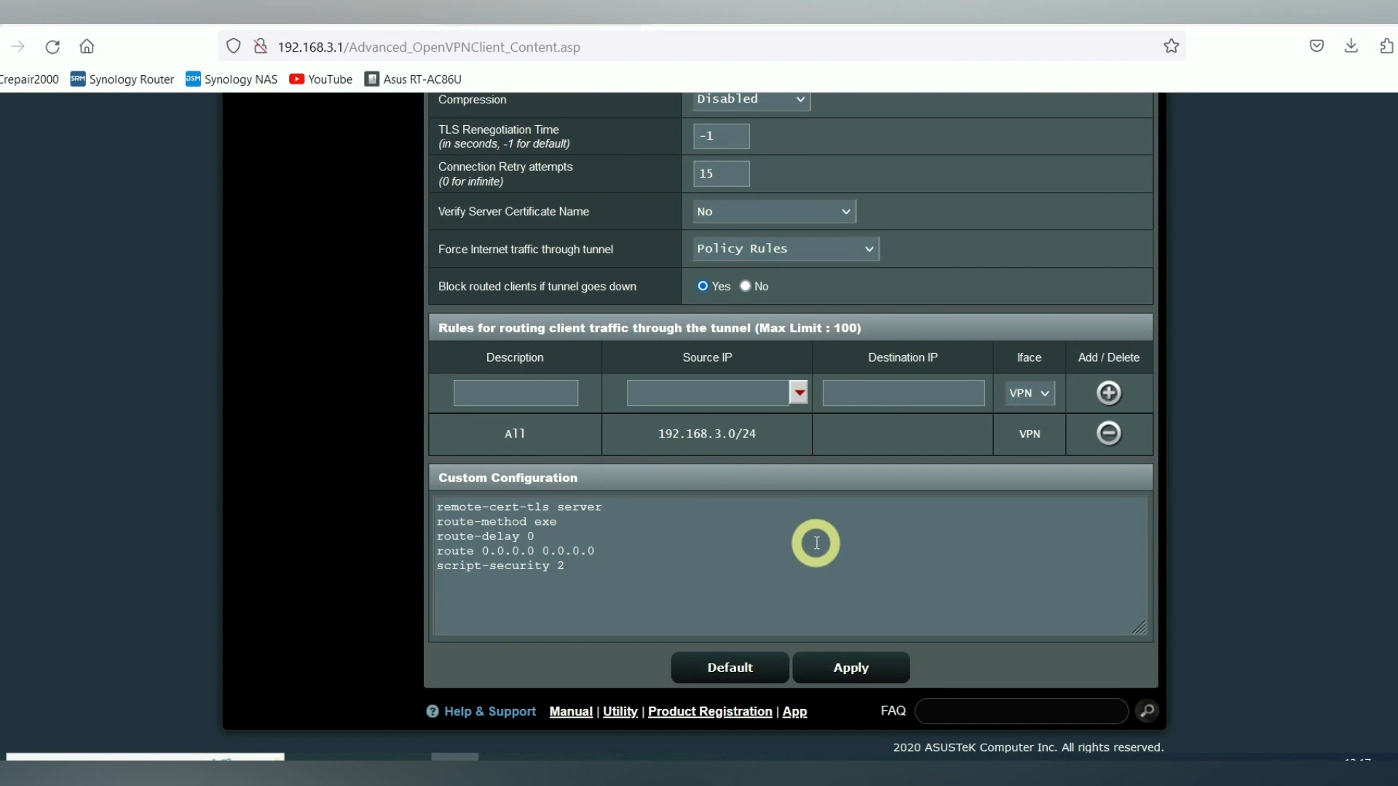